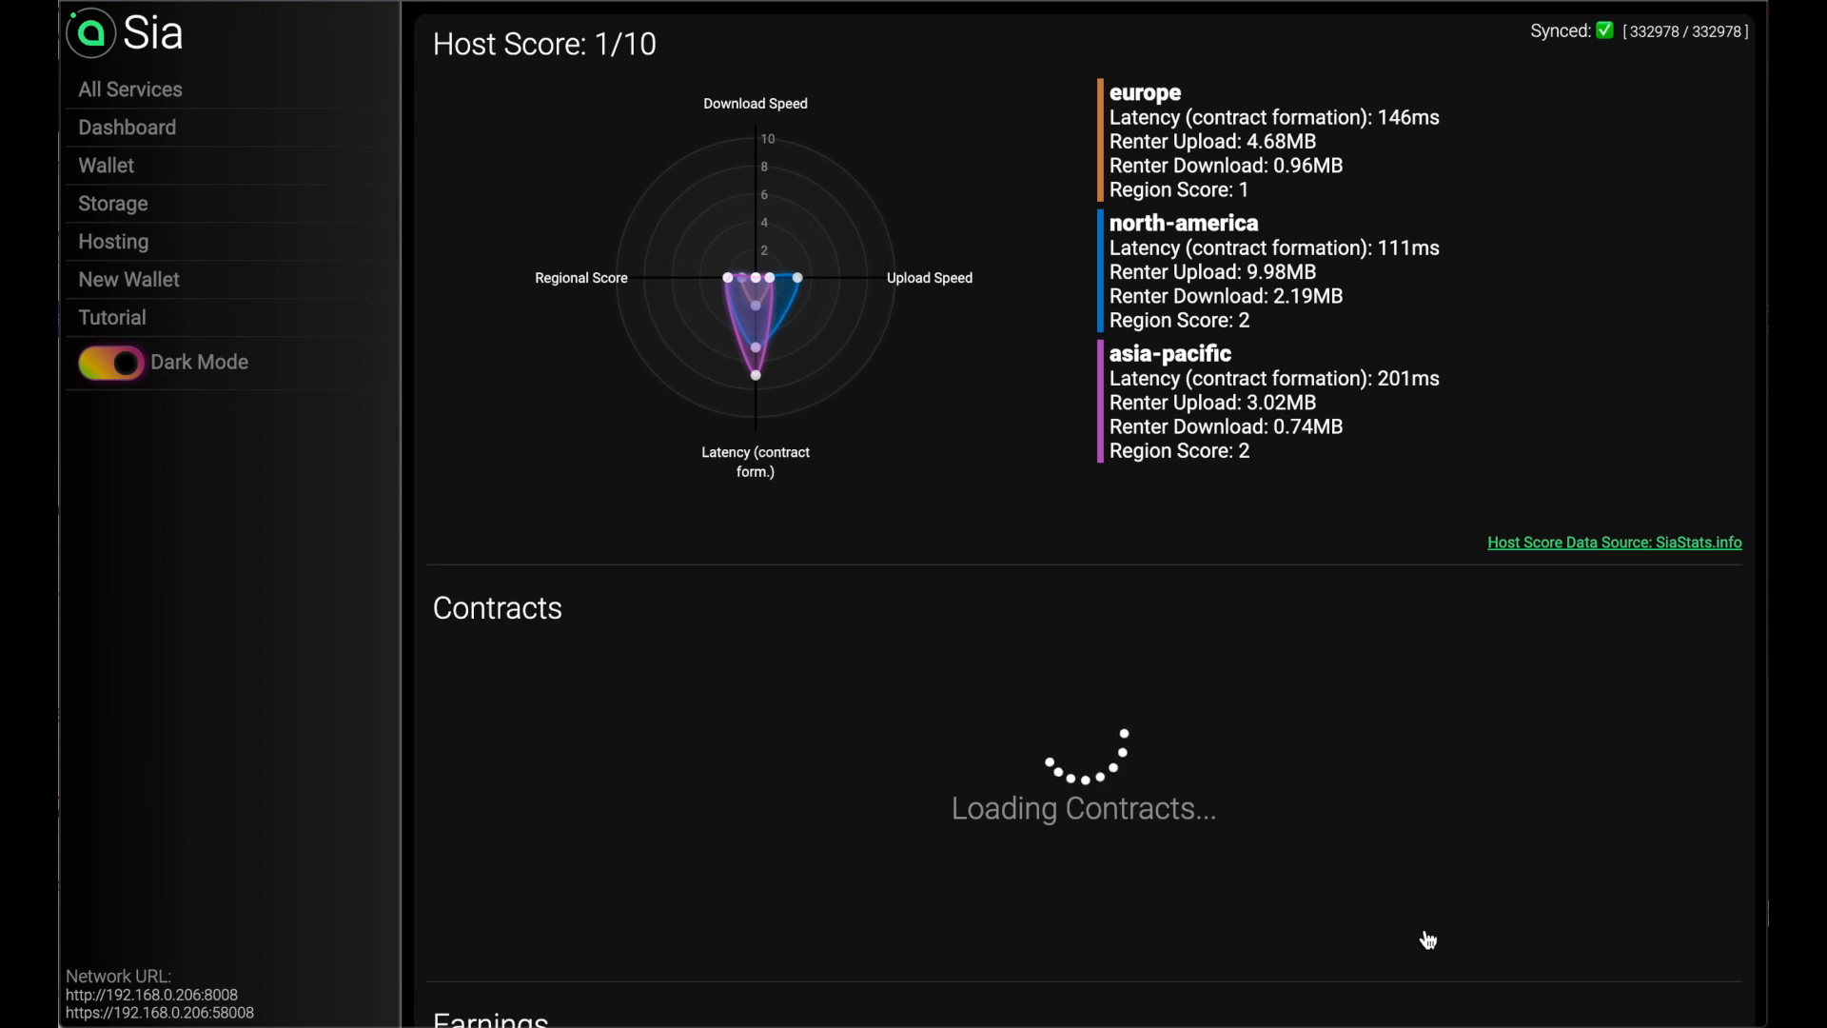
mouse_move(556, 531)
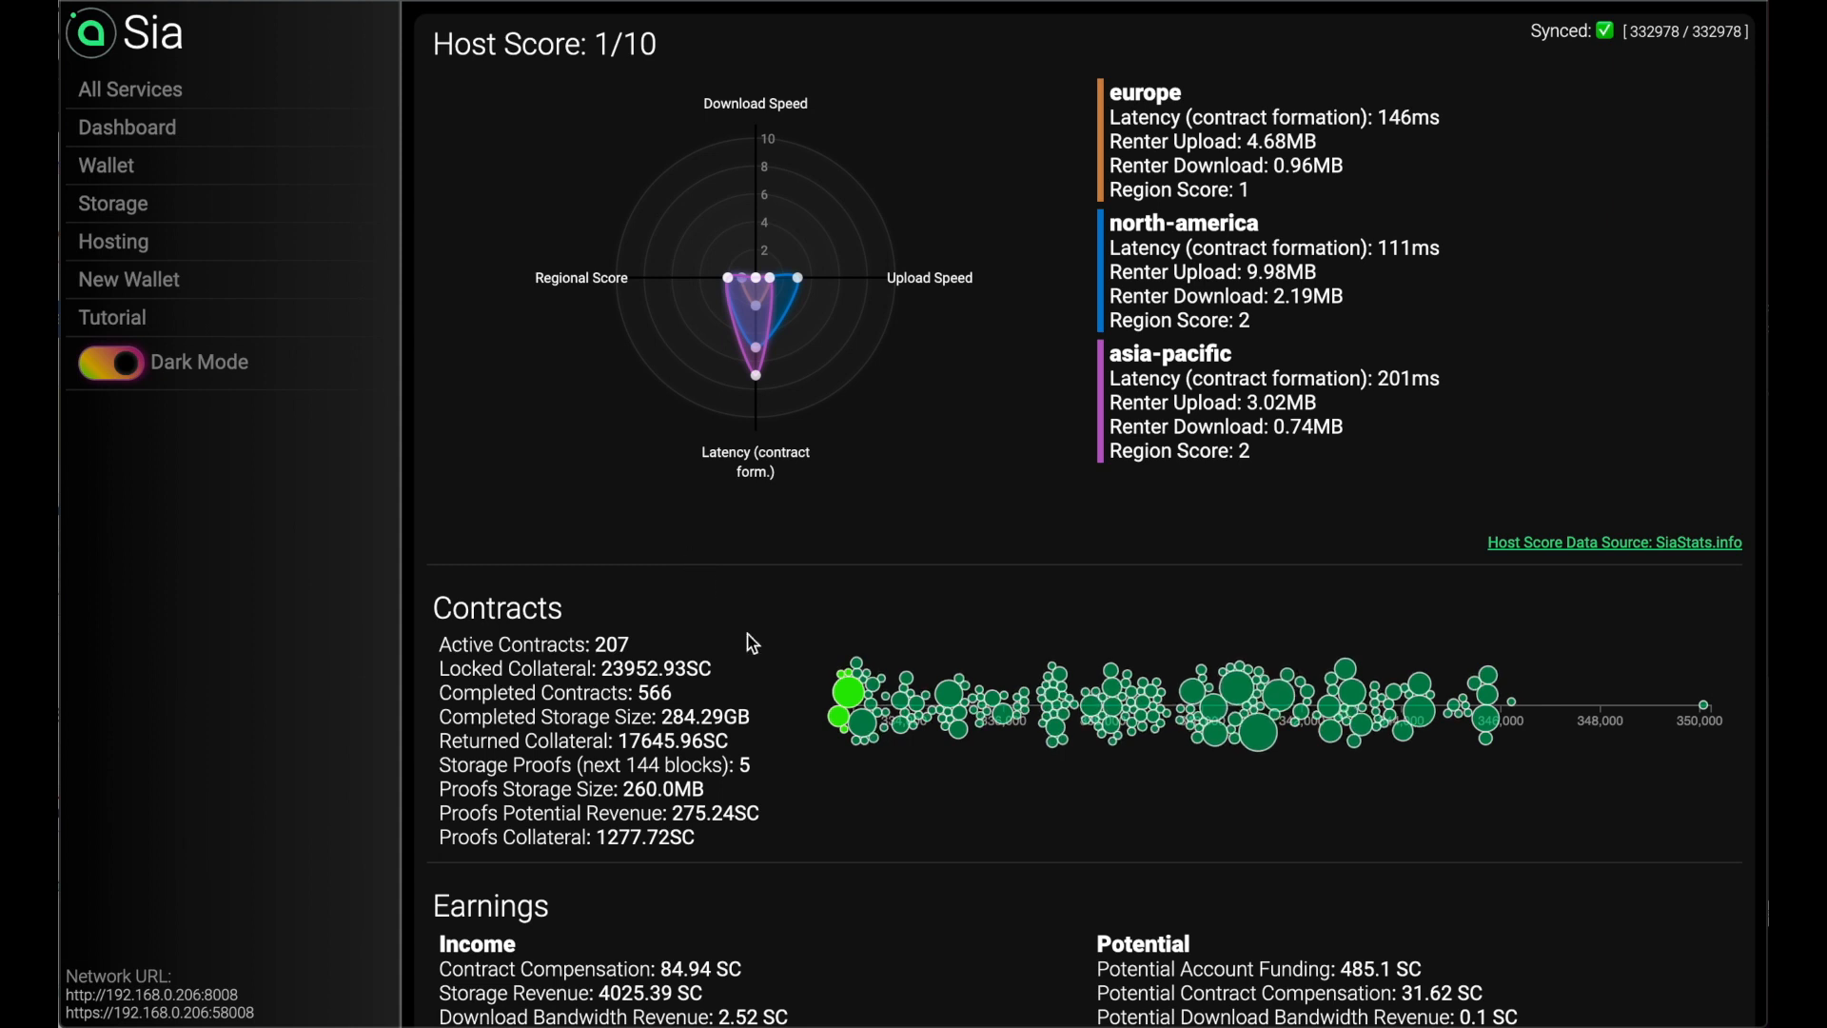
mouse_move(876, 529)
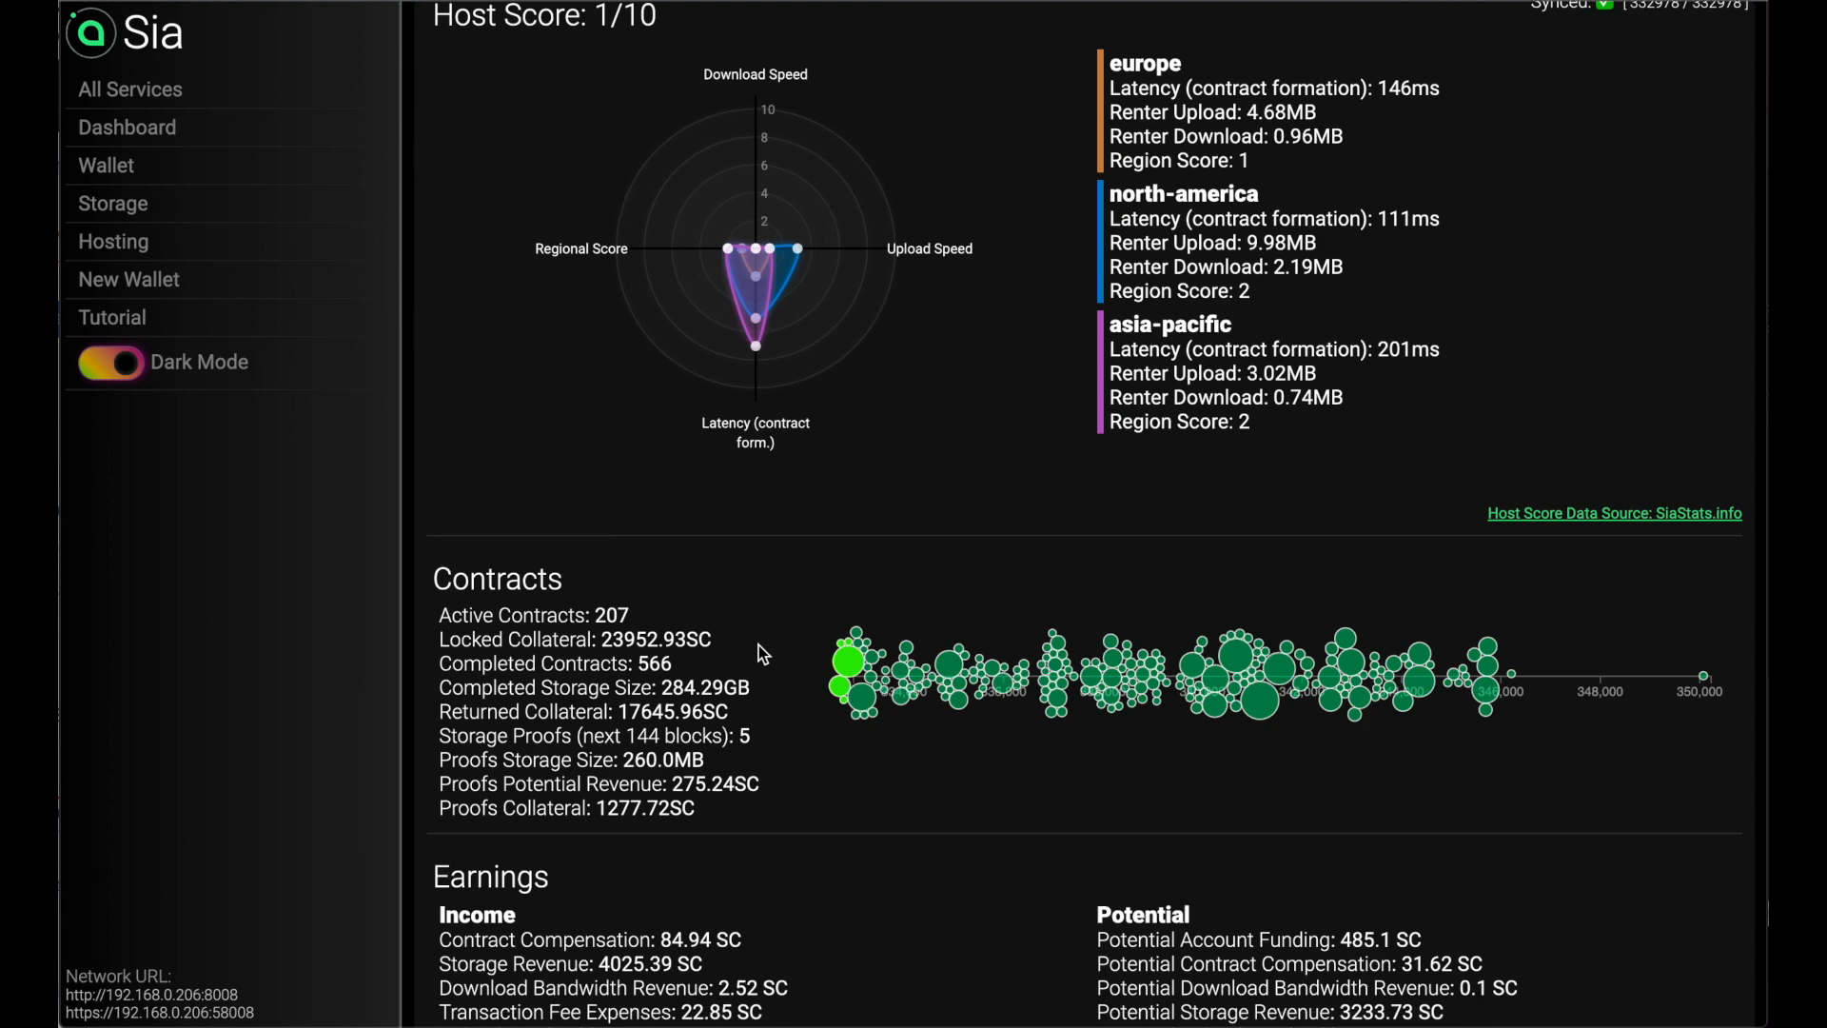
Step: Scroll the Sia host dashboard down to the loaded contract statistics and earnings breakdown
scroll("down", 3)
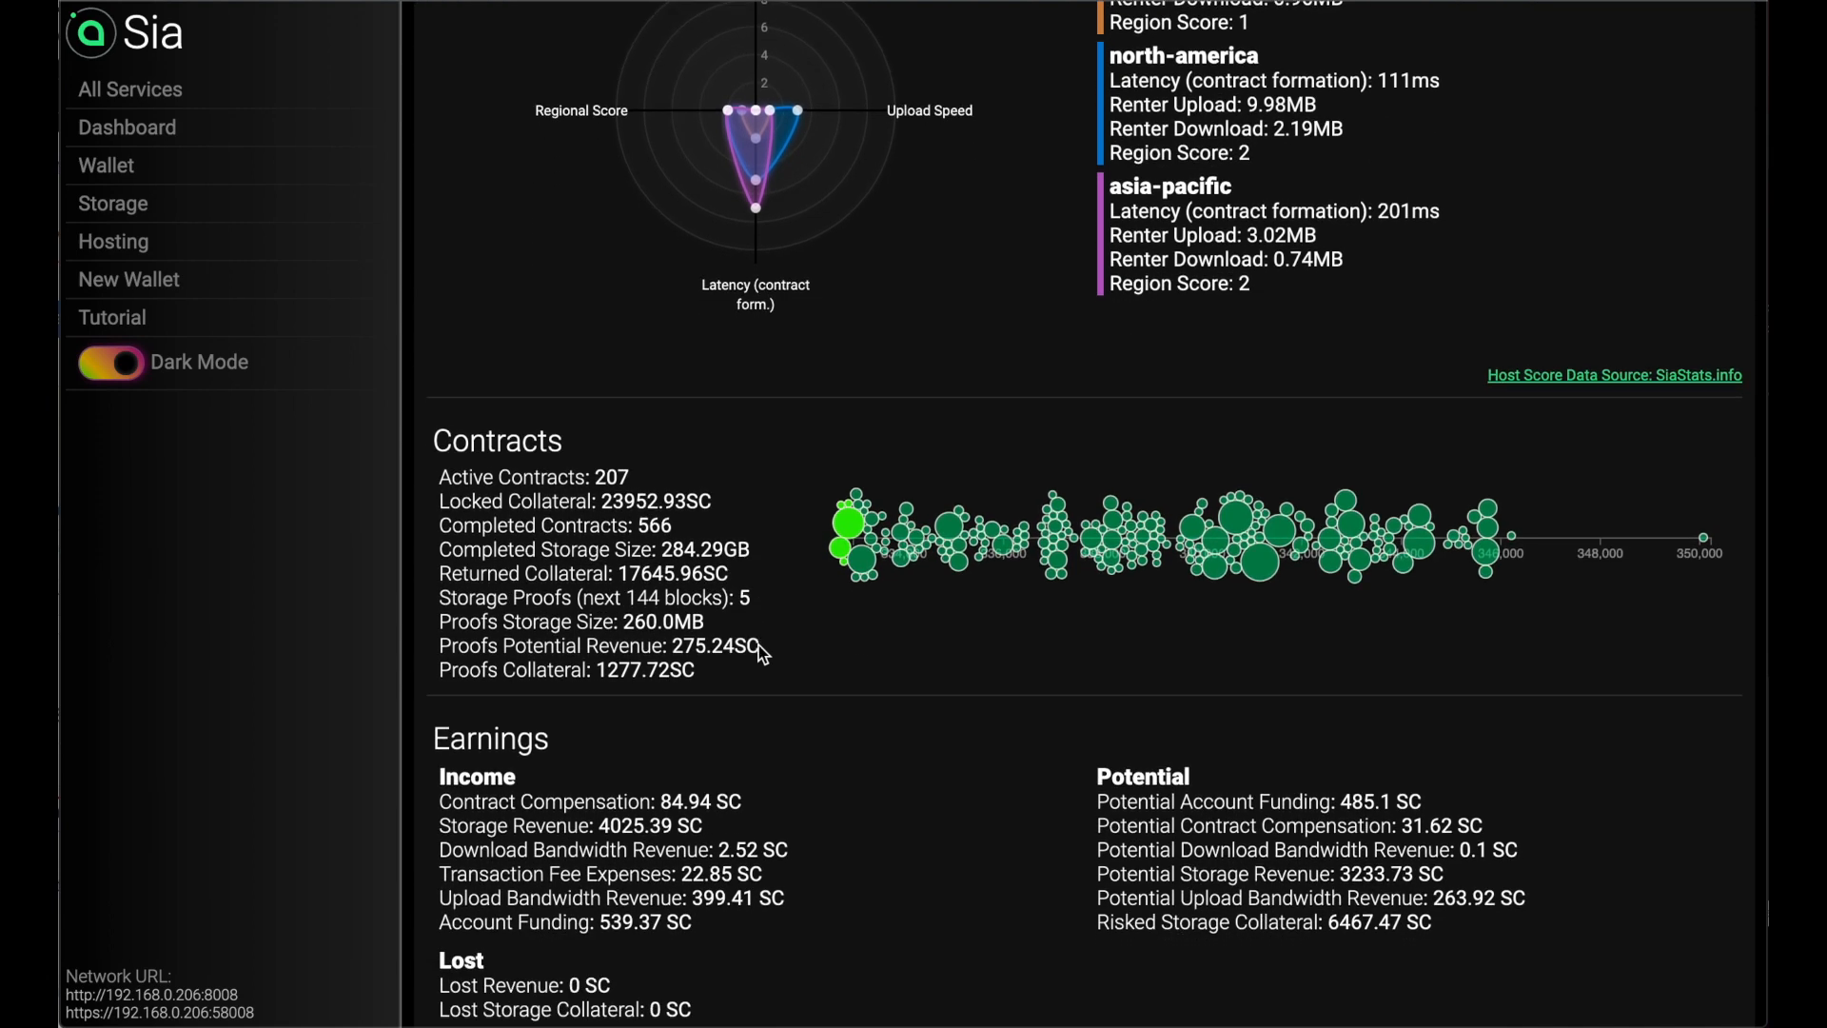
scroll("down", 3)
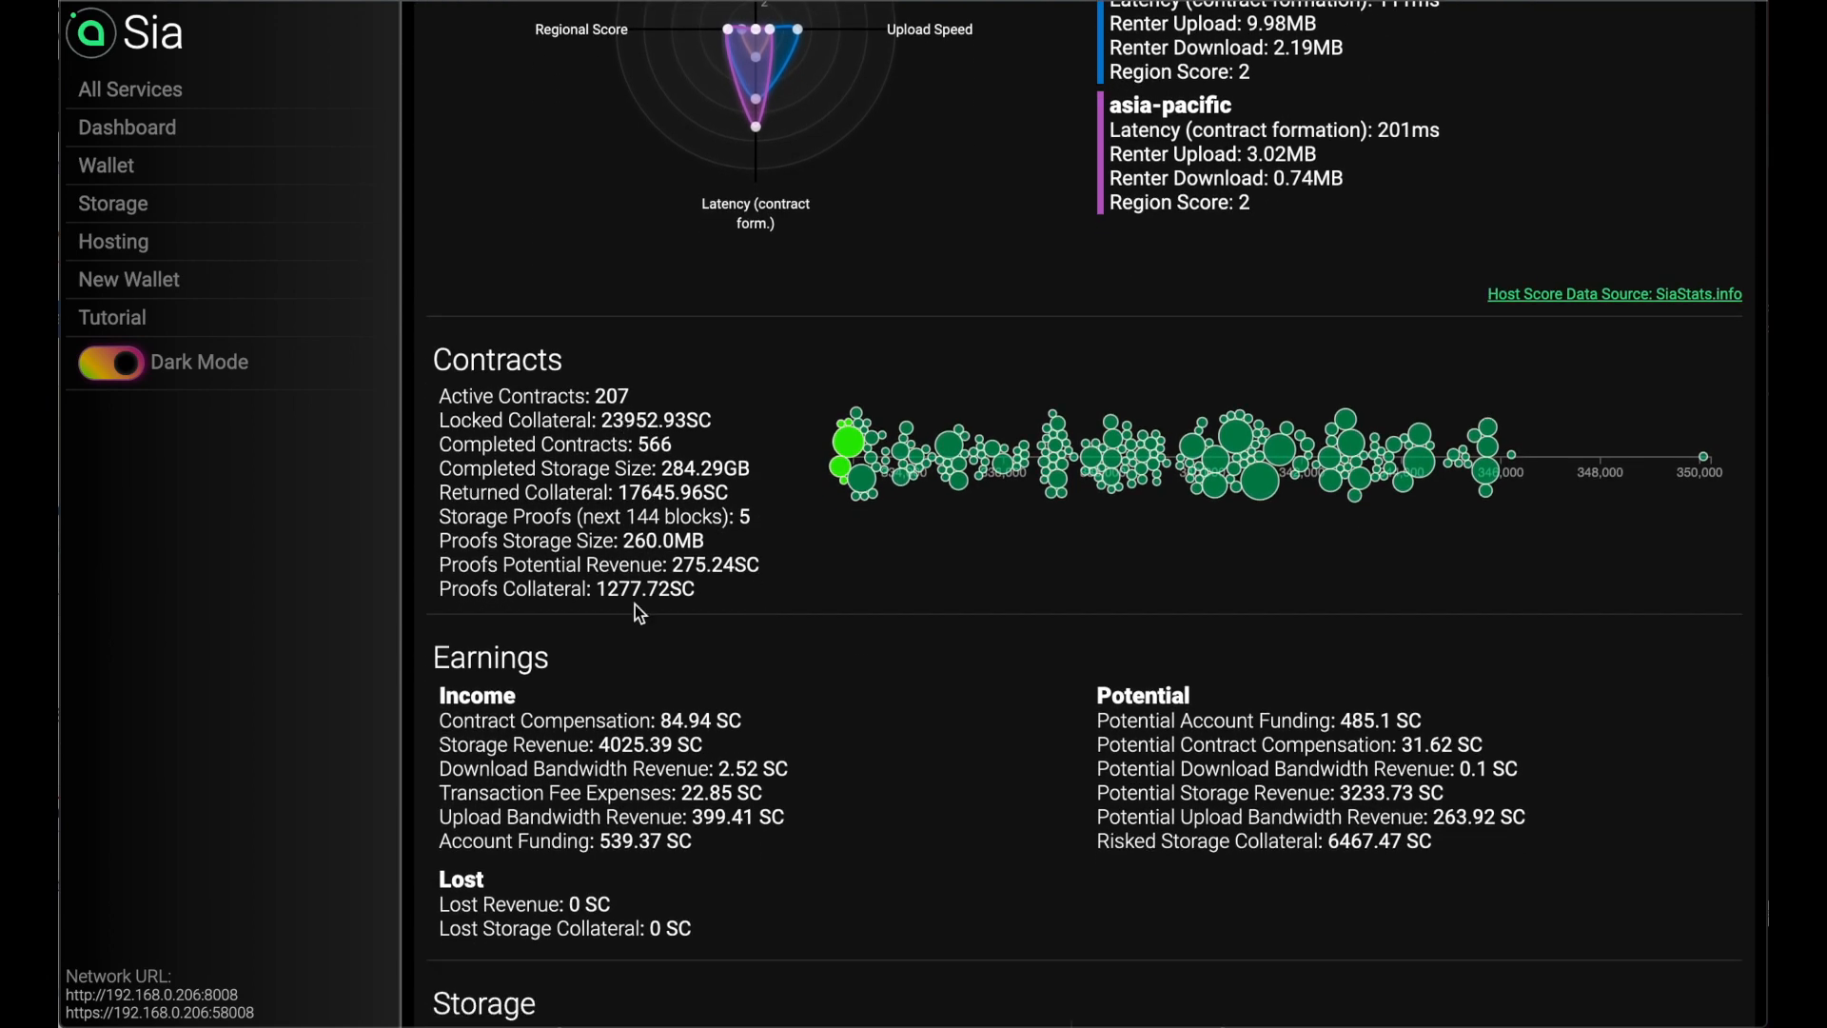
mouse_move(781, 597)
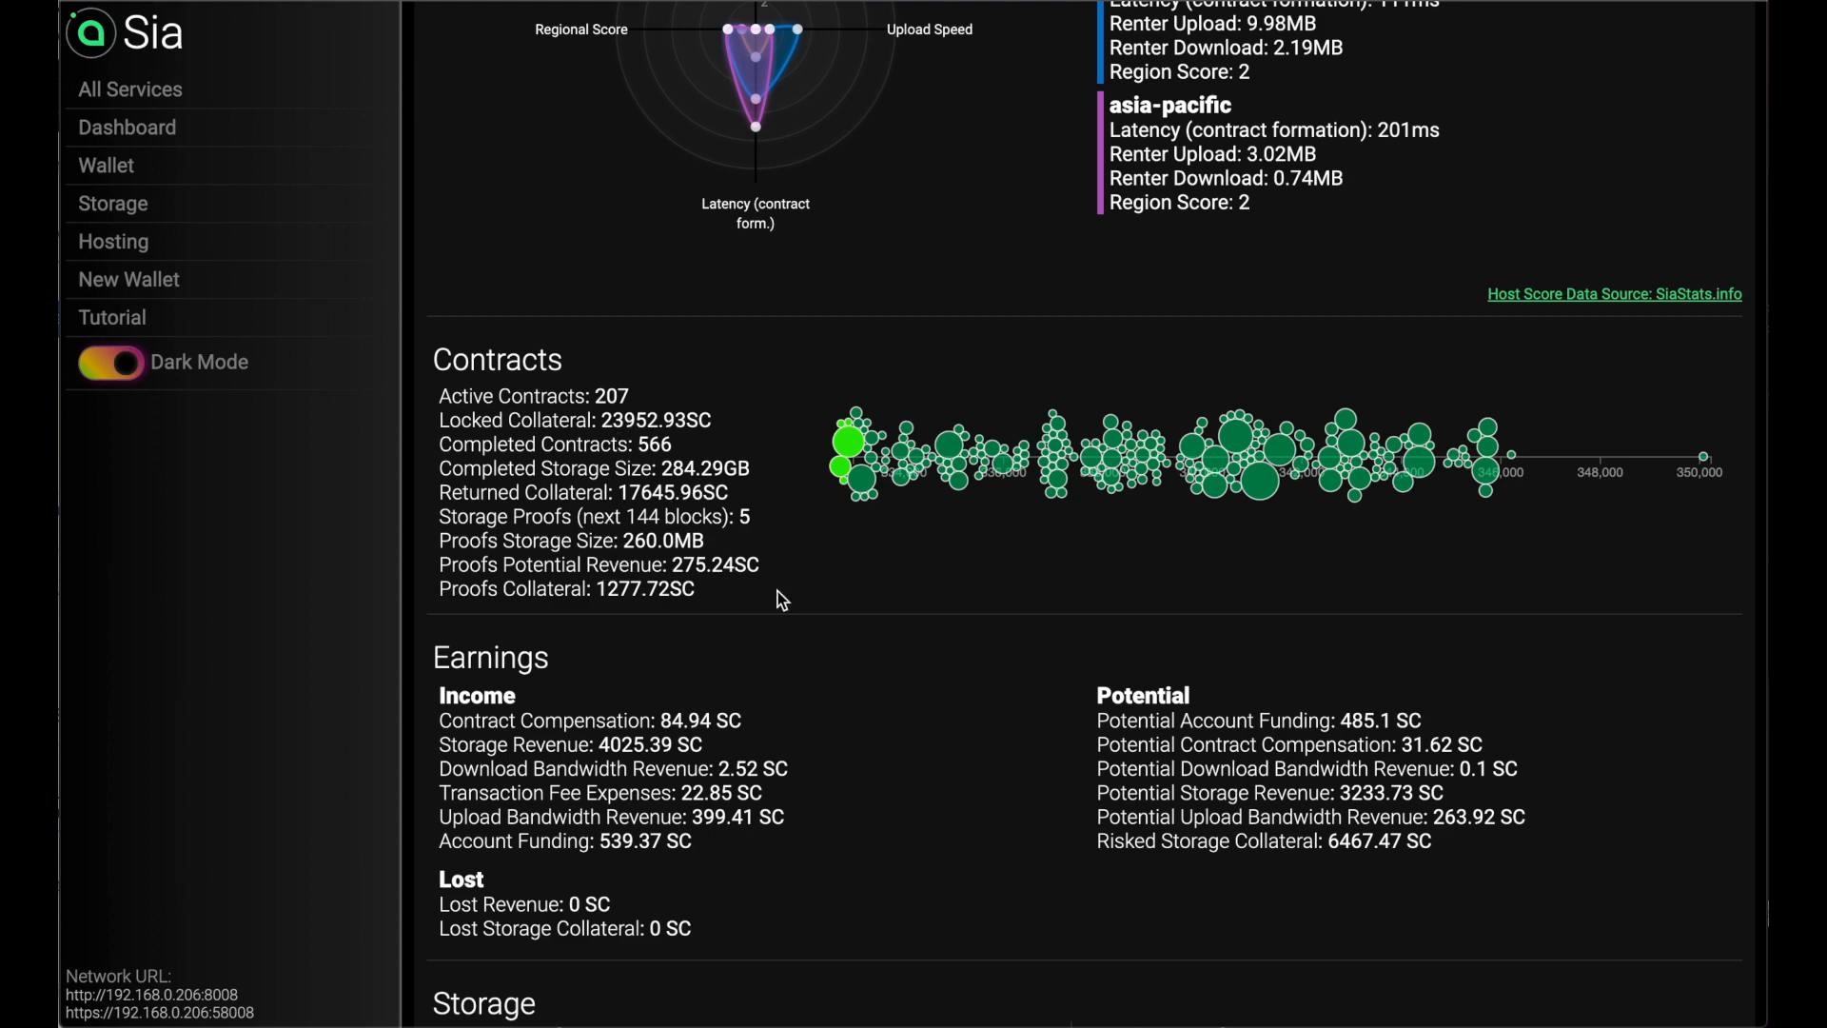
mouse_move(849, 439)
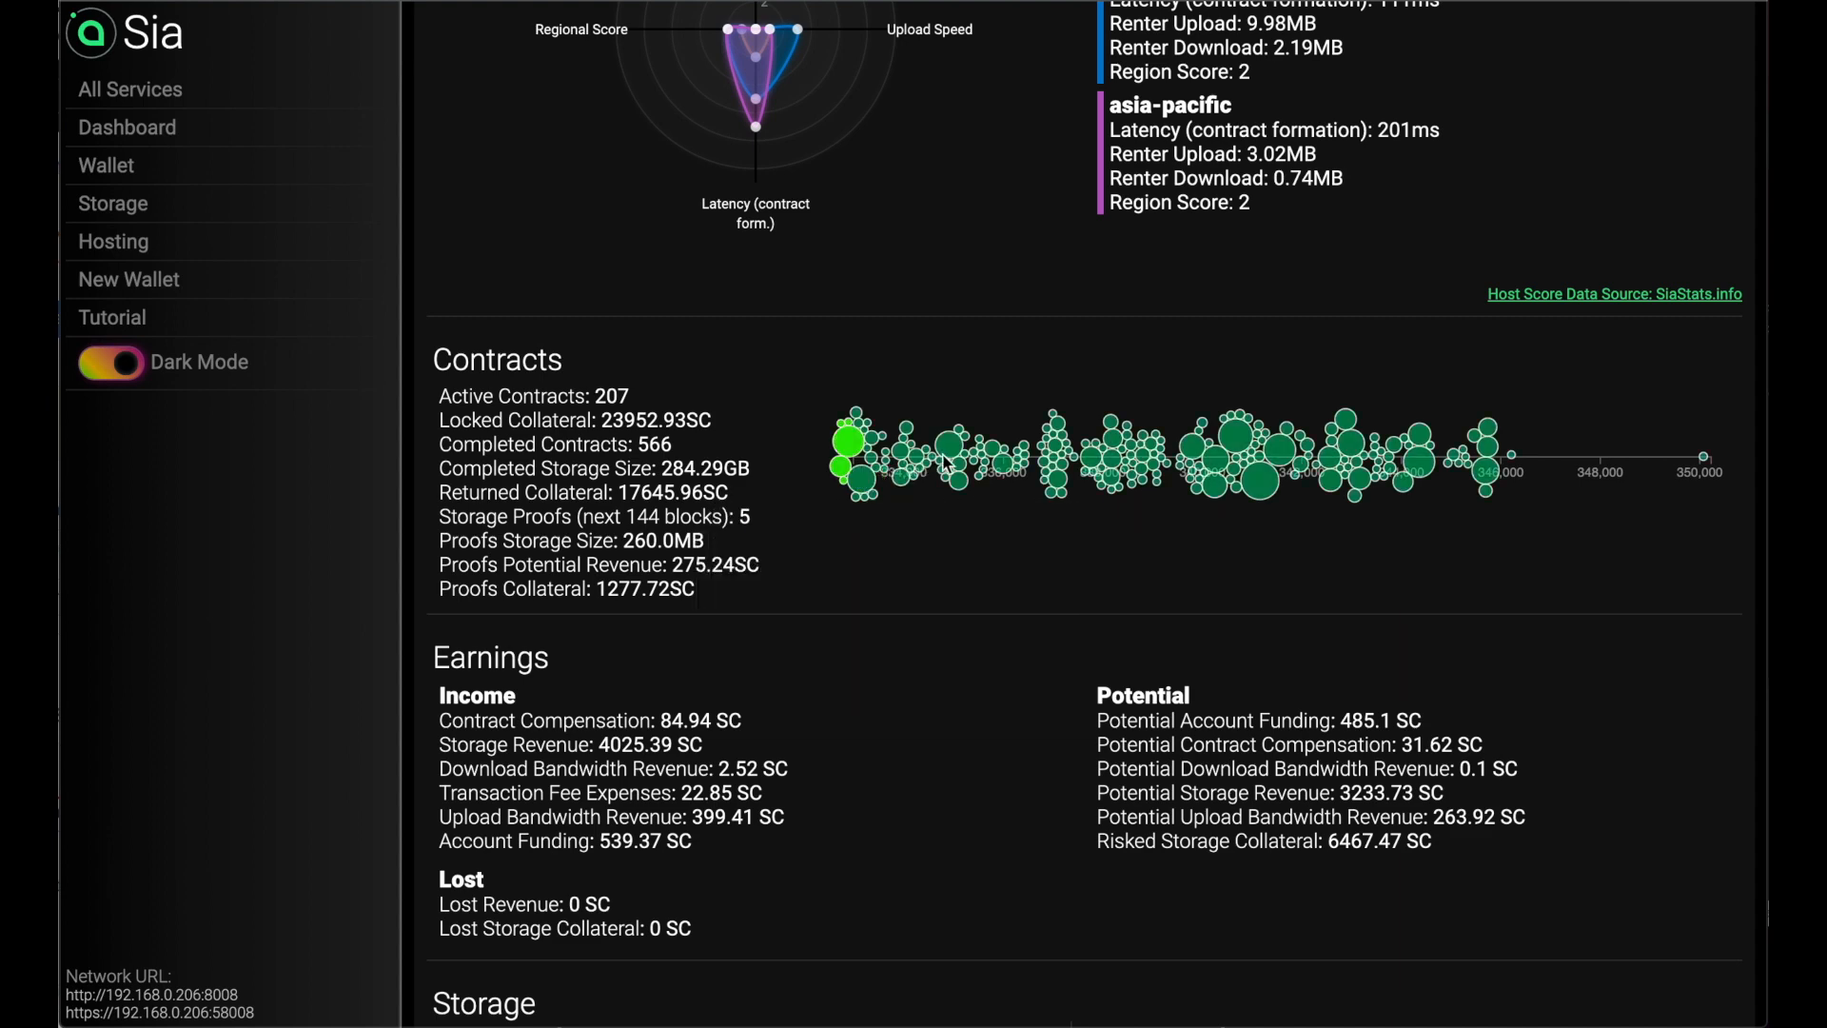
mouse_move(1258, 478)
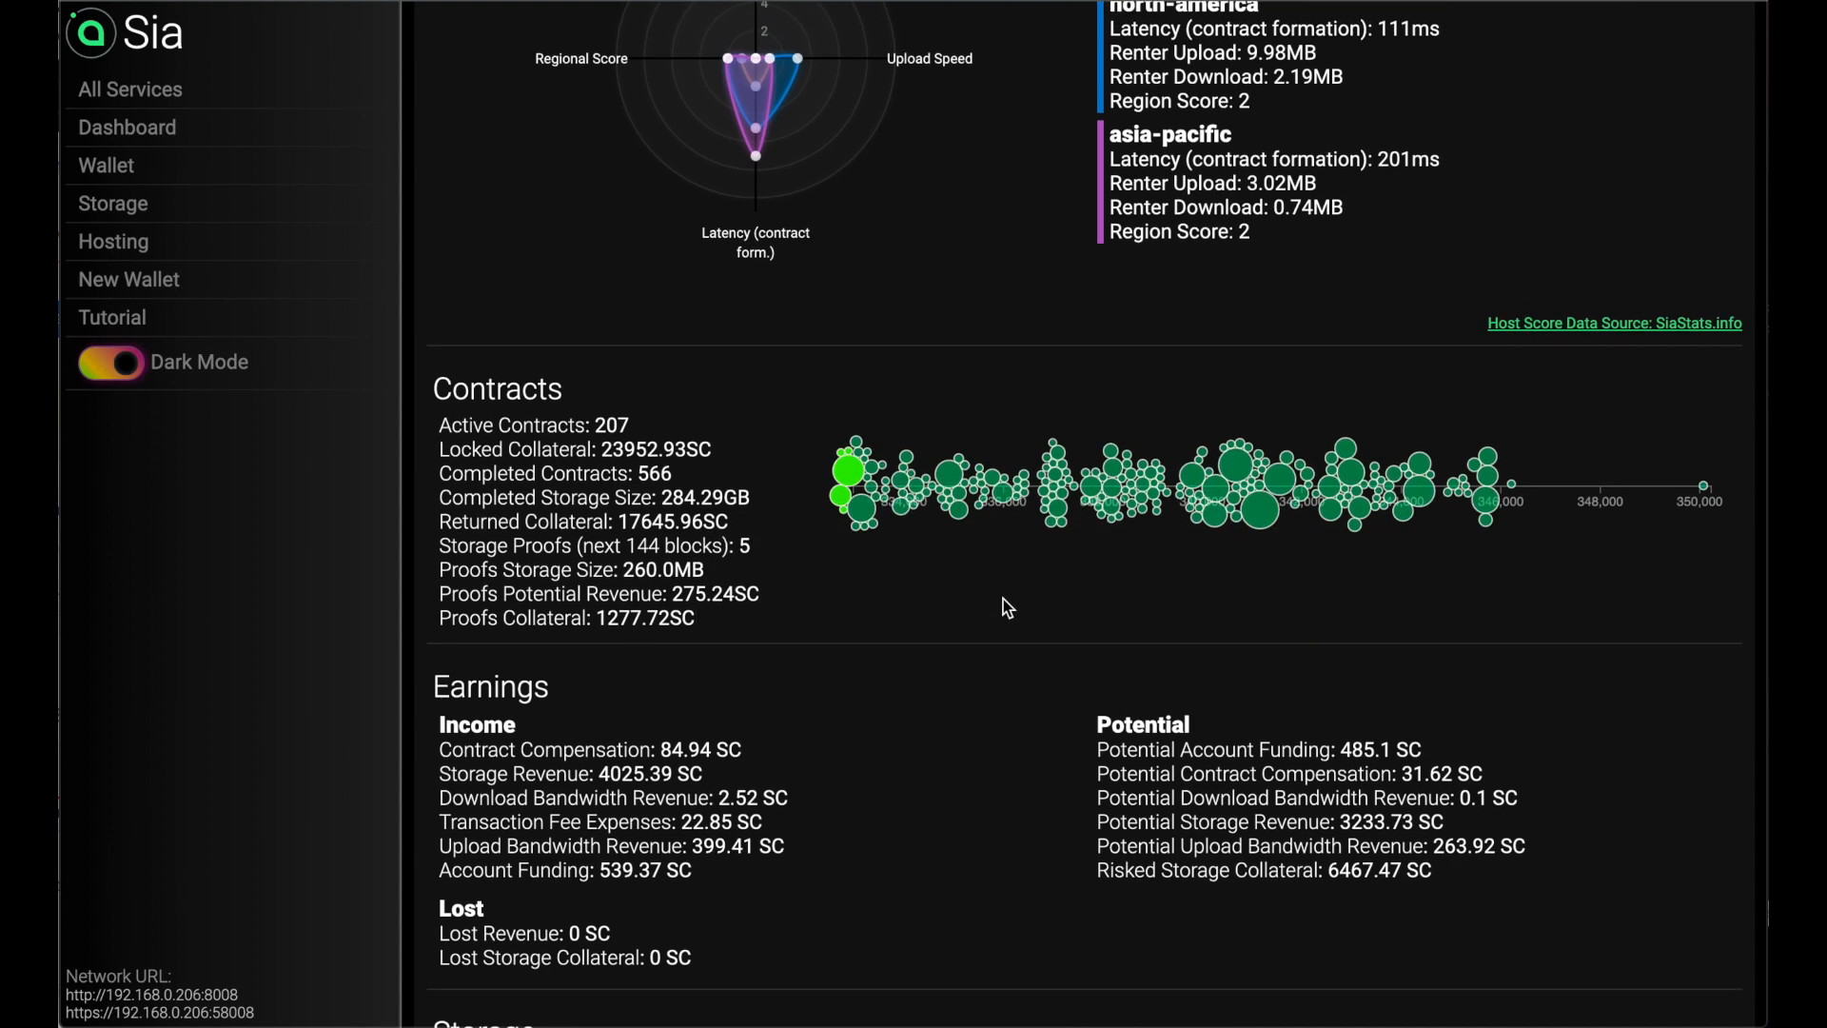
scroll("down", 3)
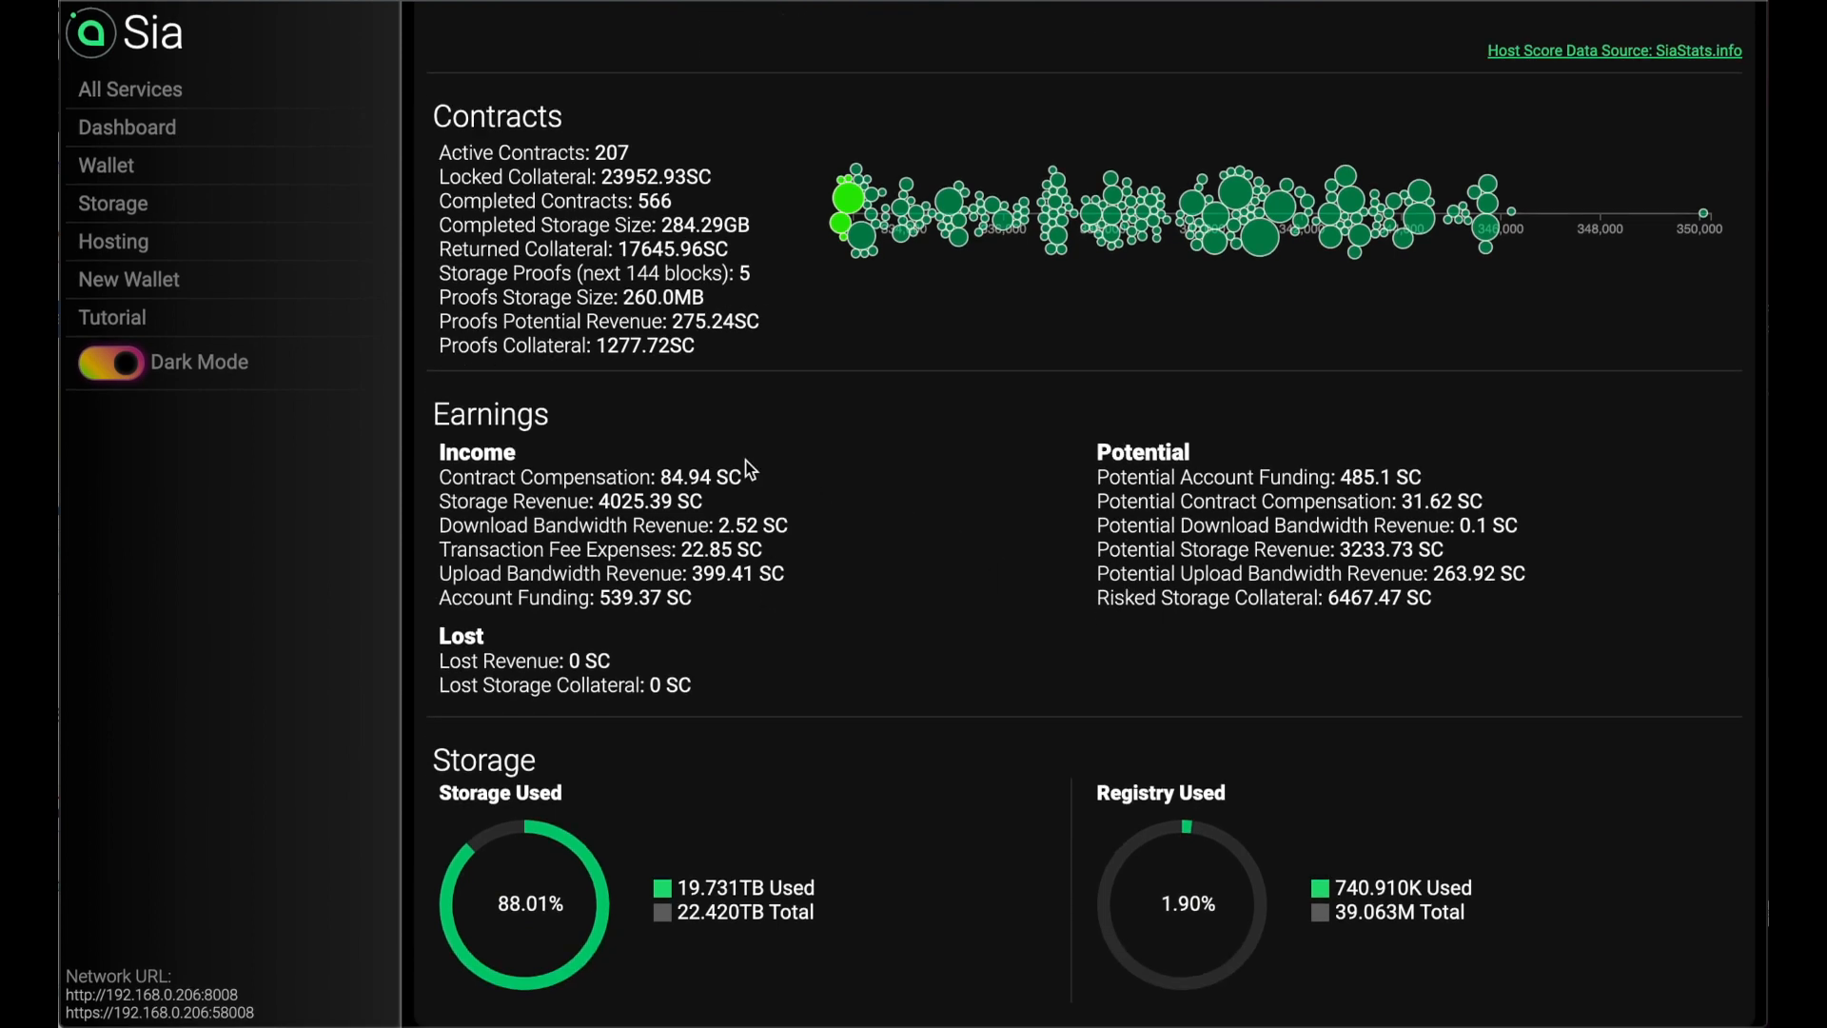
mouse_move(522, 554)
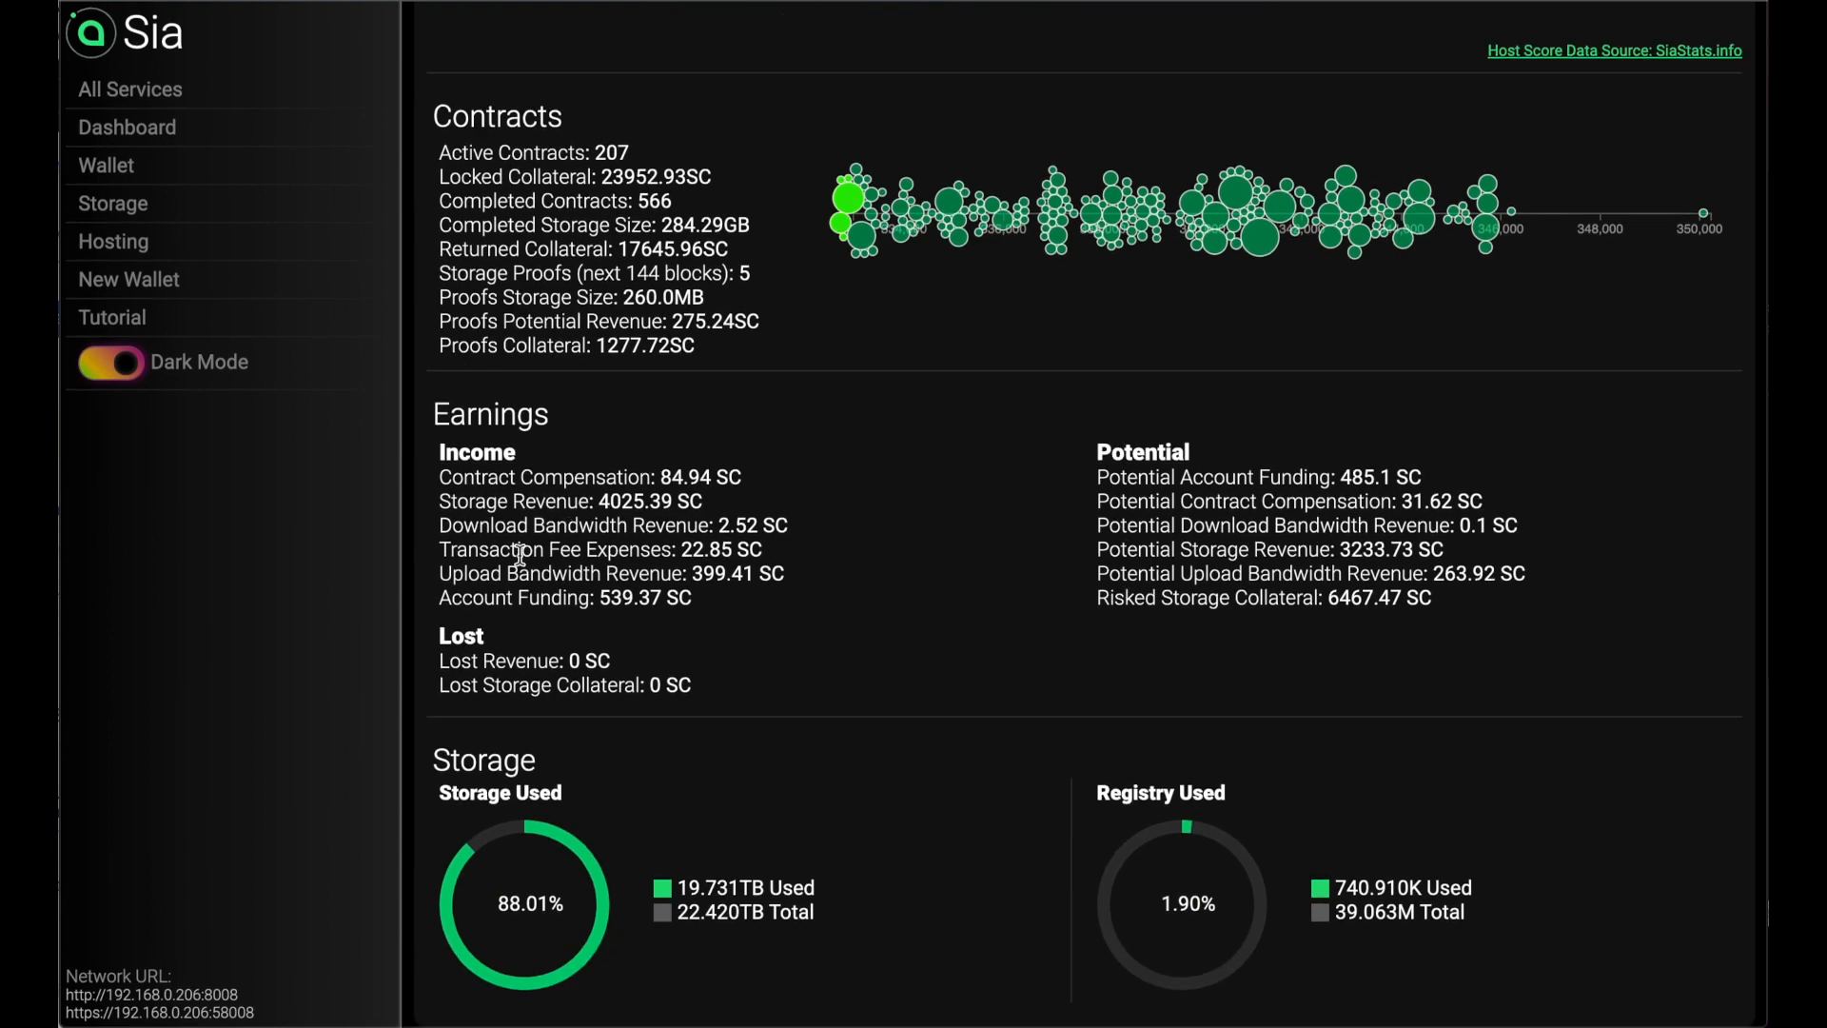
mouse_move(1248, 455)
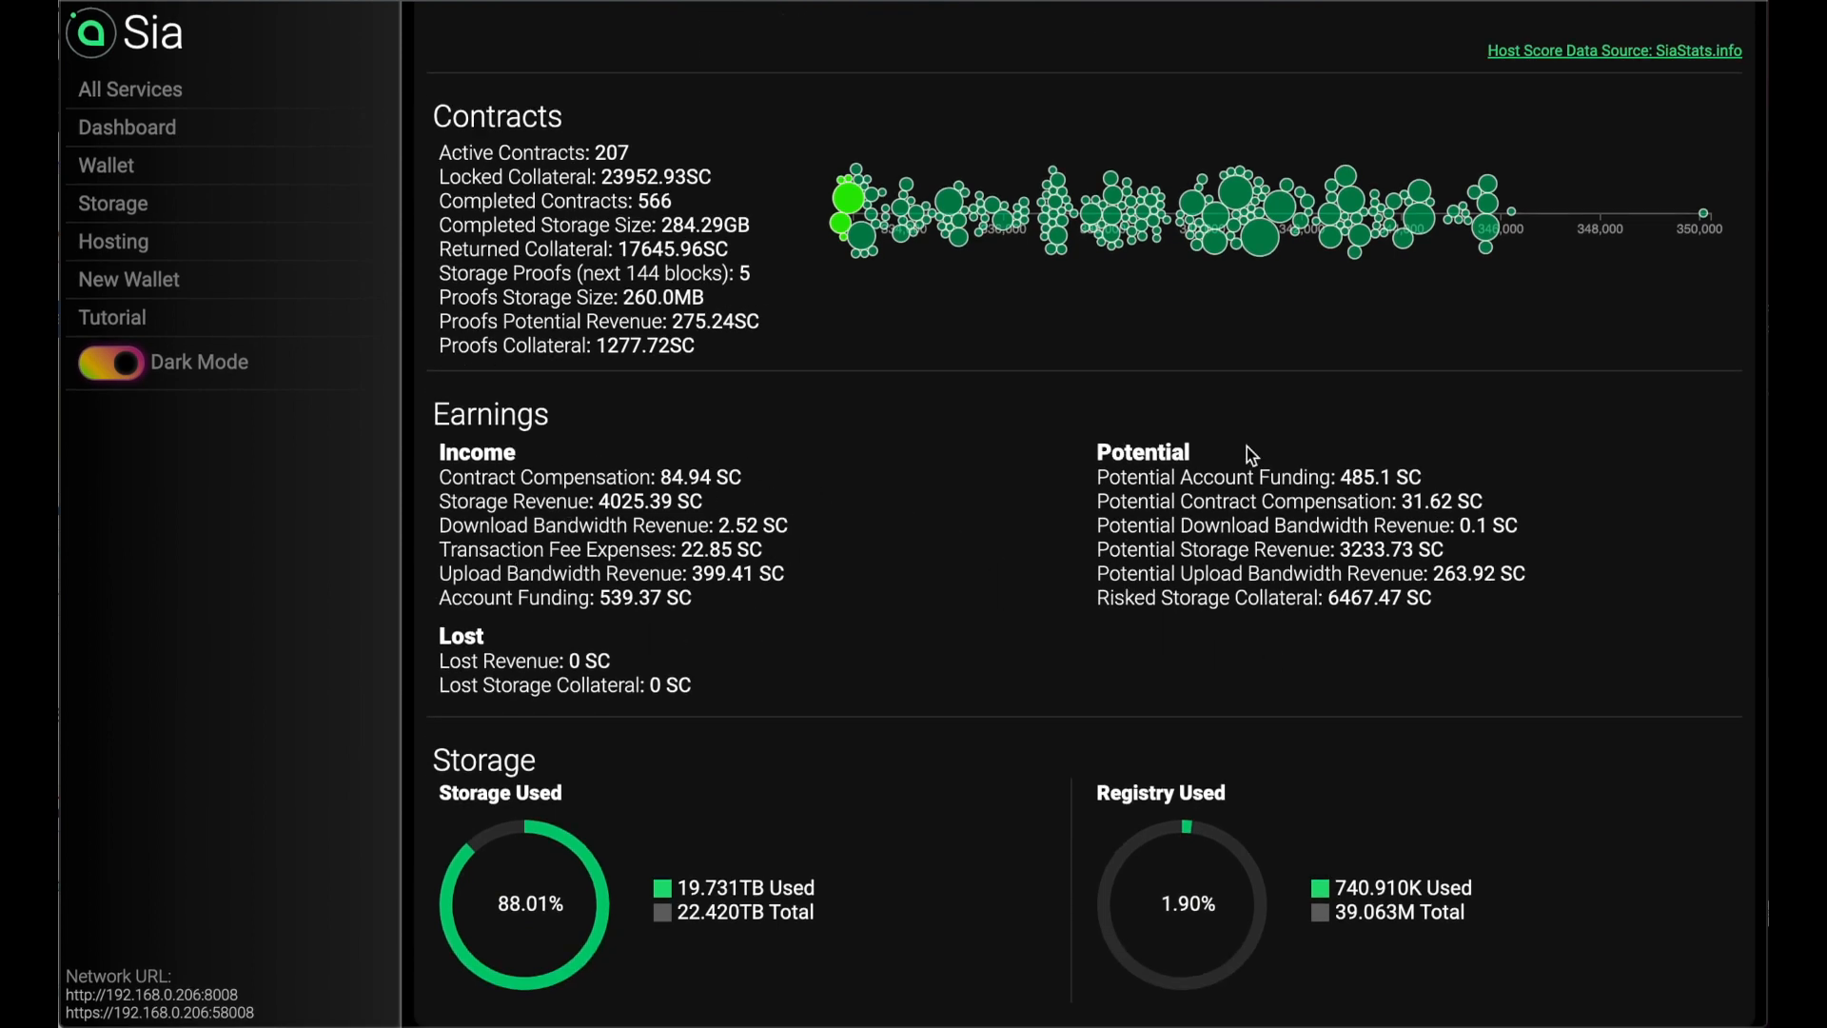
mouse_move(1283, 294)
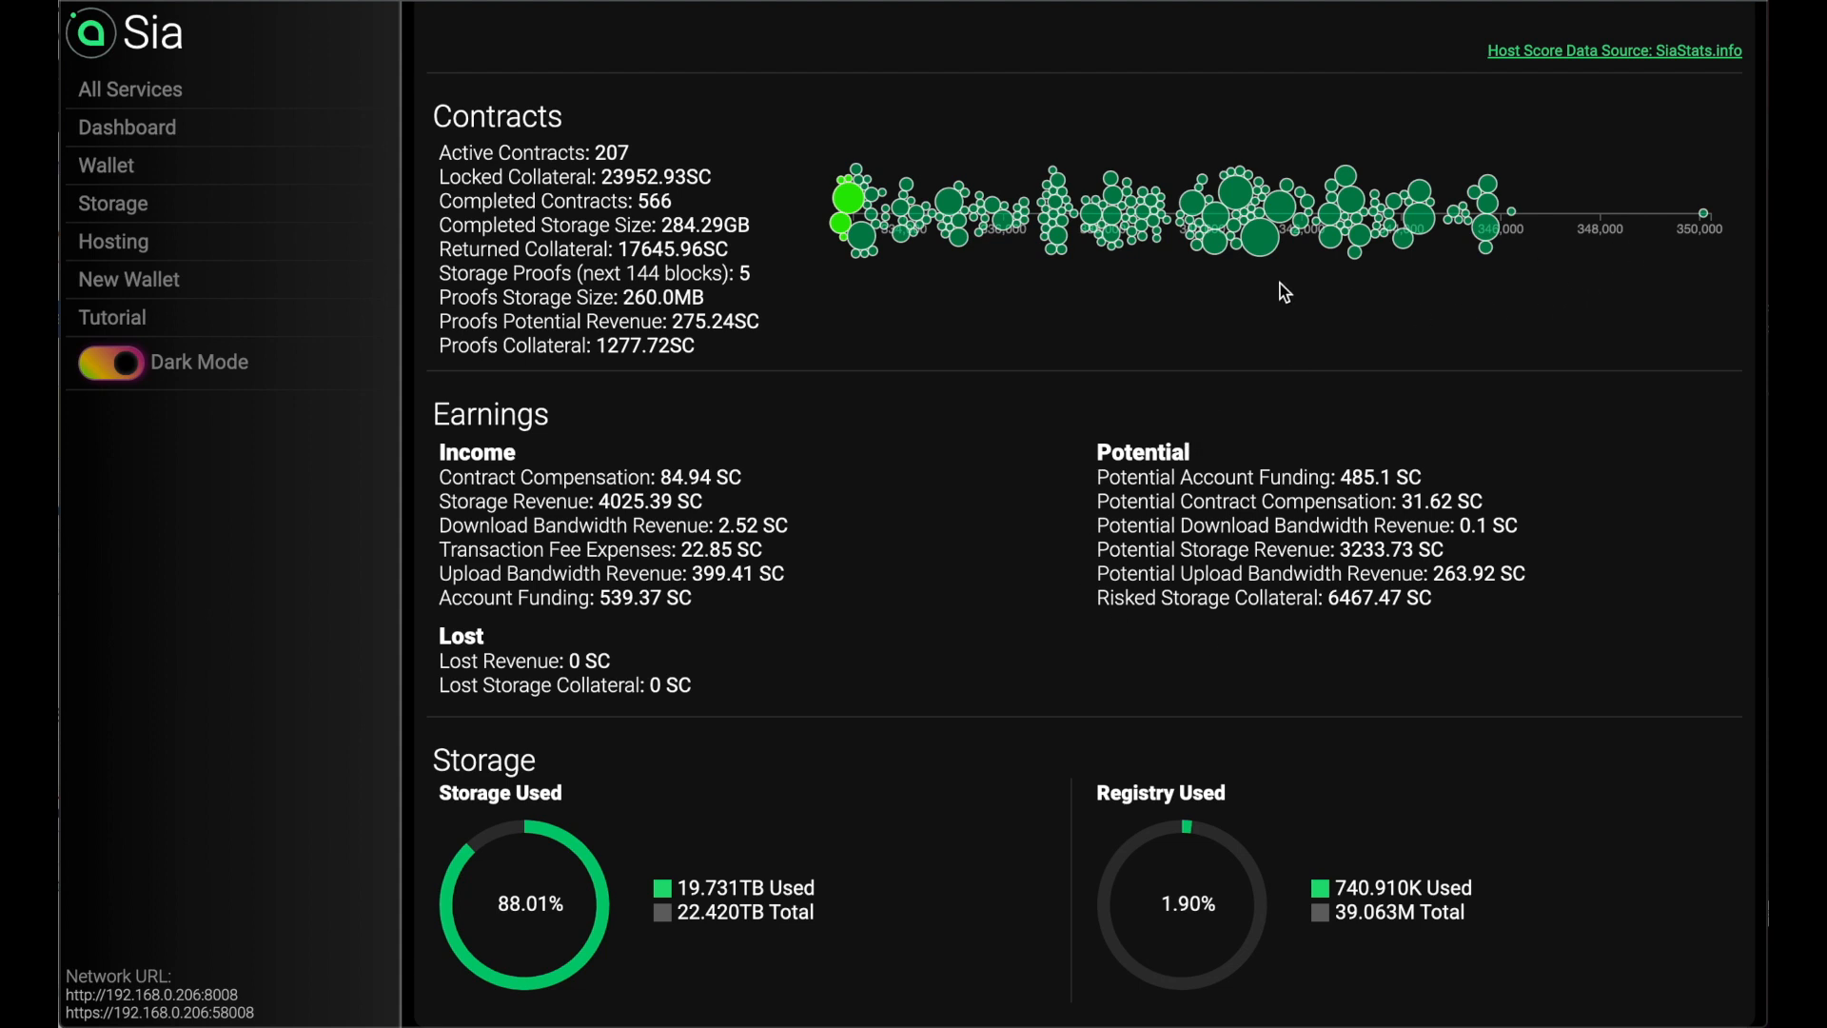
mouse_move(894, 626)
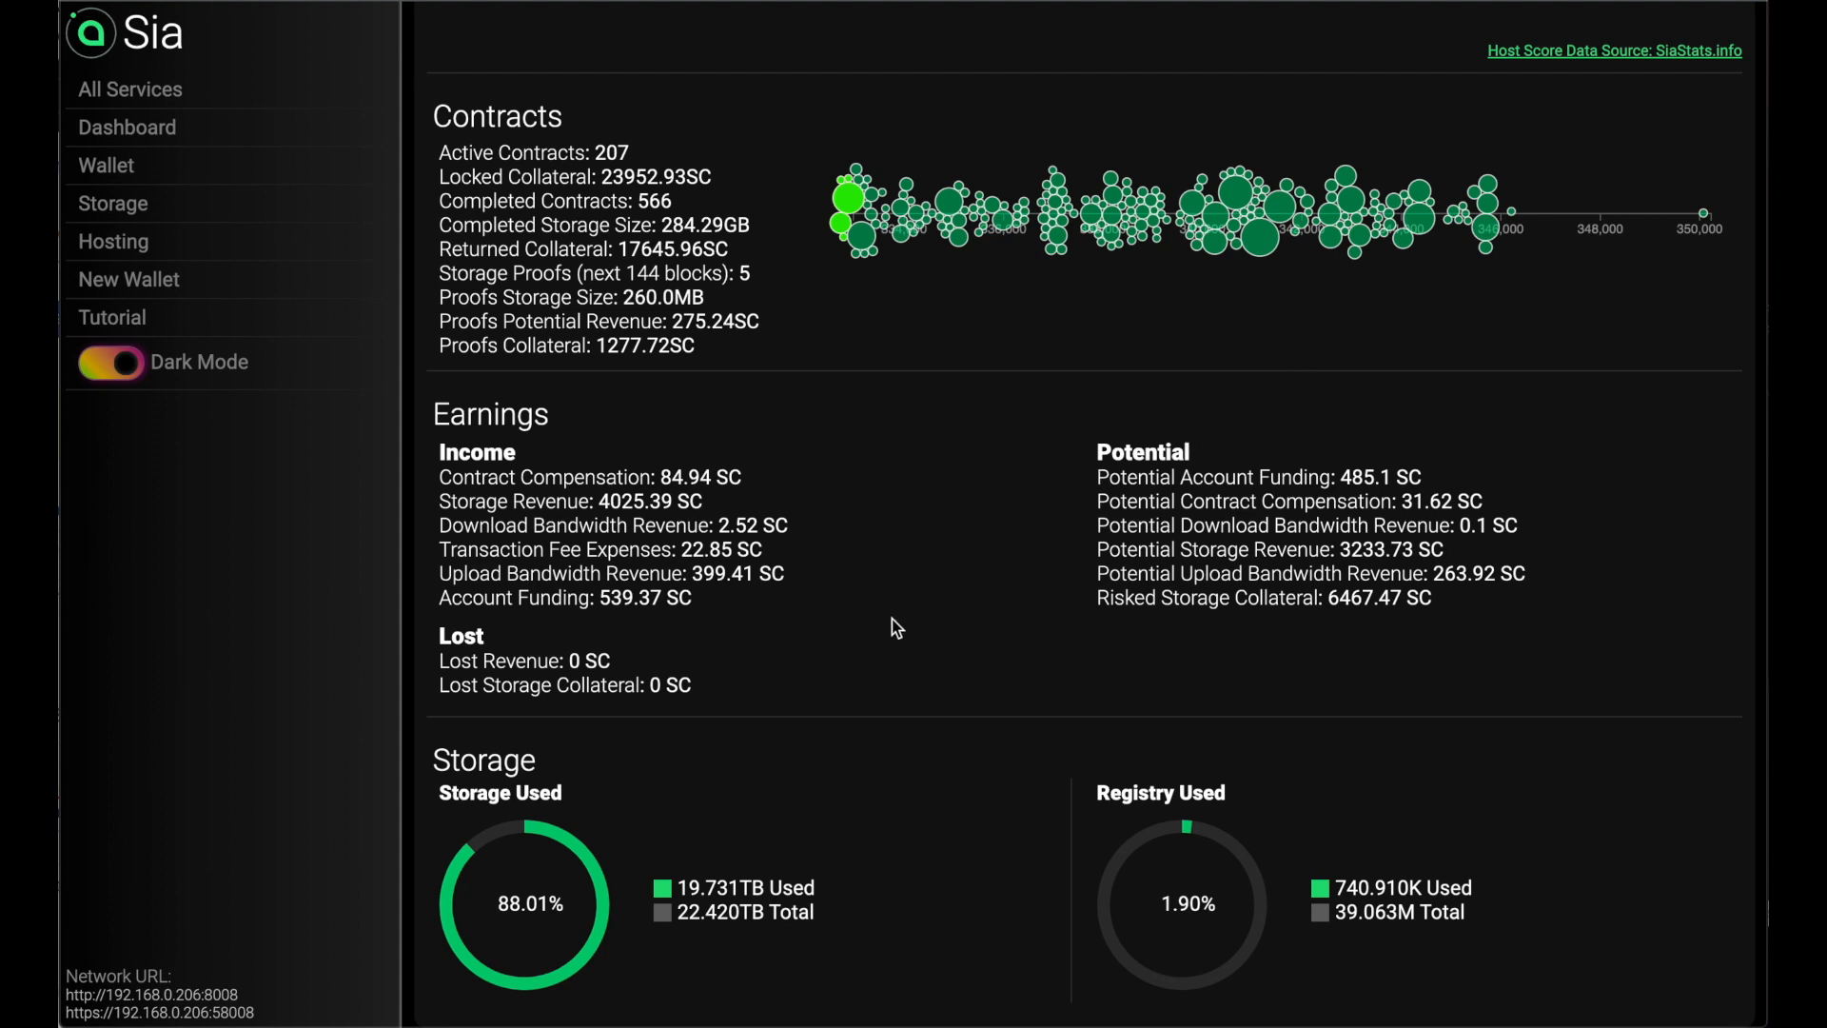
mouse_move(647, 818)
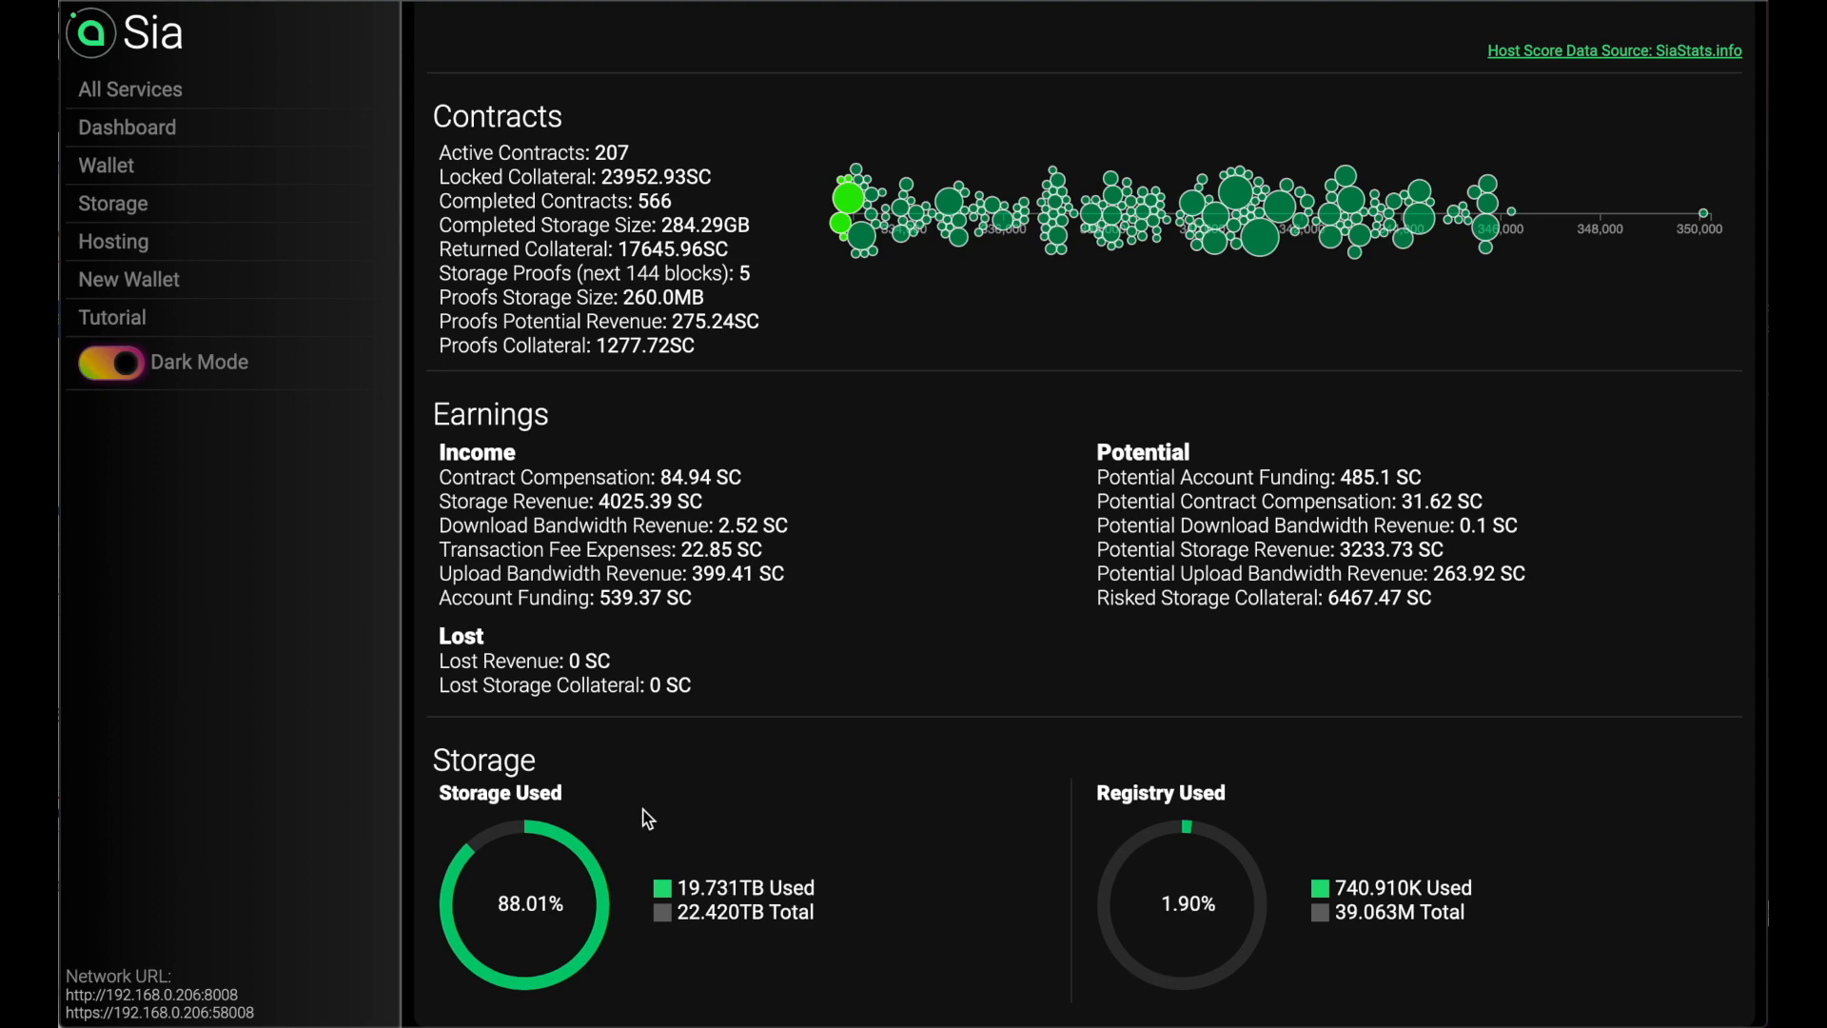
mouse_move(1207, 818)
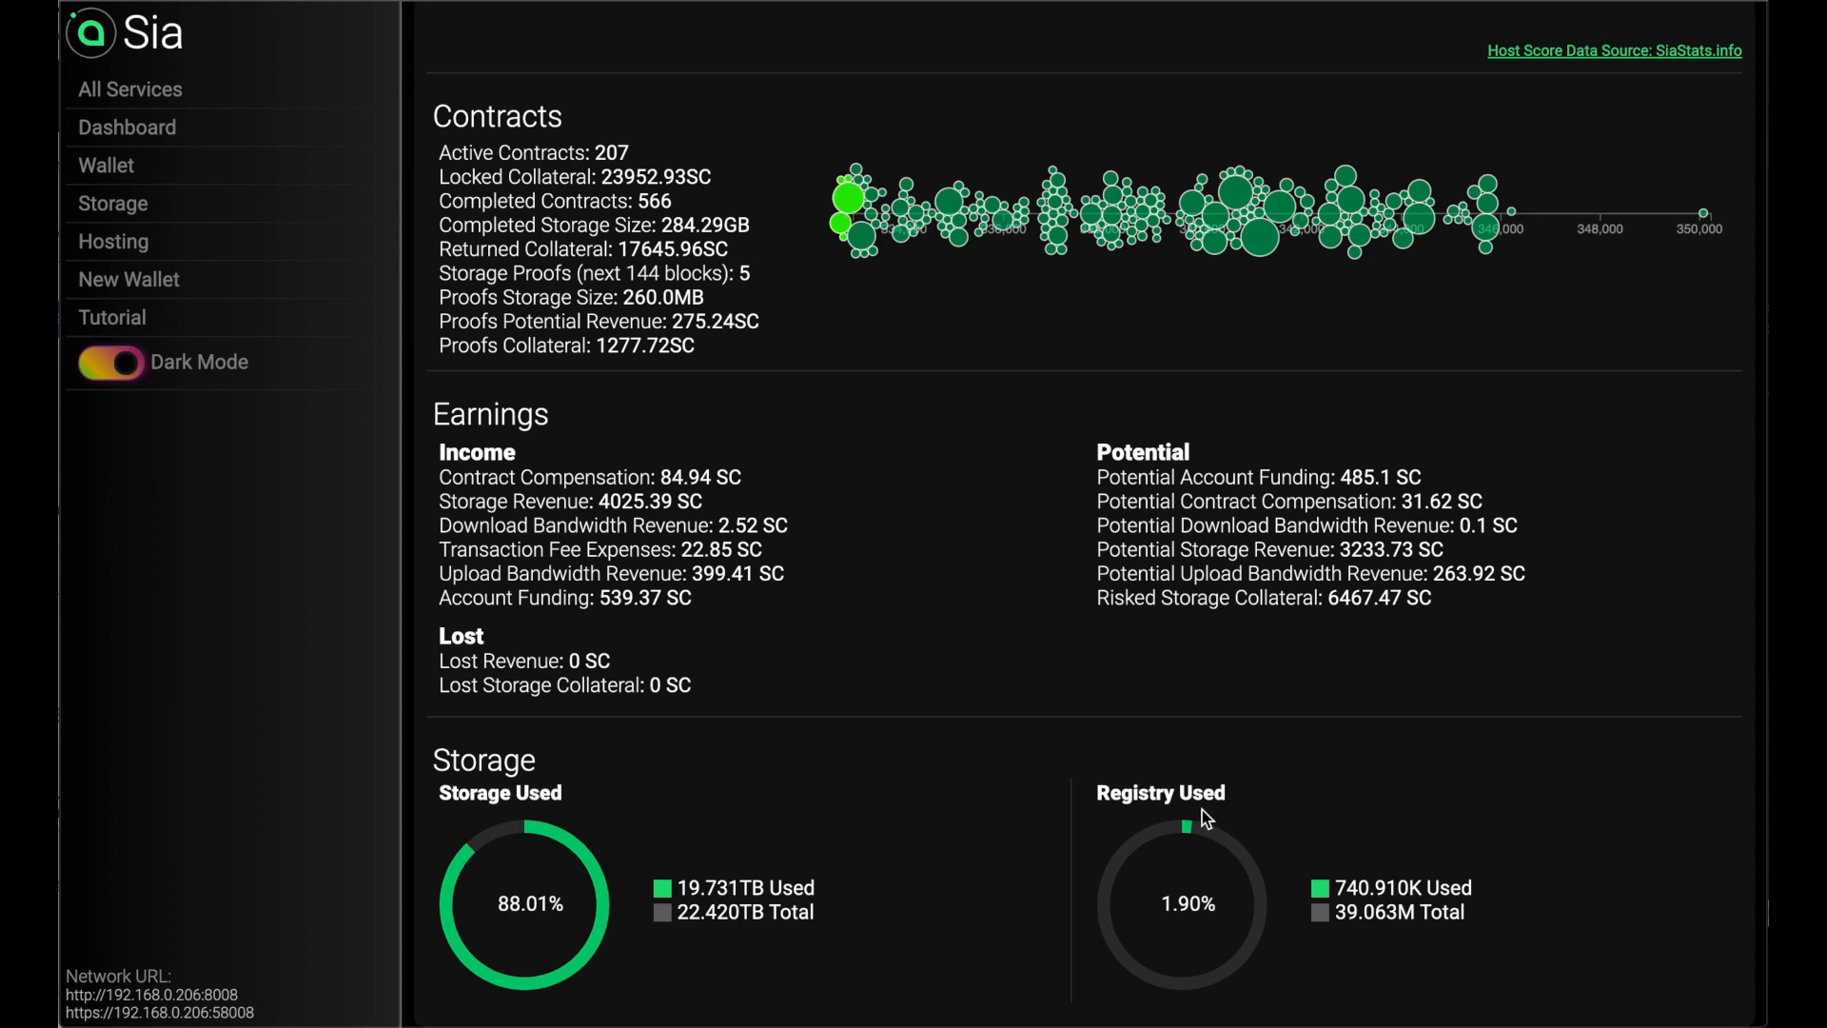
mouse_move(794, 767)
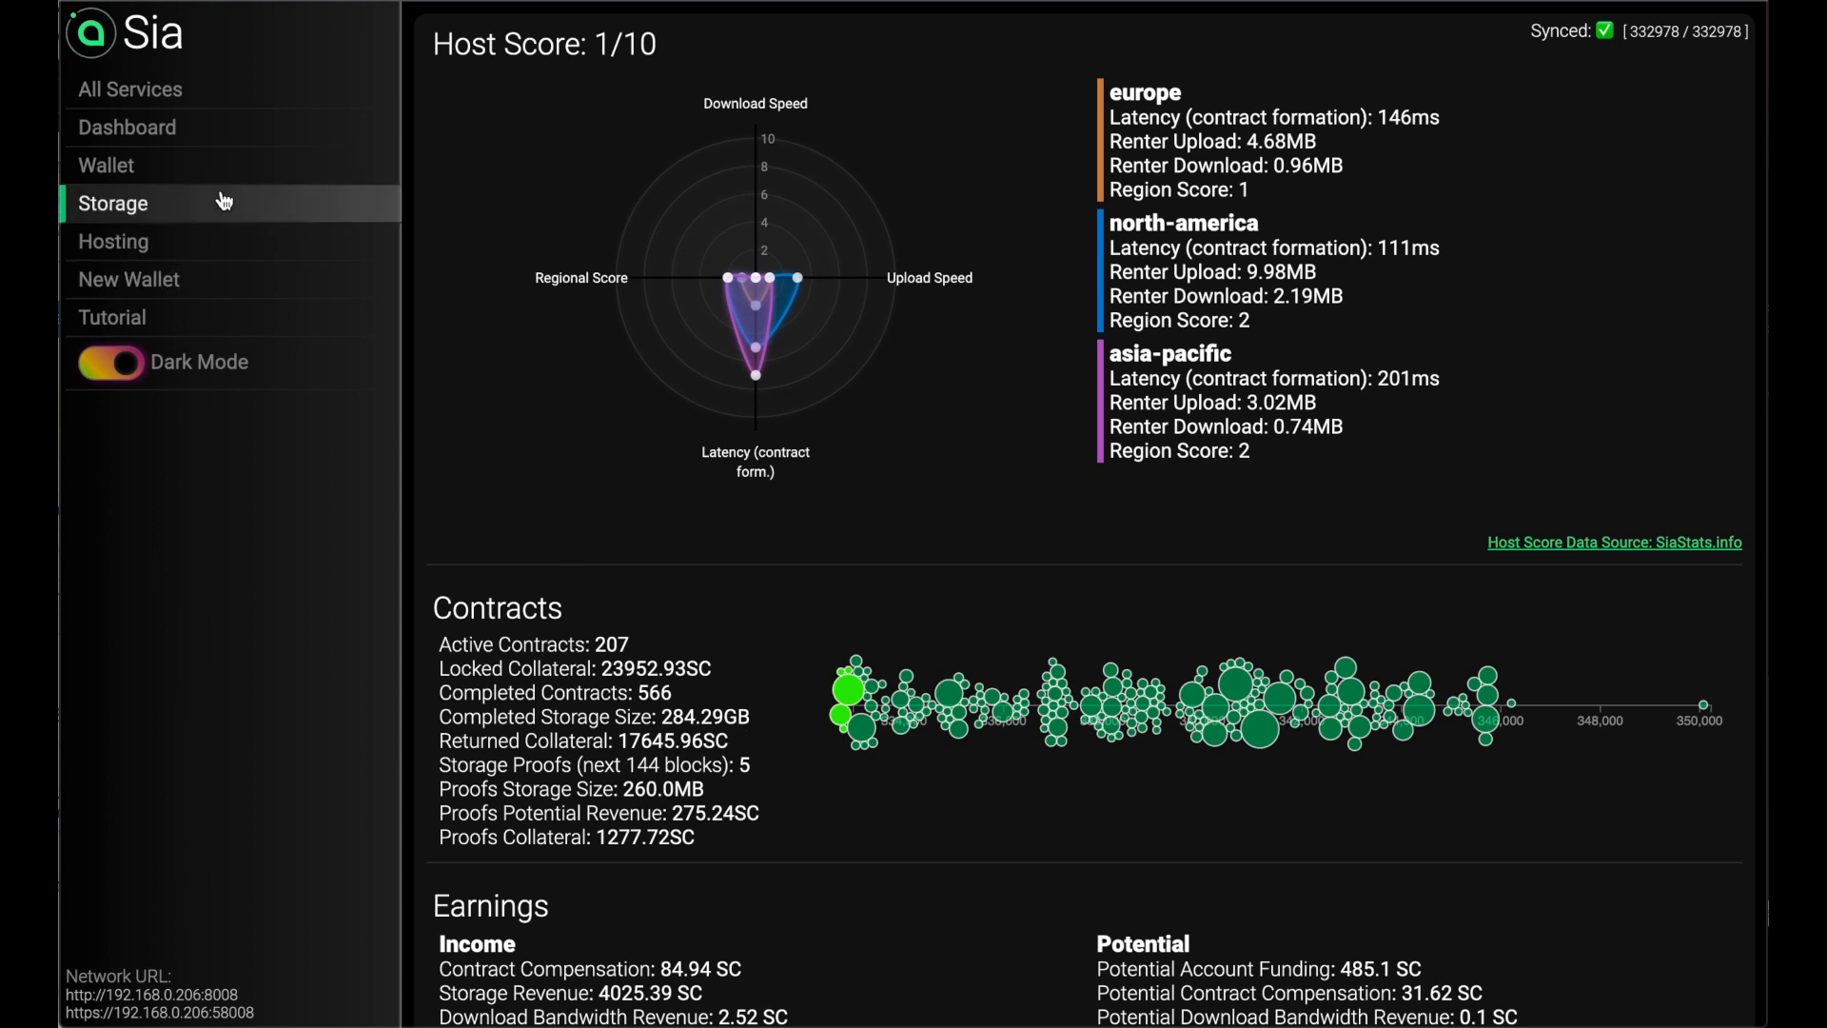
Step: Show the Sia storage folders /media/sc0–sc5, each with 3.48TB capacity
left_click(113, 204)
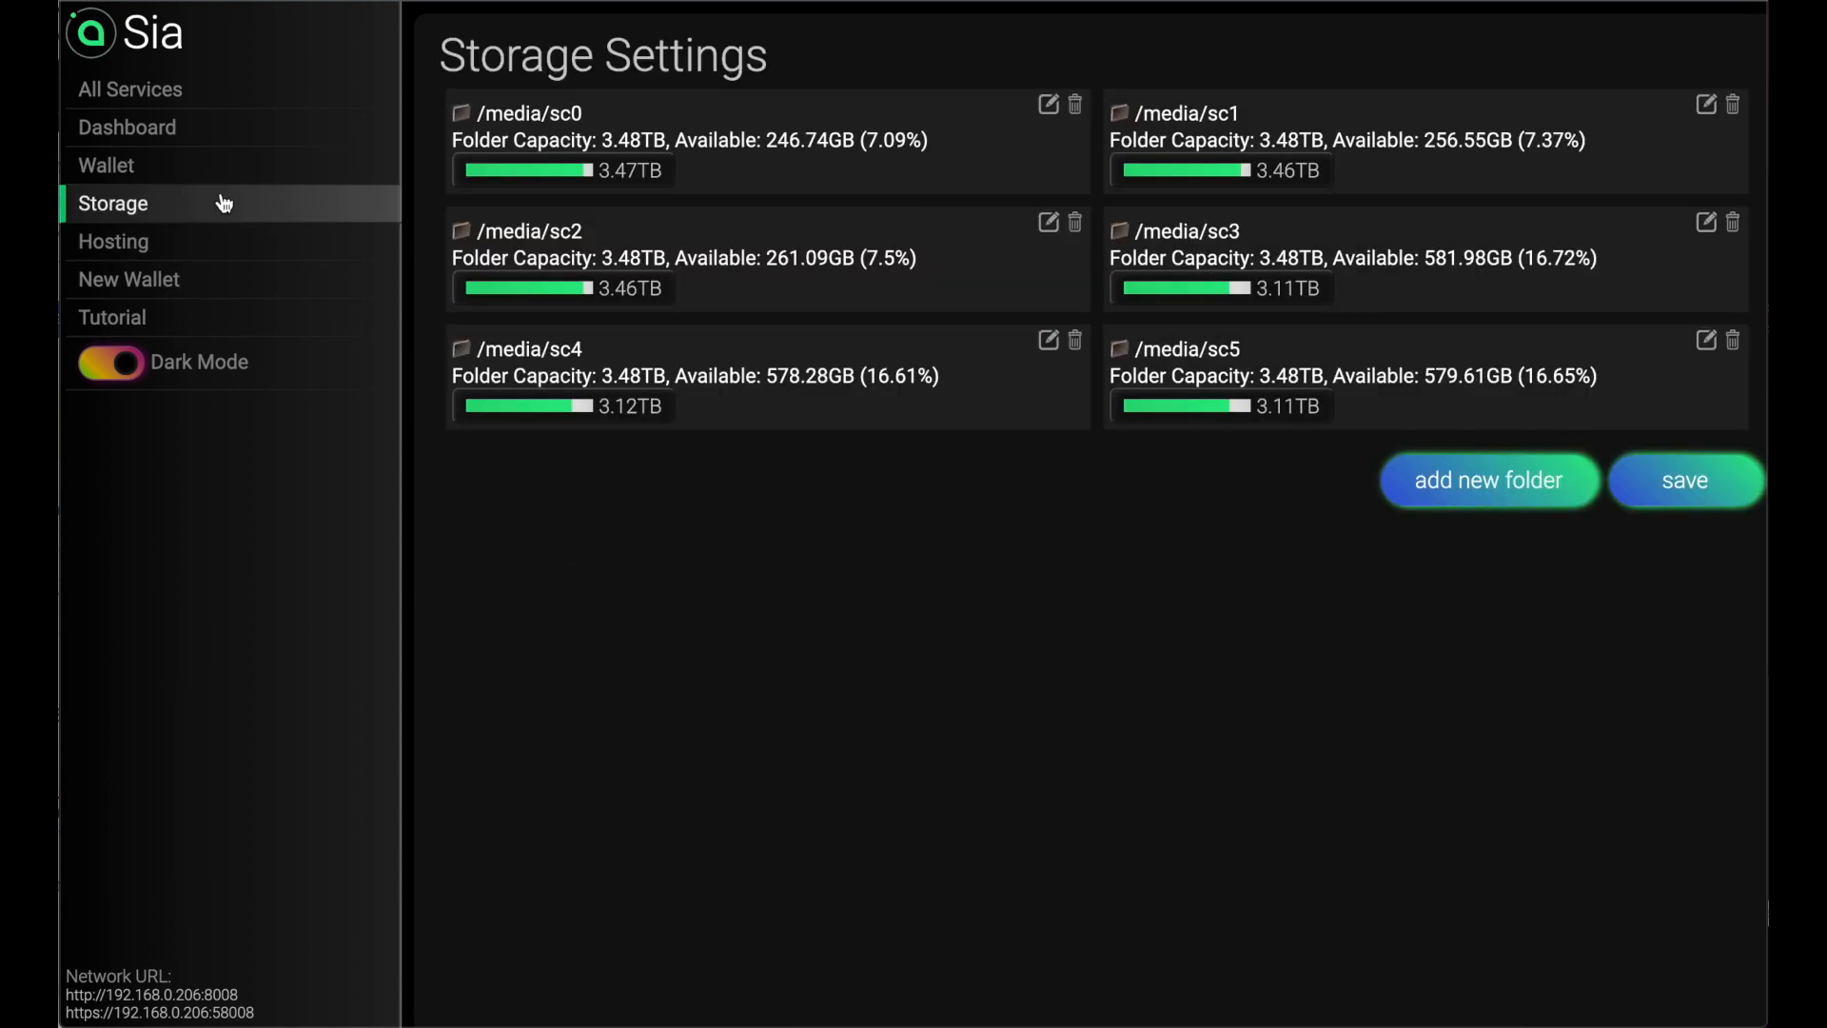
mouse_move(220, 247)
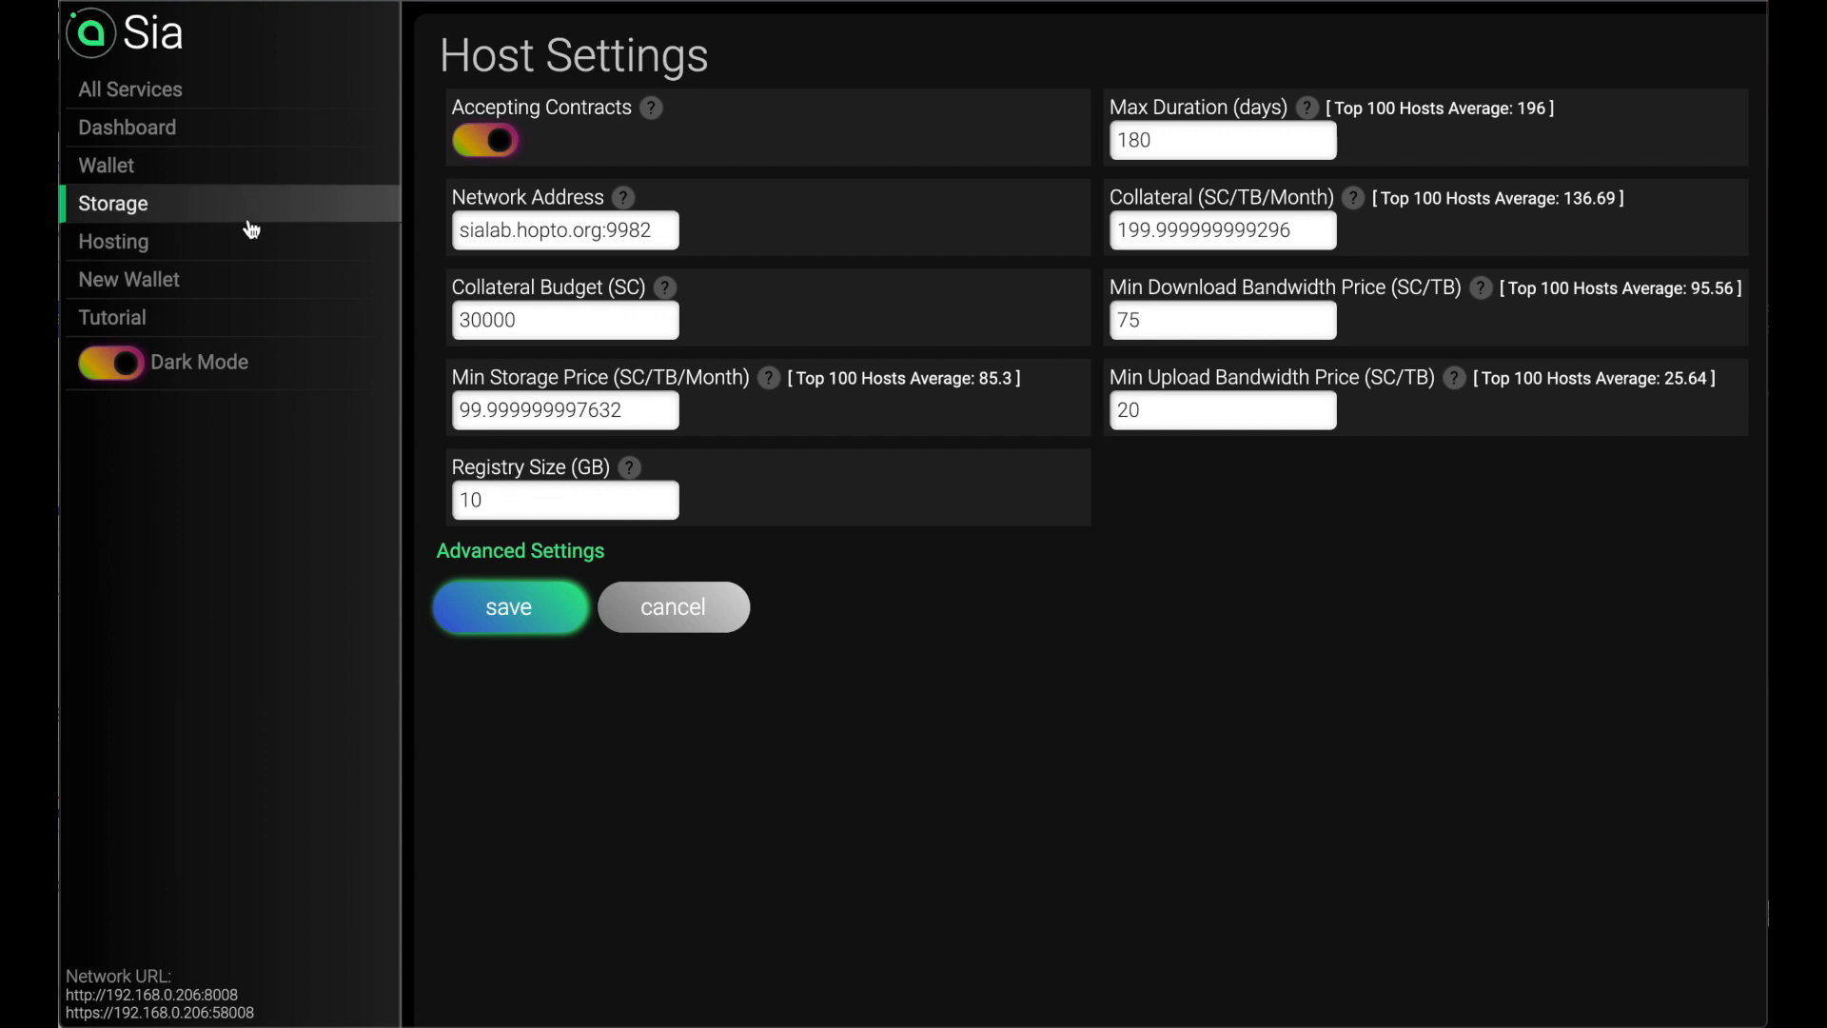
mouse_move(129, 90)
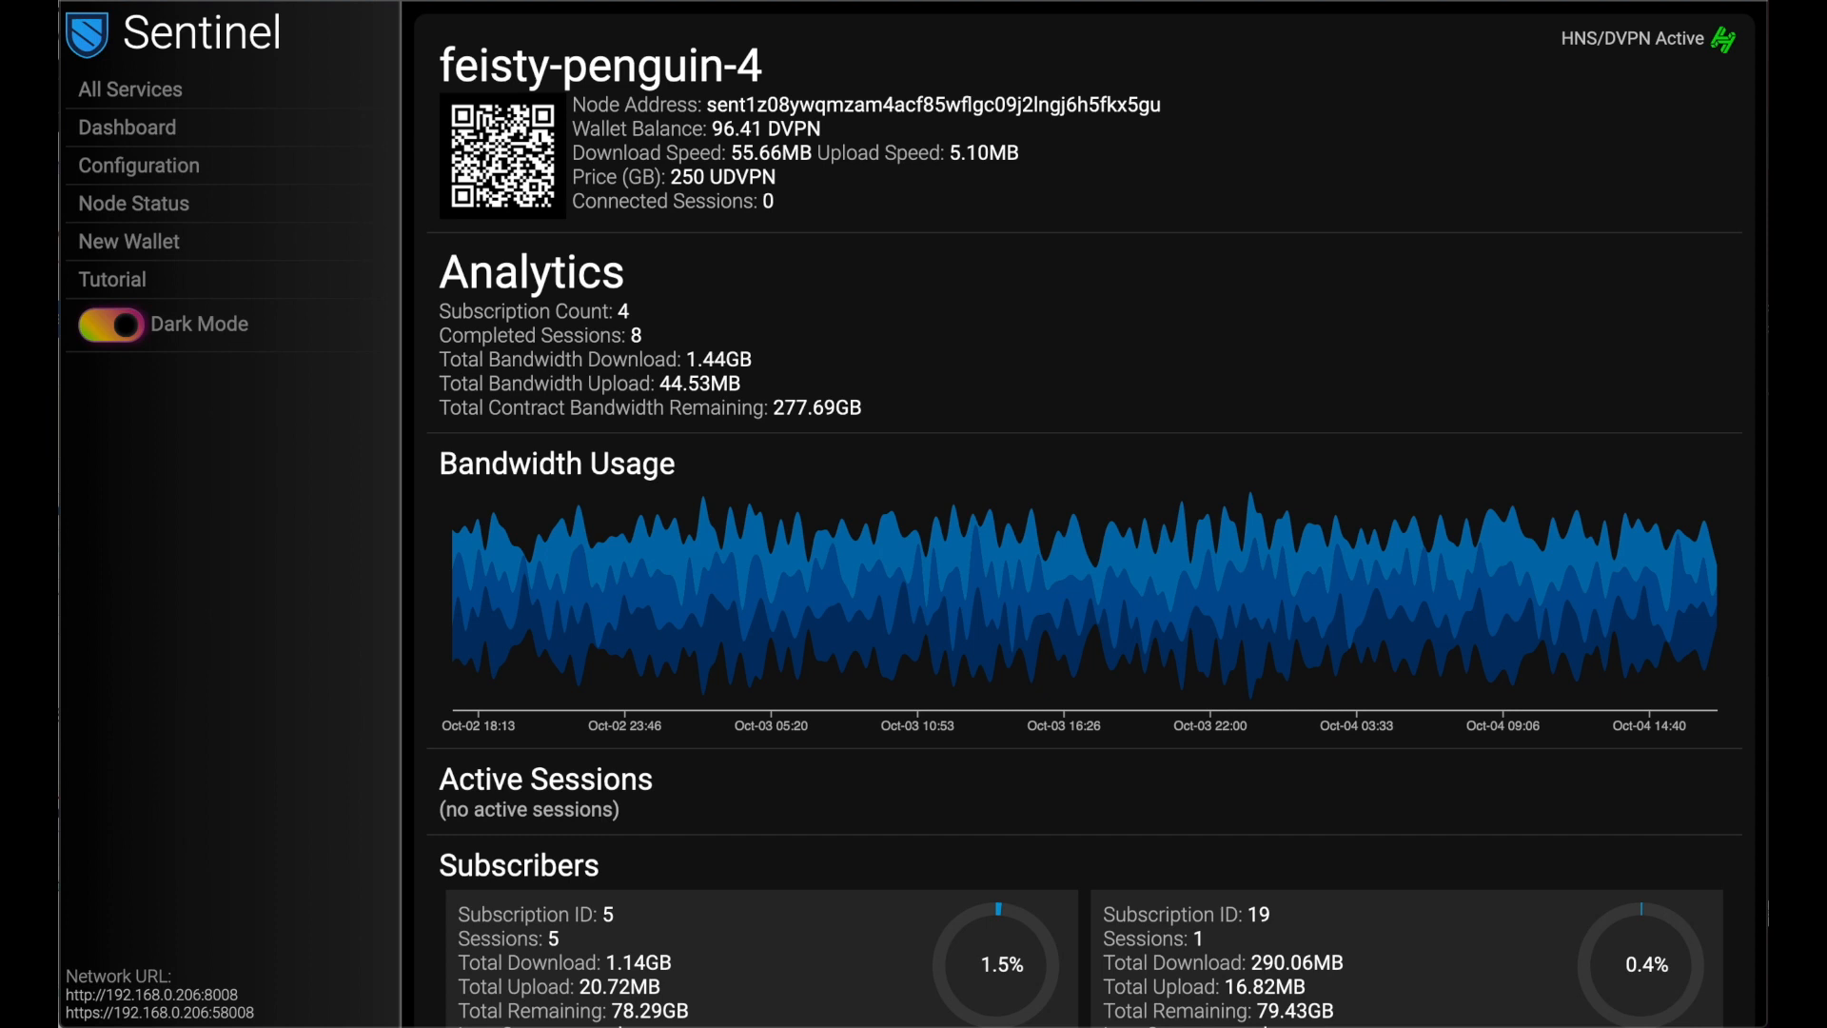
mouse_move(1251, 158)
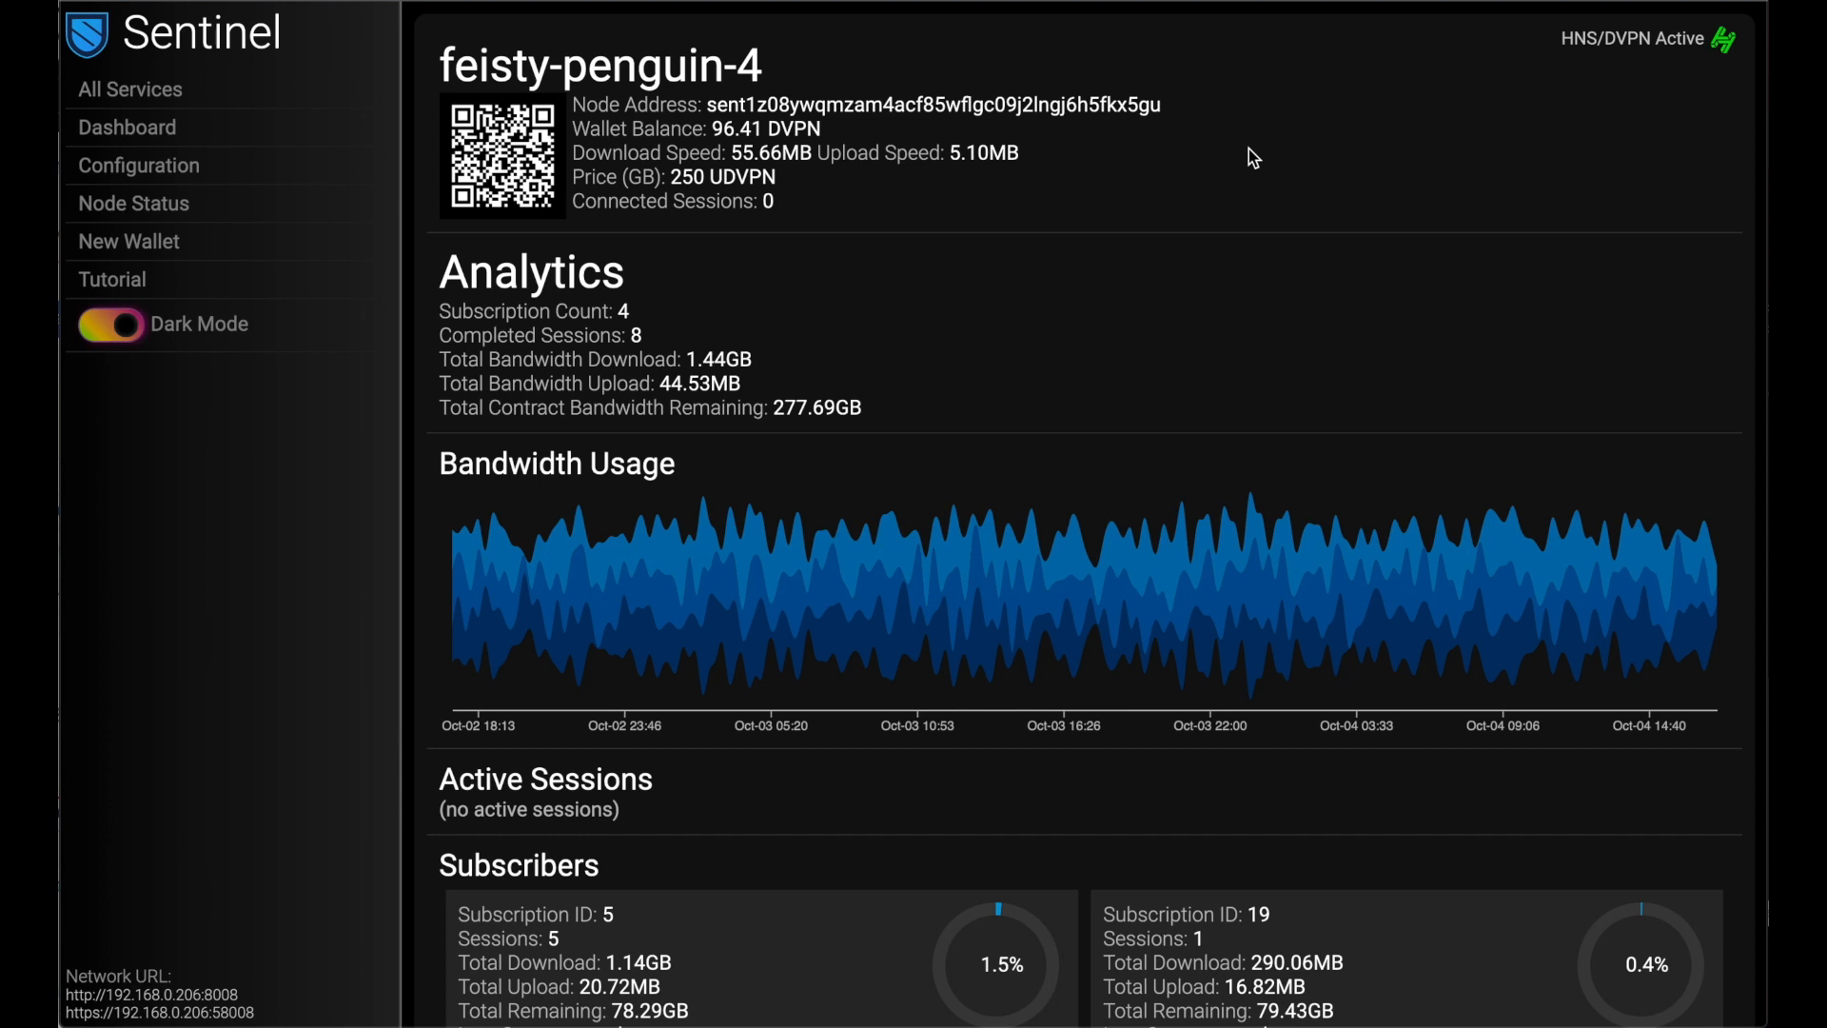
mouse_move(1186, 281)
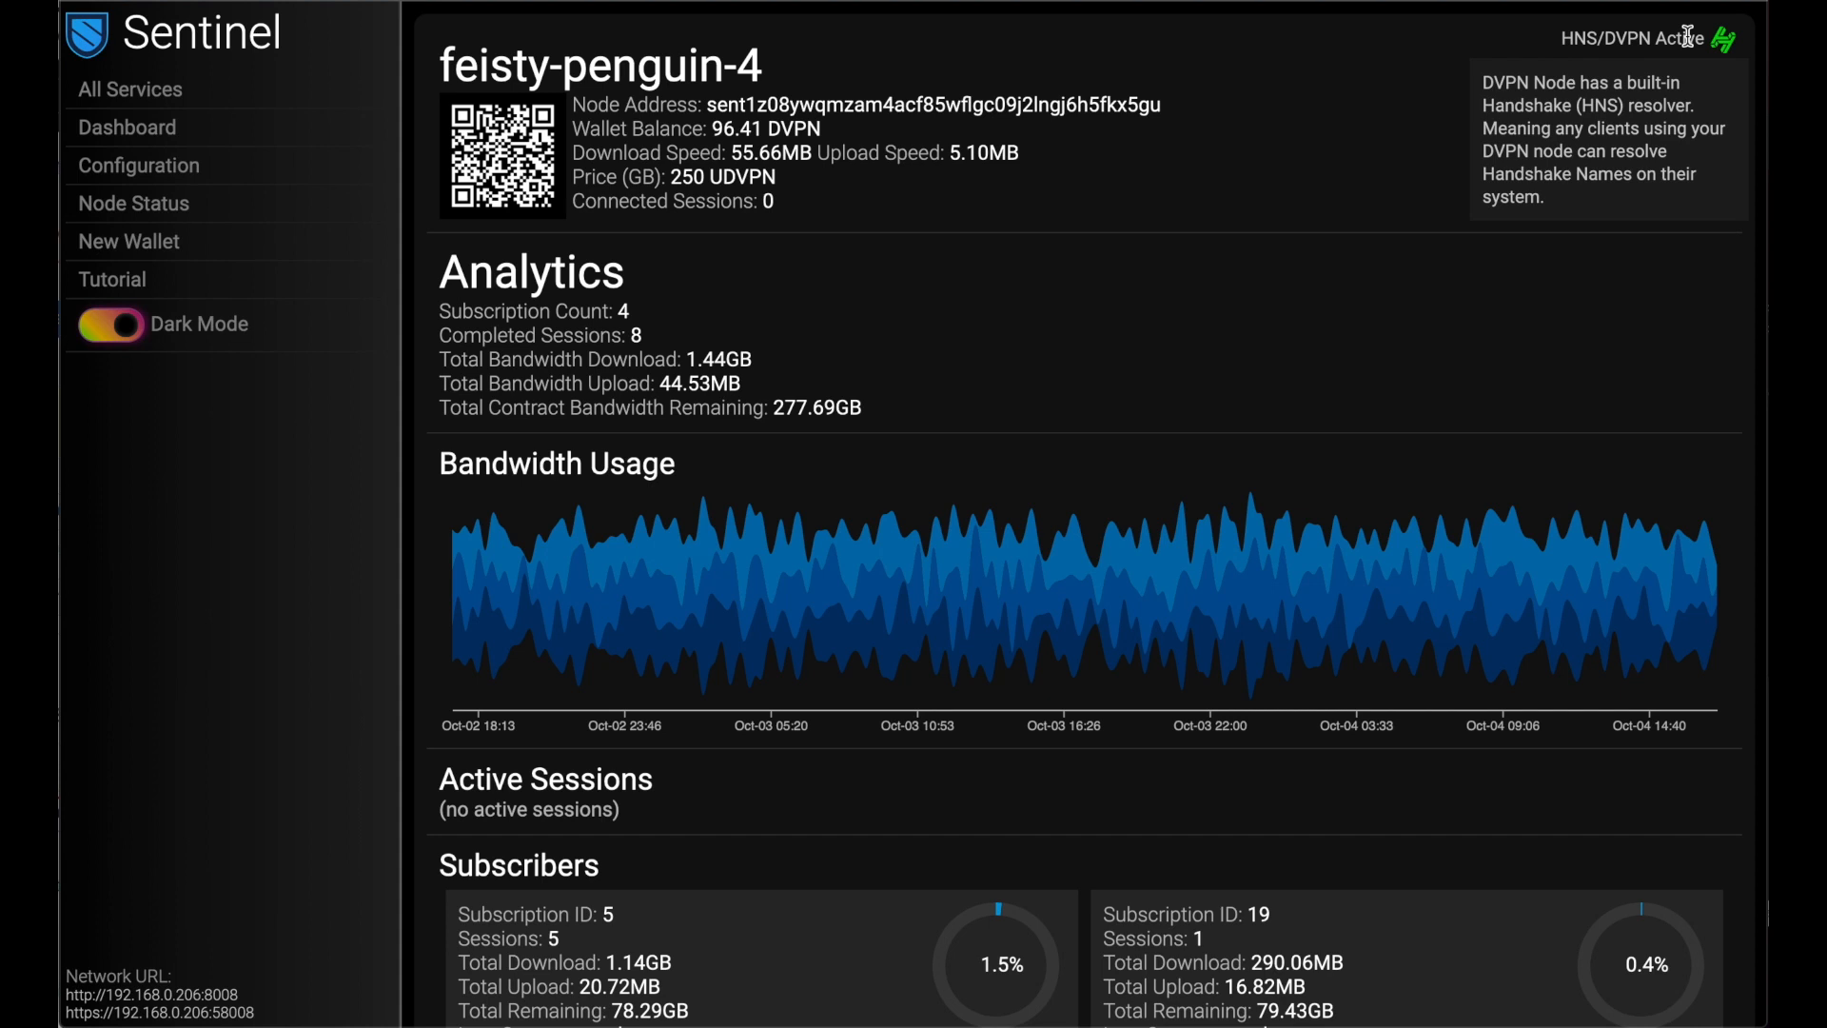
mouse_move(1355, 95)
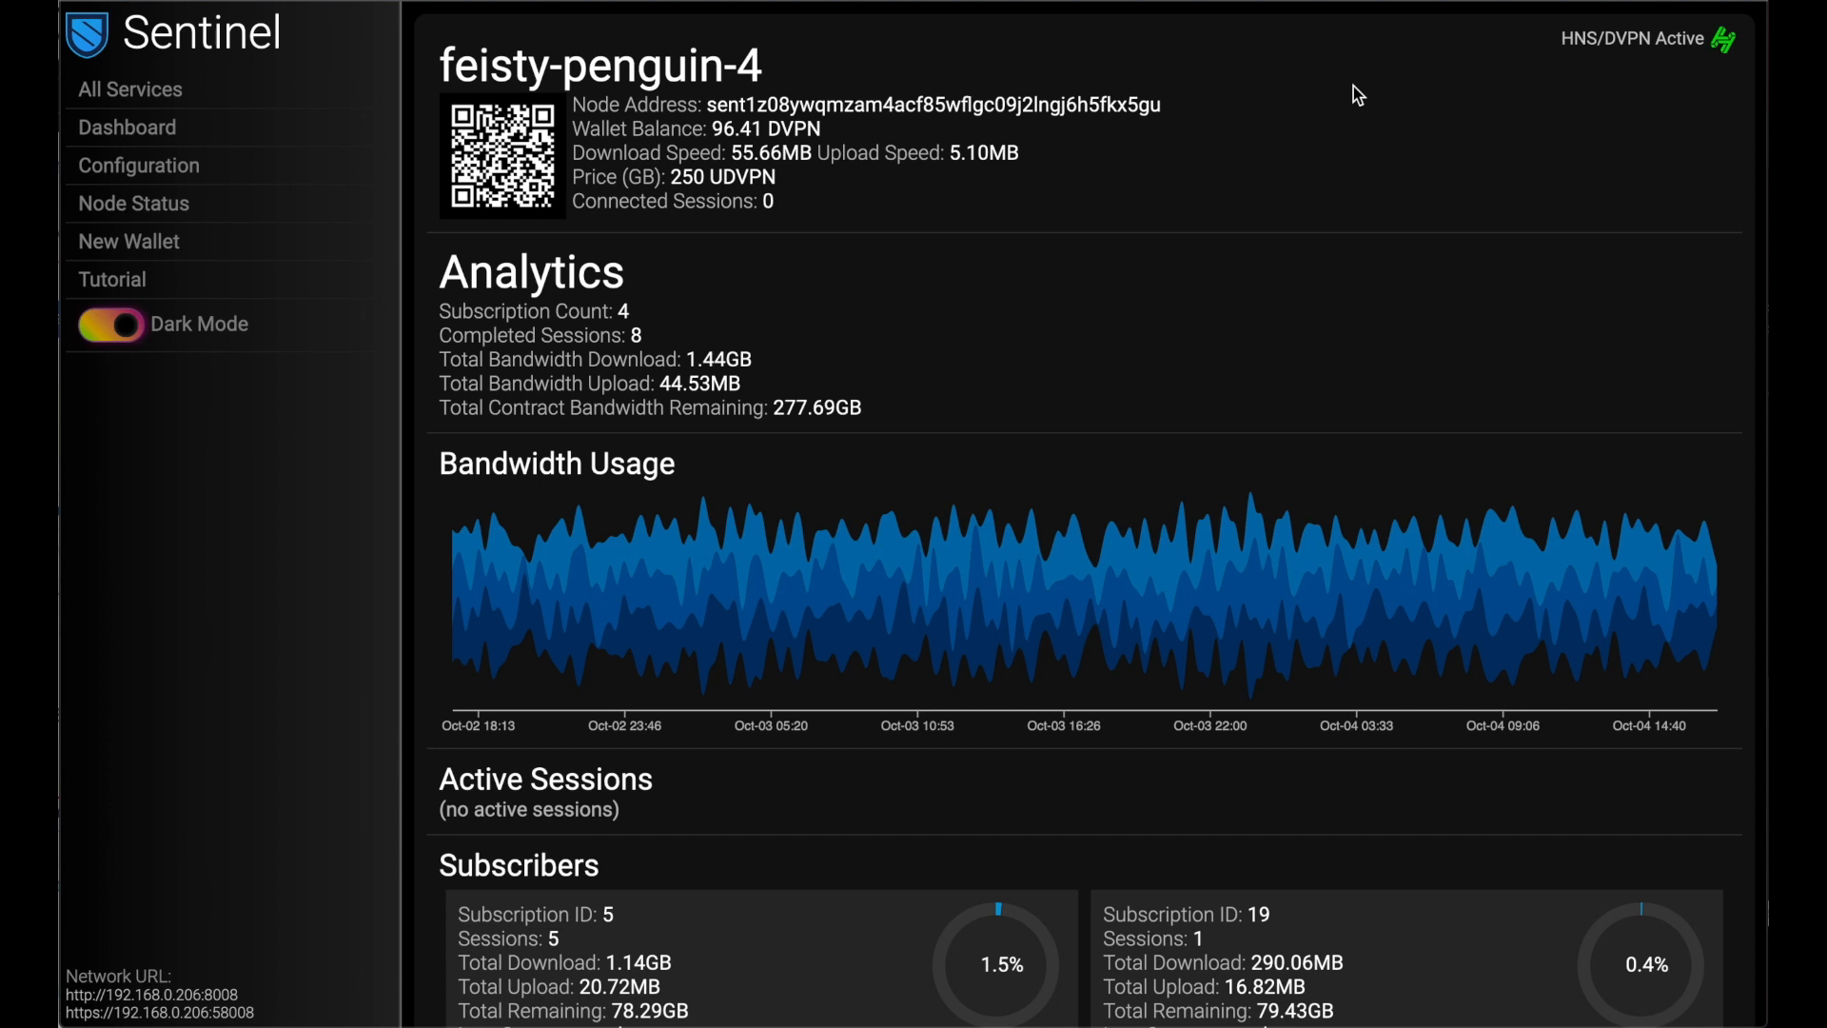
mouse_move(1185, 308)
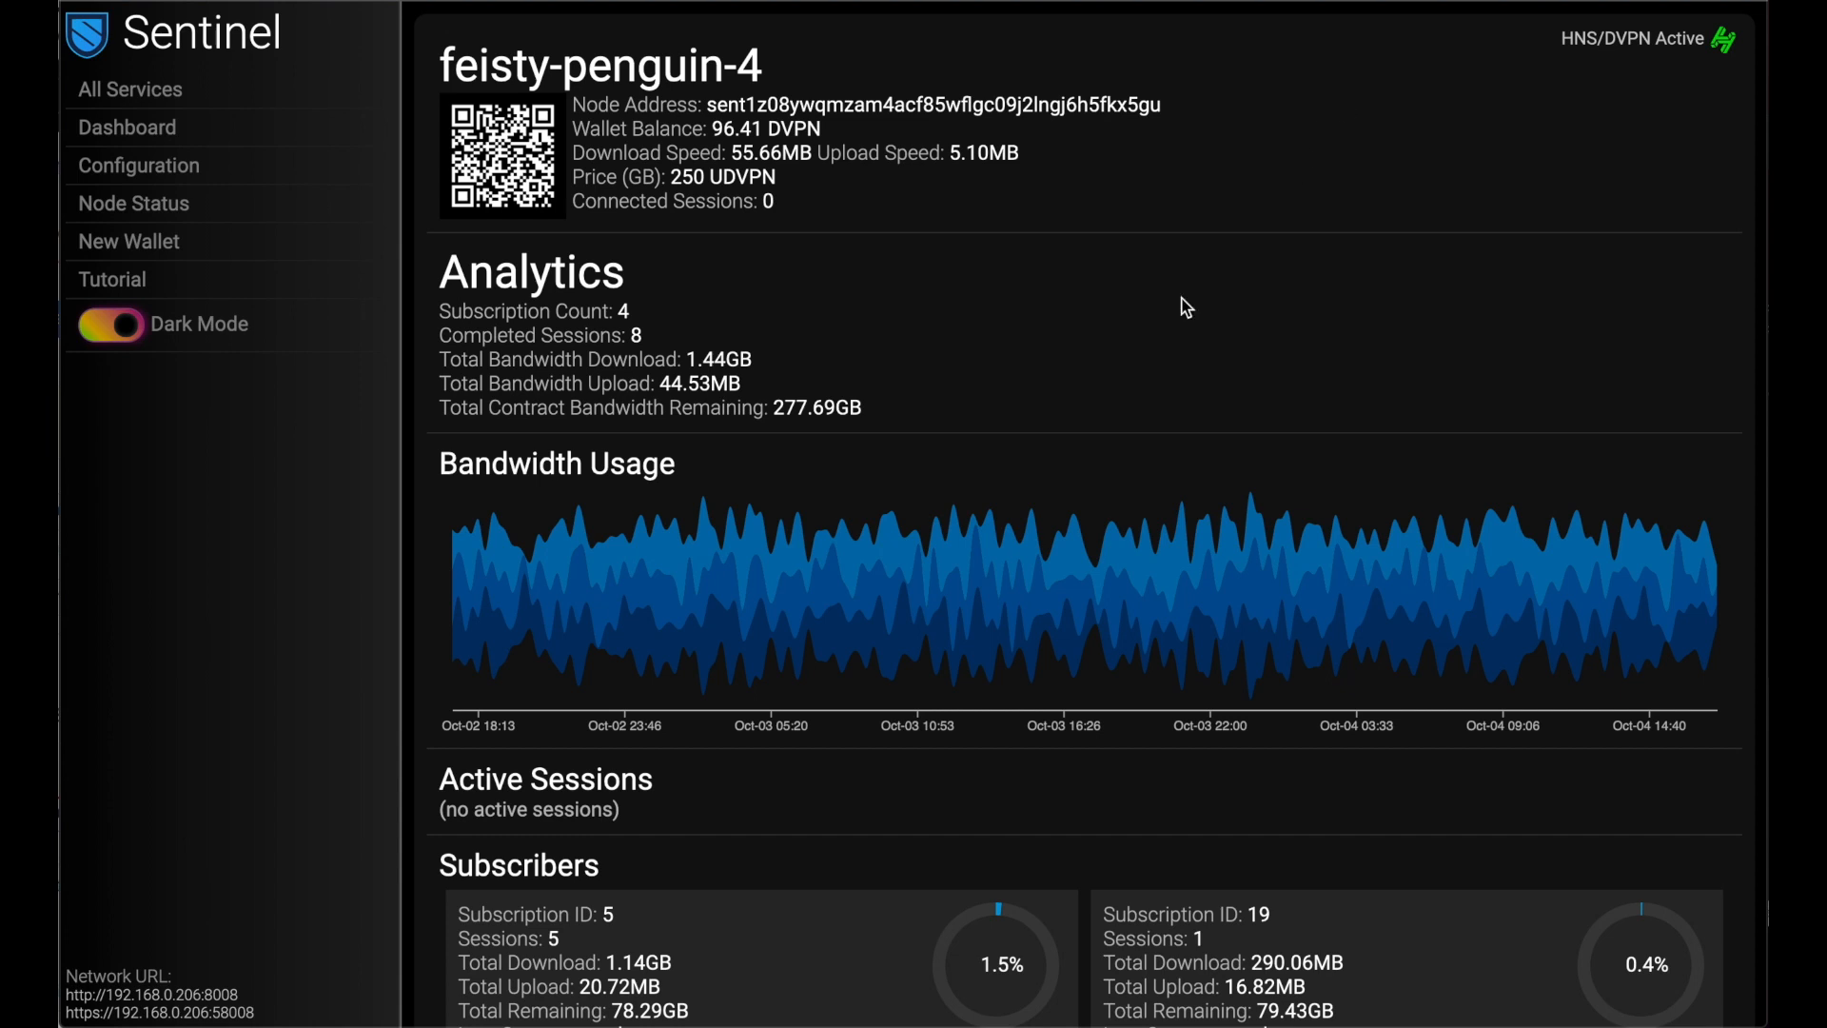
mouse_move(760, 173)
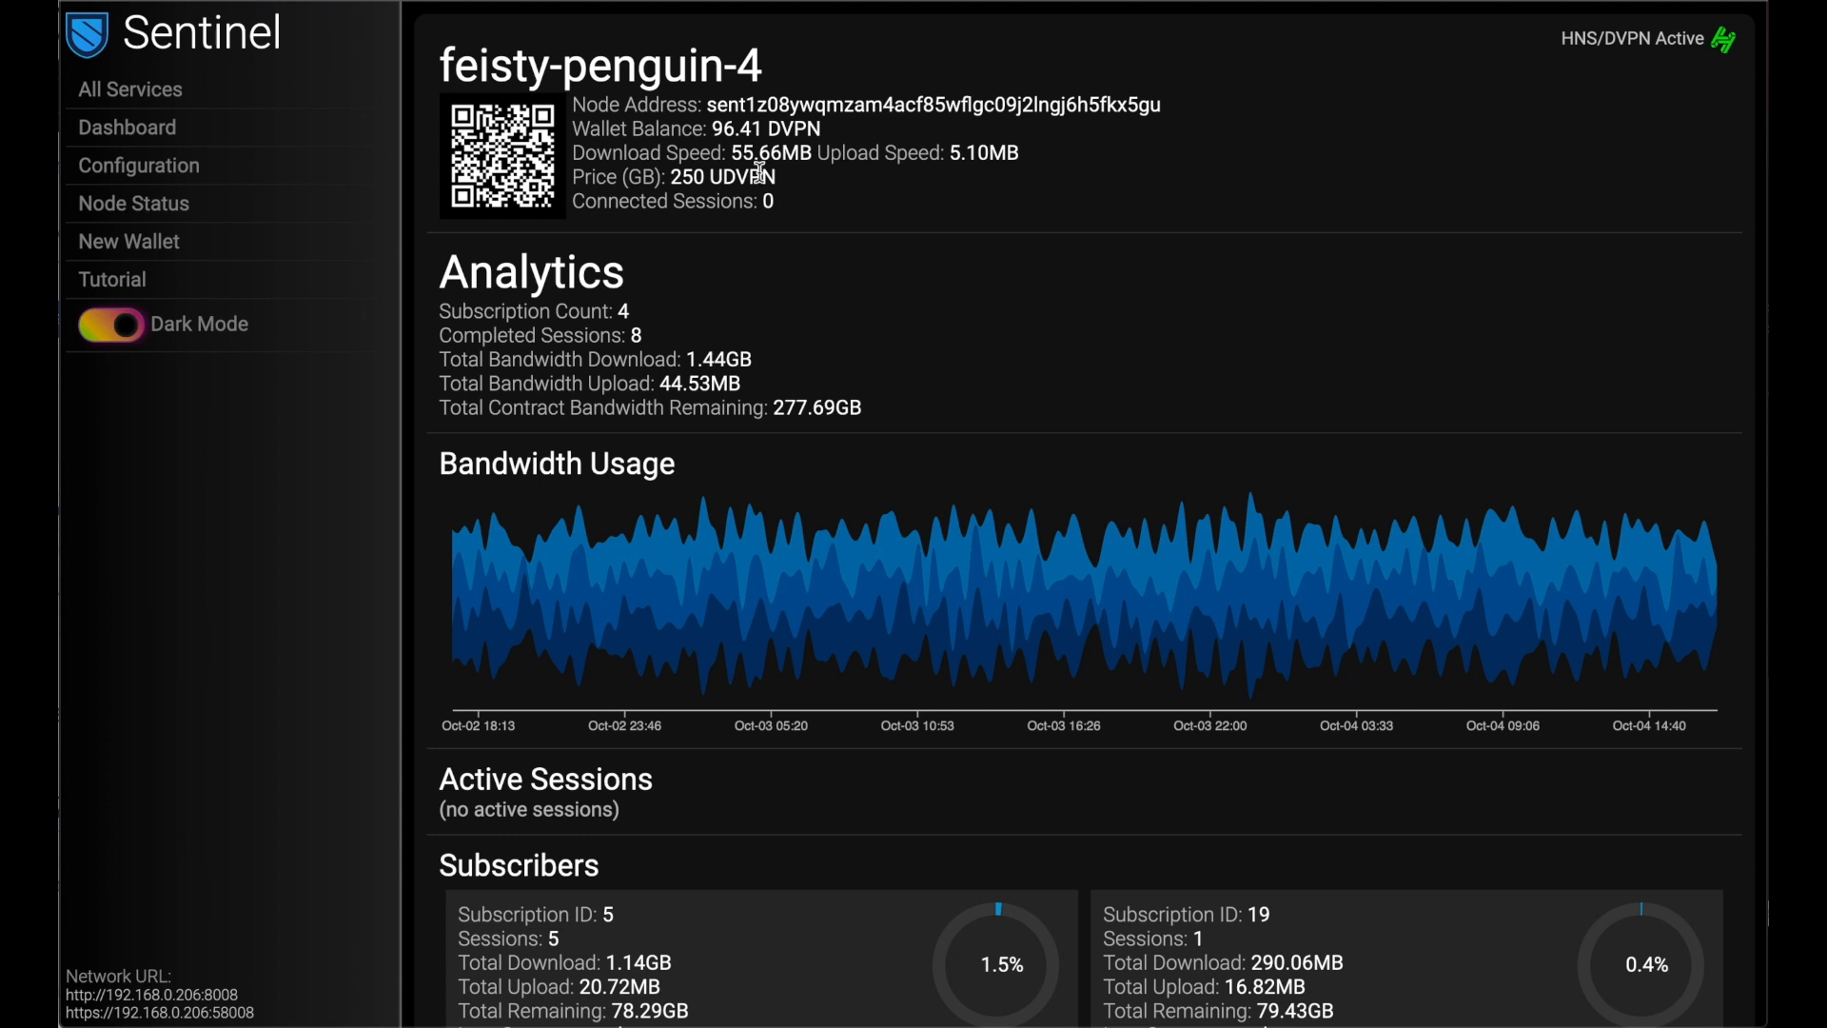
mouse_move(822, 278)
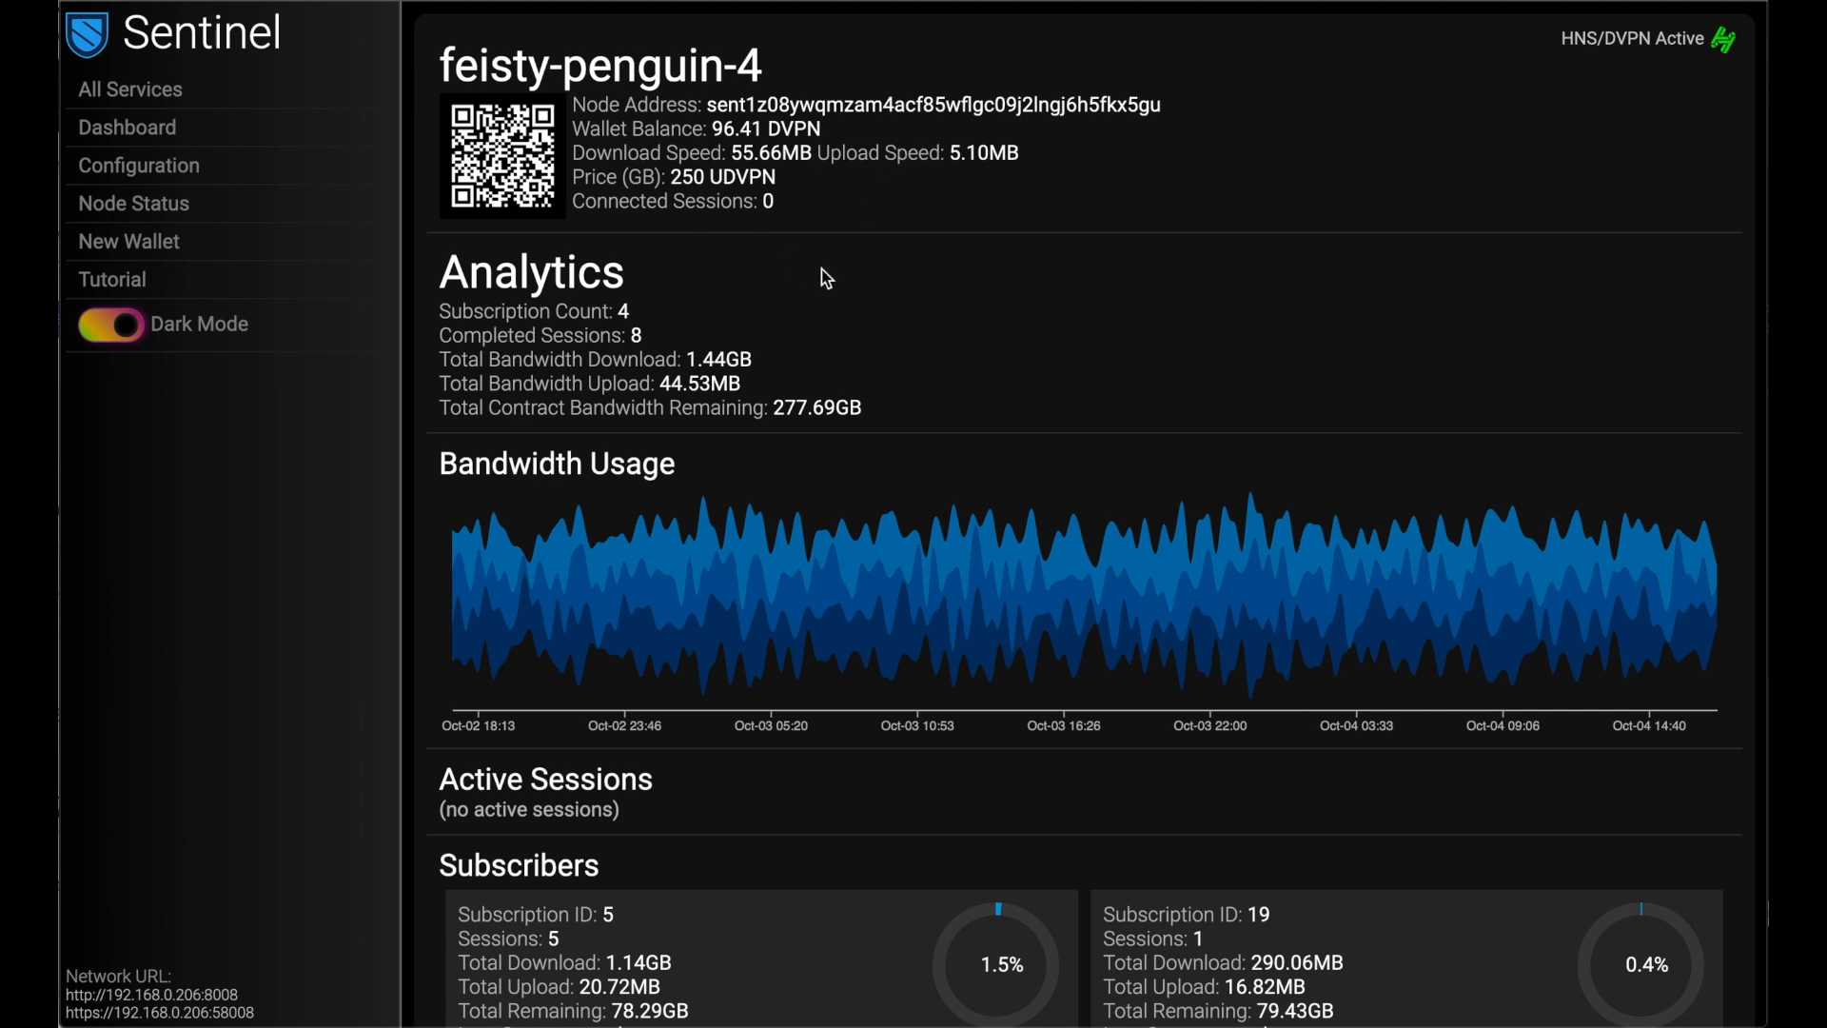
Step: Scroll through feisty-penguin-4's analytics, bandwidth usage and four subscribers, then back to the top
scroll("down", 3)
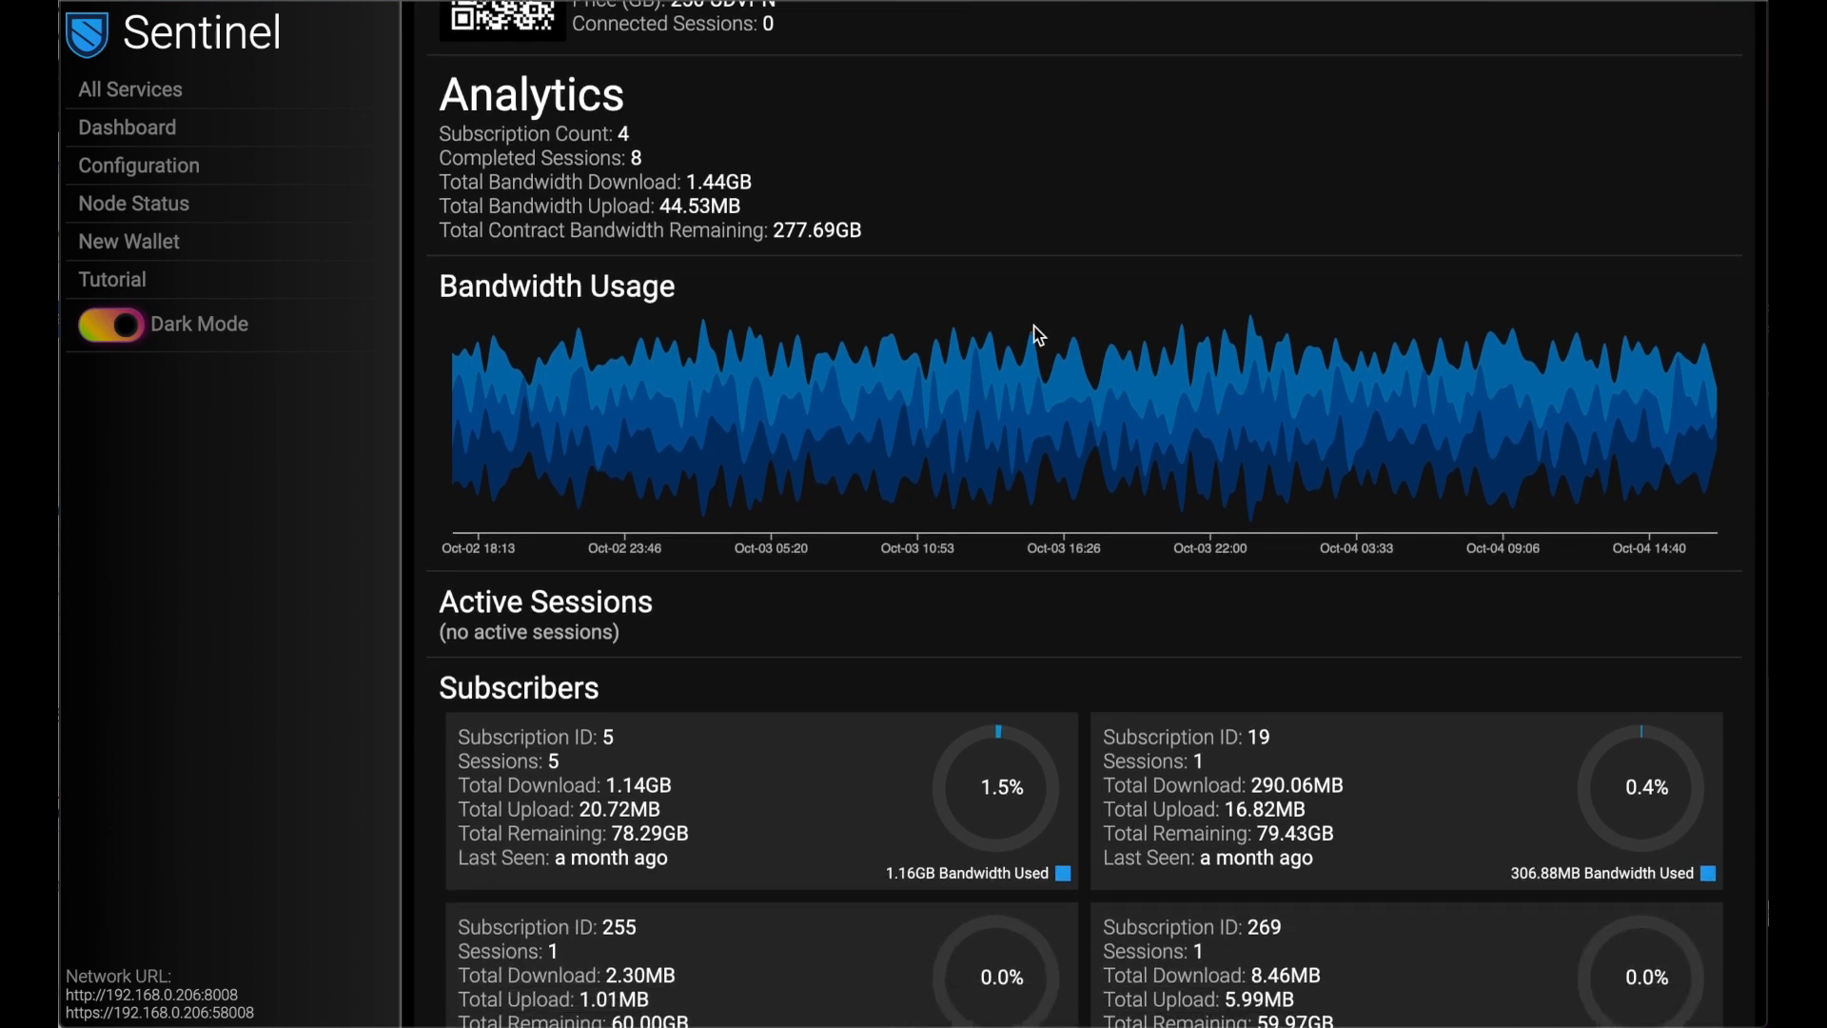
mouse_move(1267, 432)
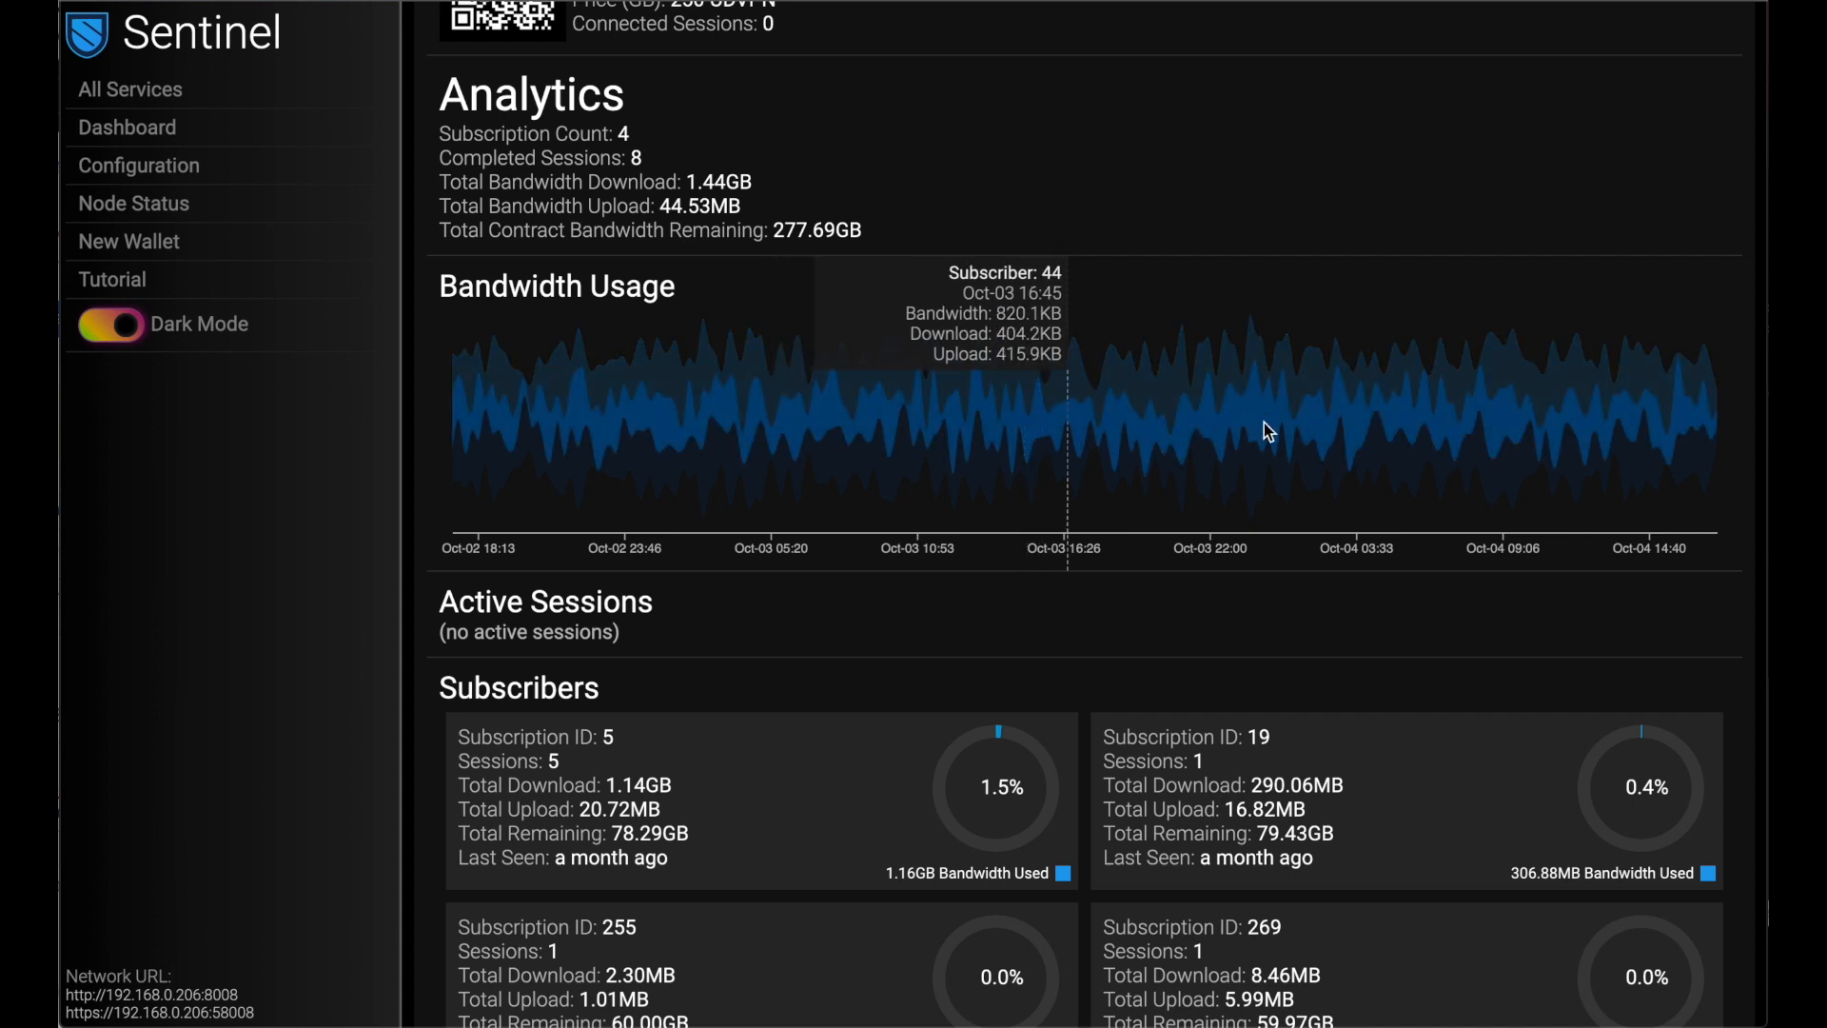
mouse_move(1588, 375)
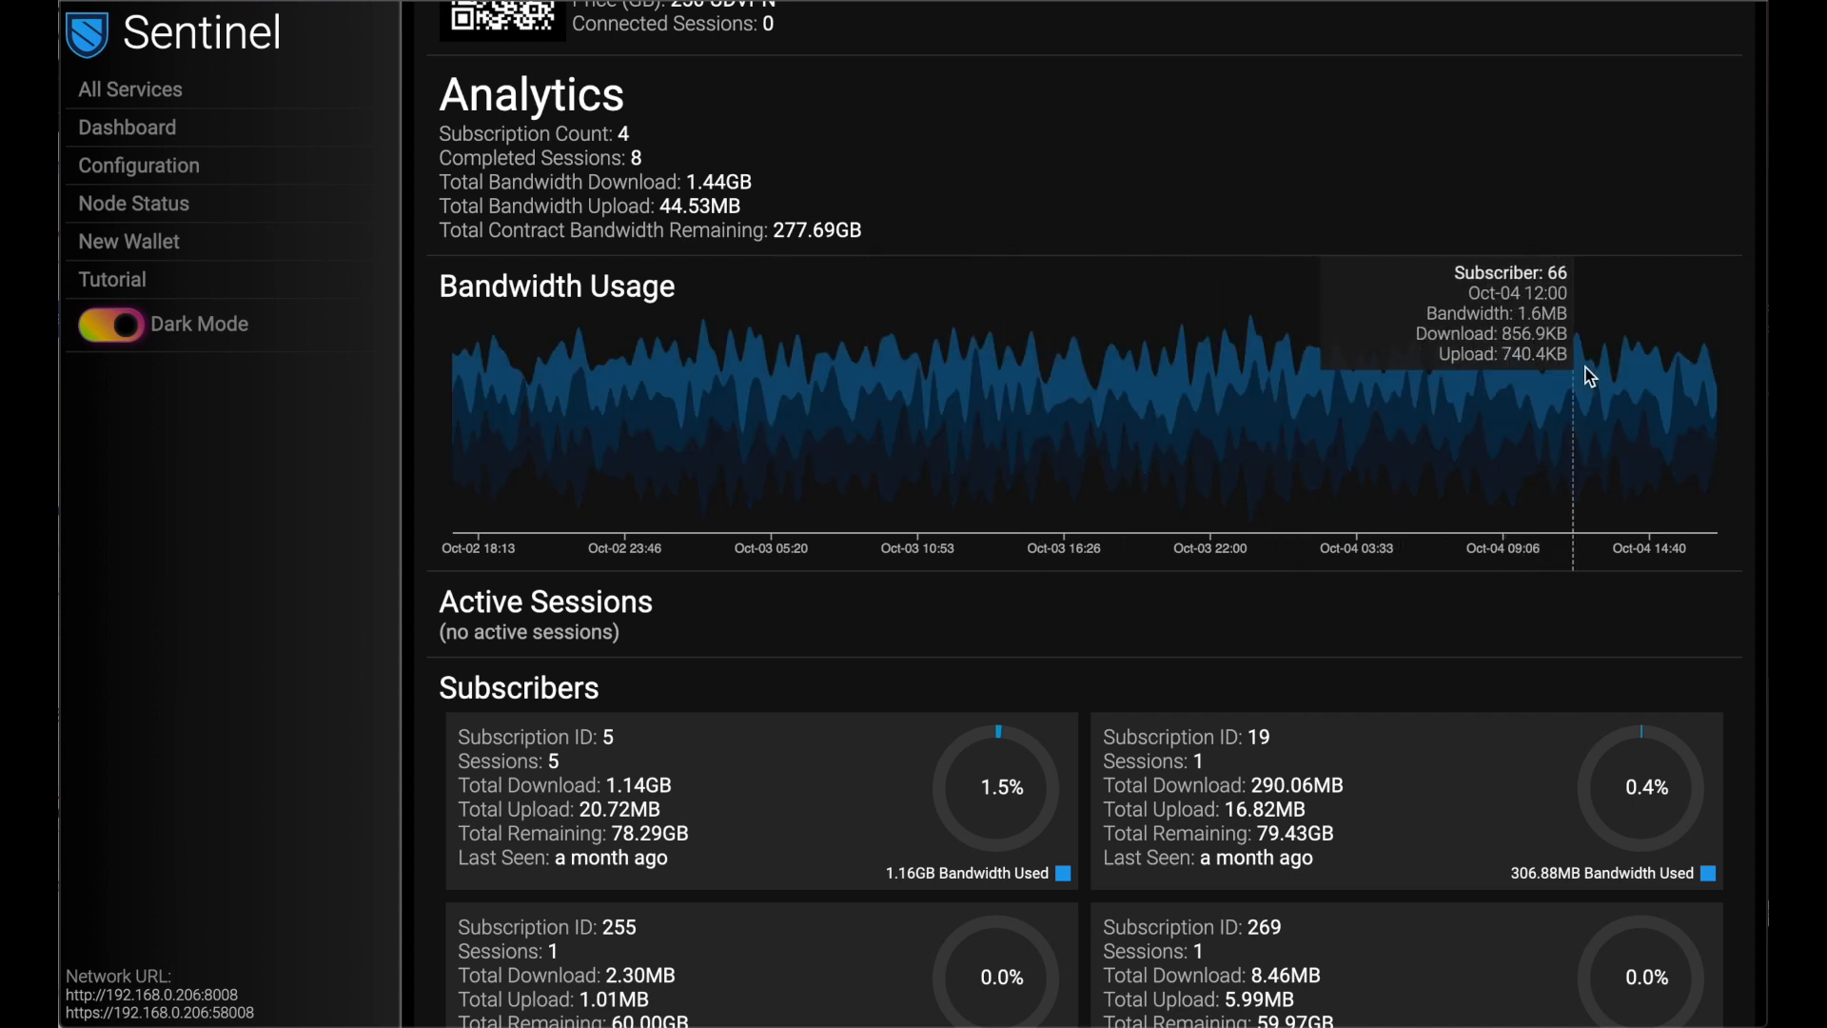
scroll("down", 3)
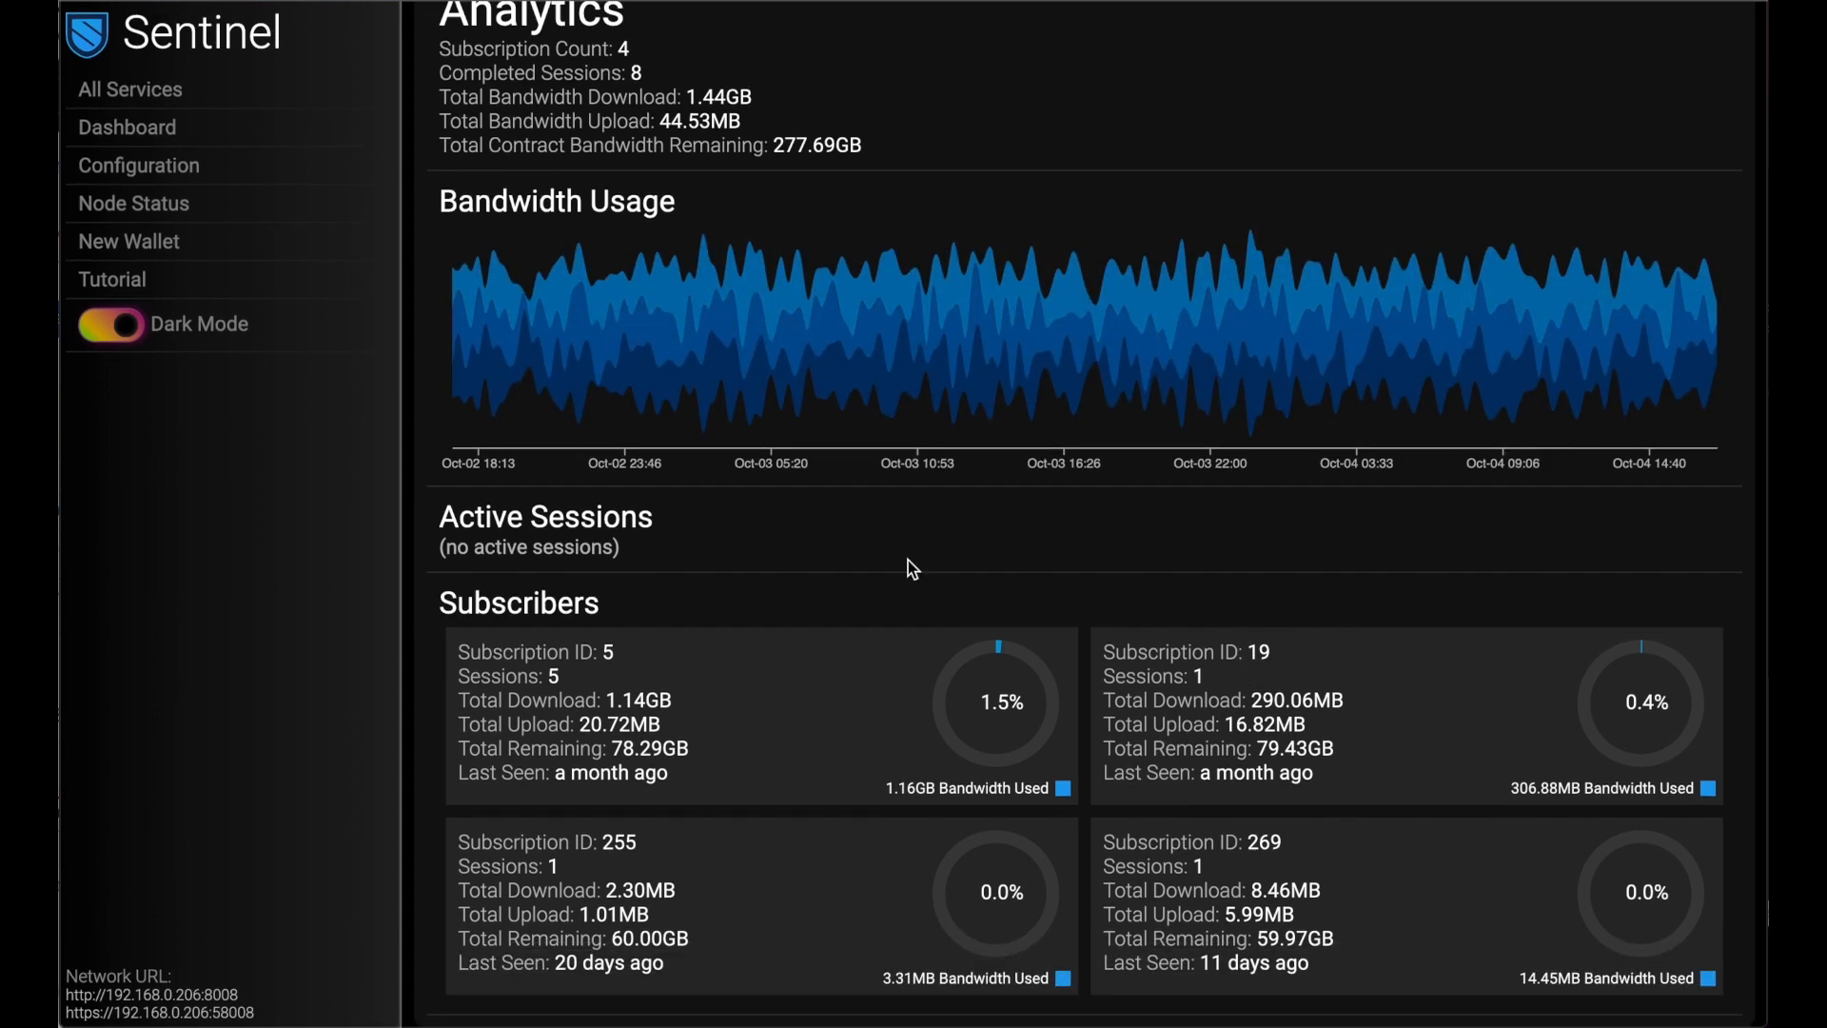
mouse_move(1418, 718)
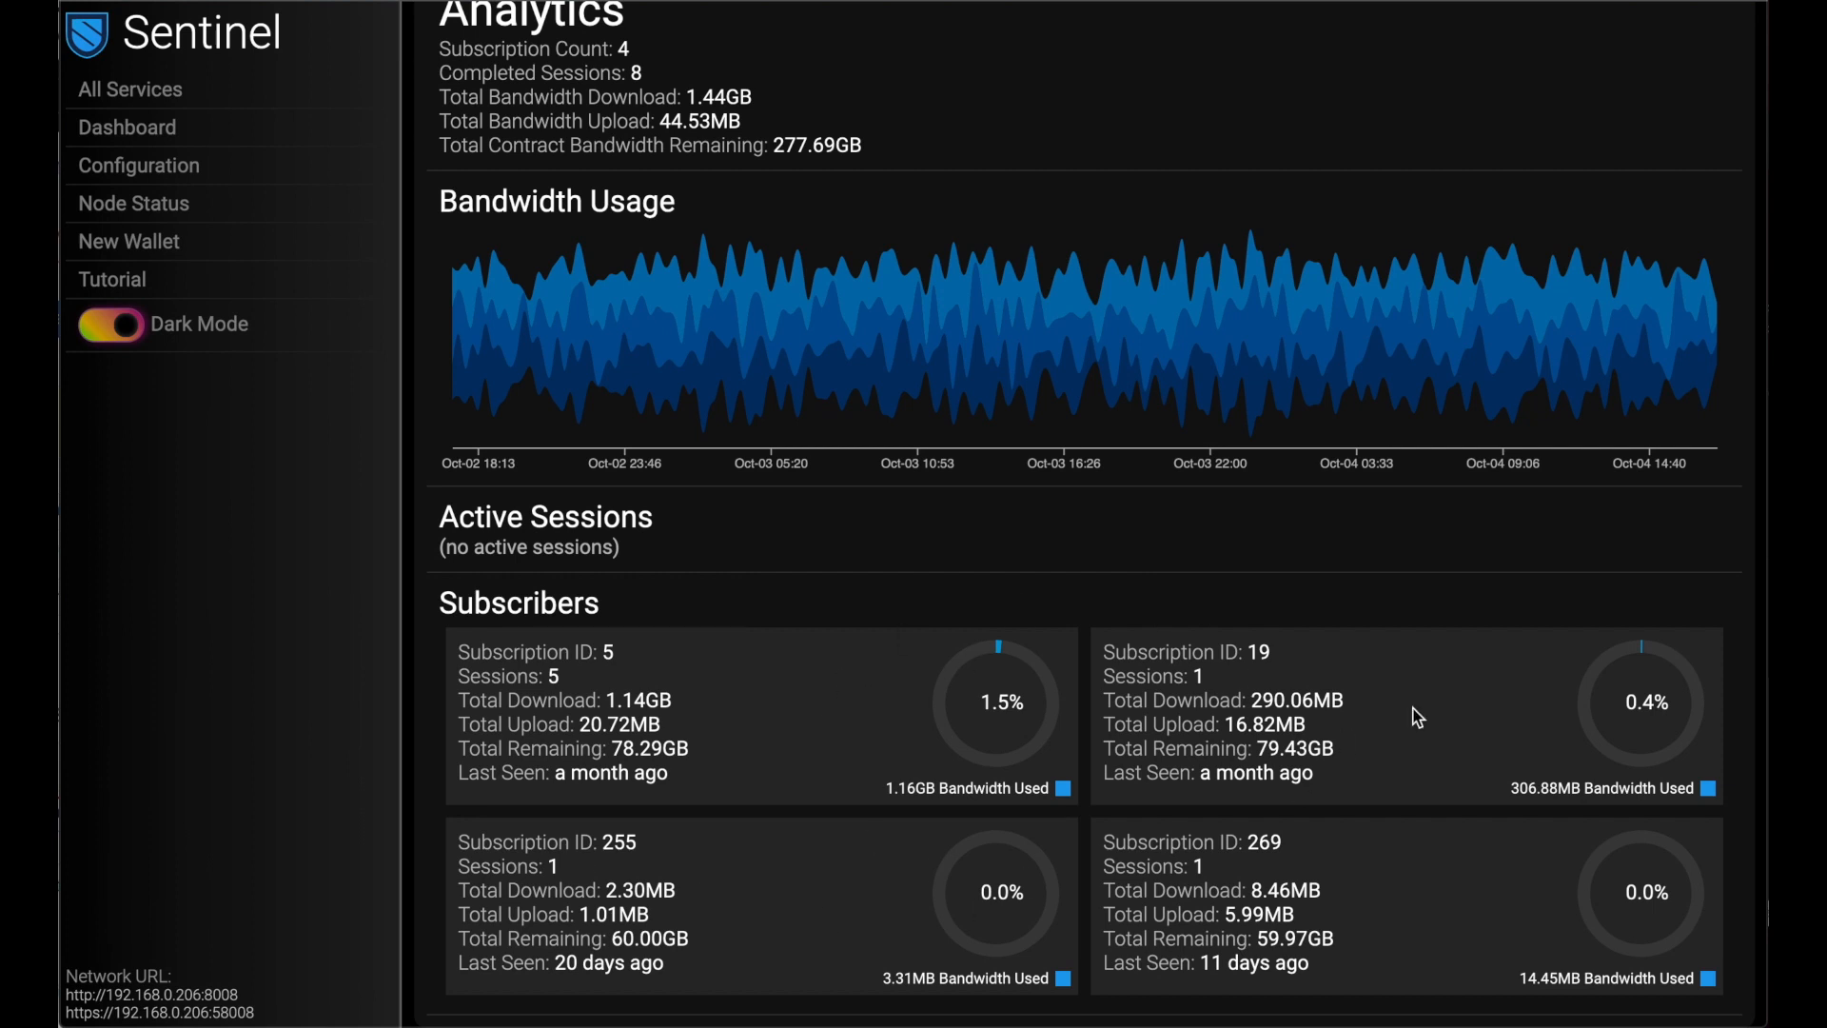
mouse_move(965, 691)
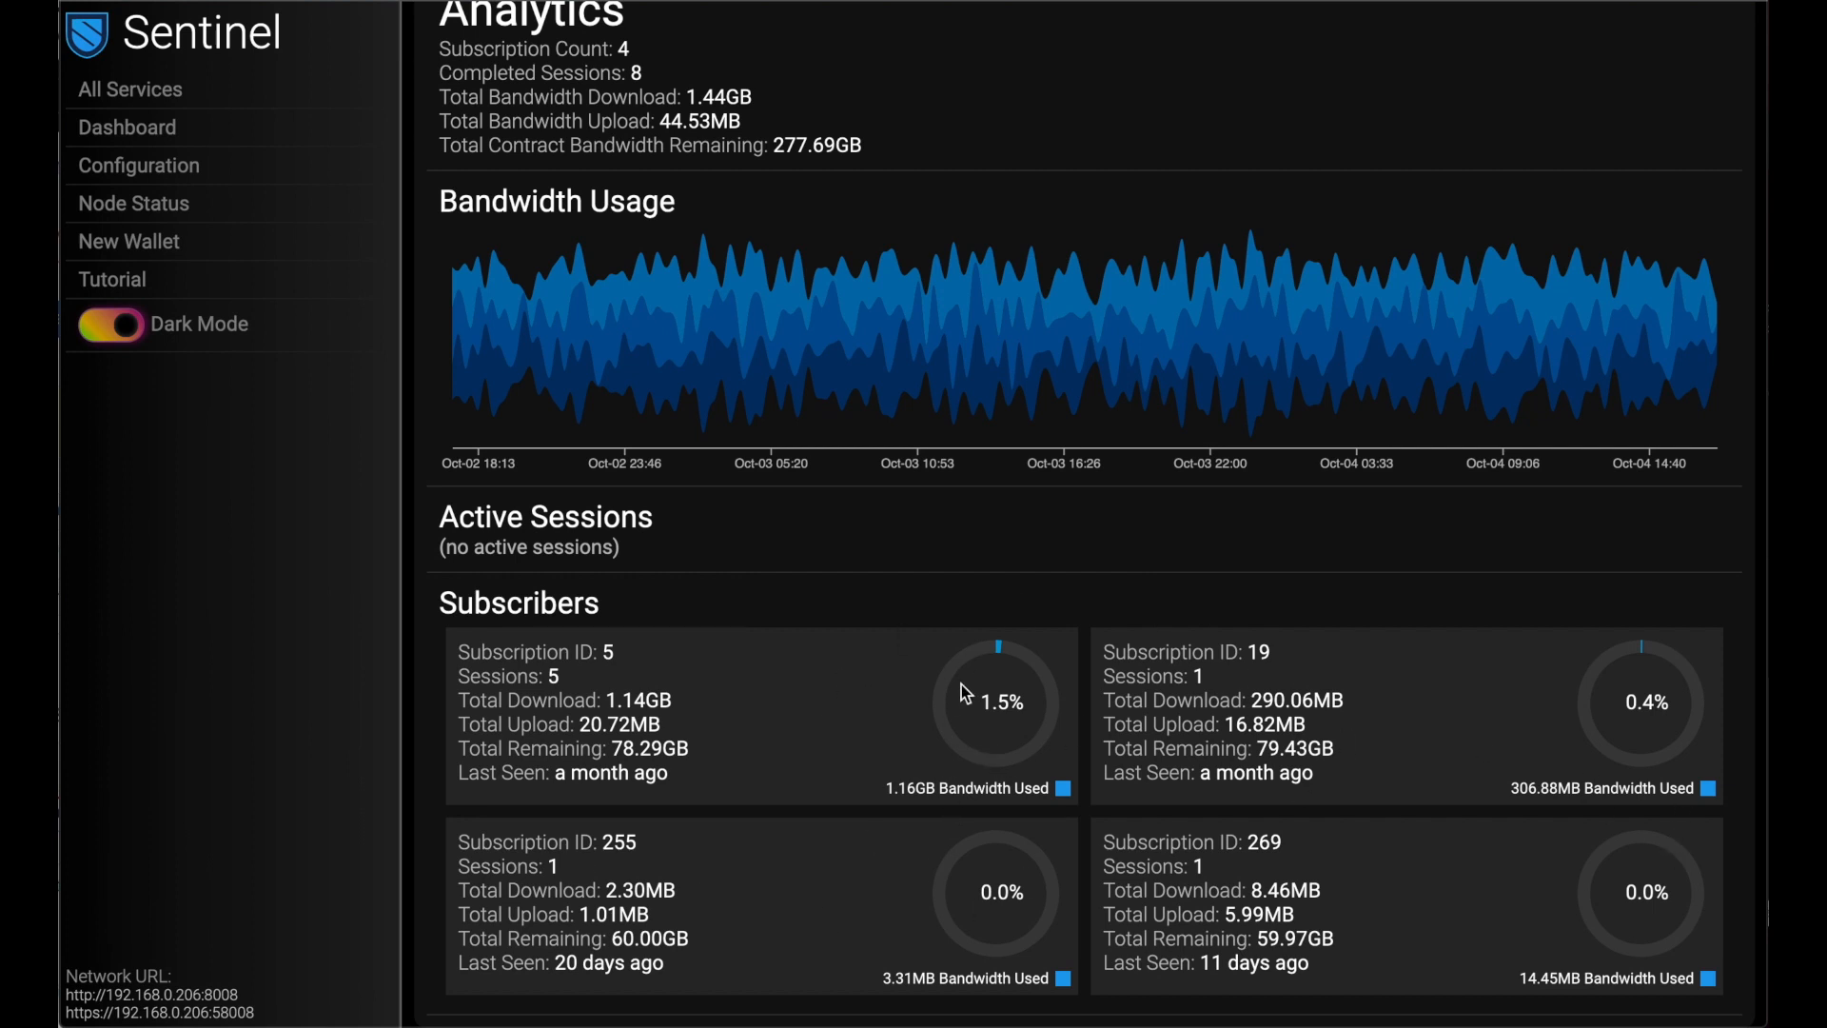
mouse_move(729, 660)
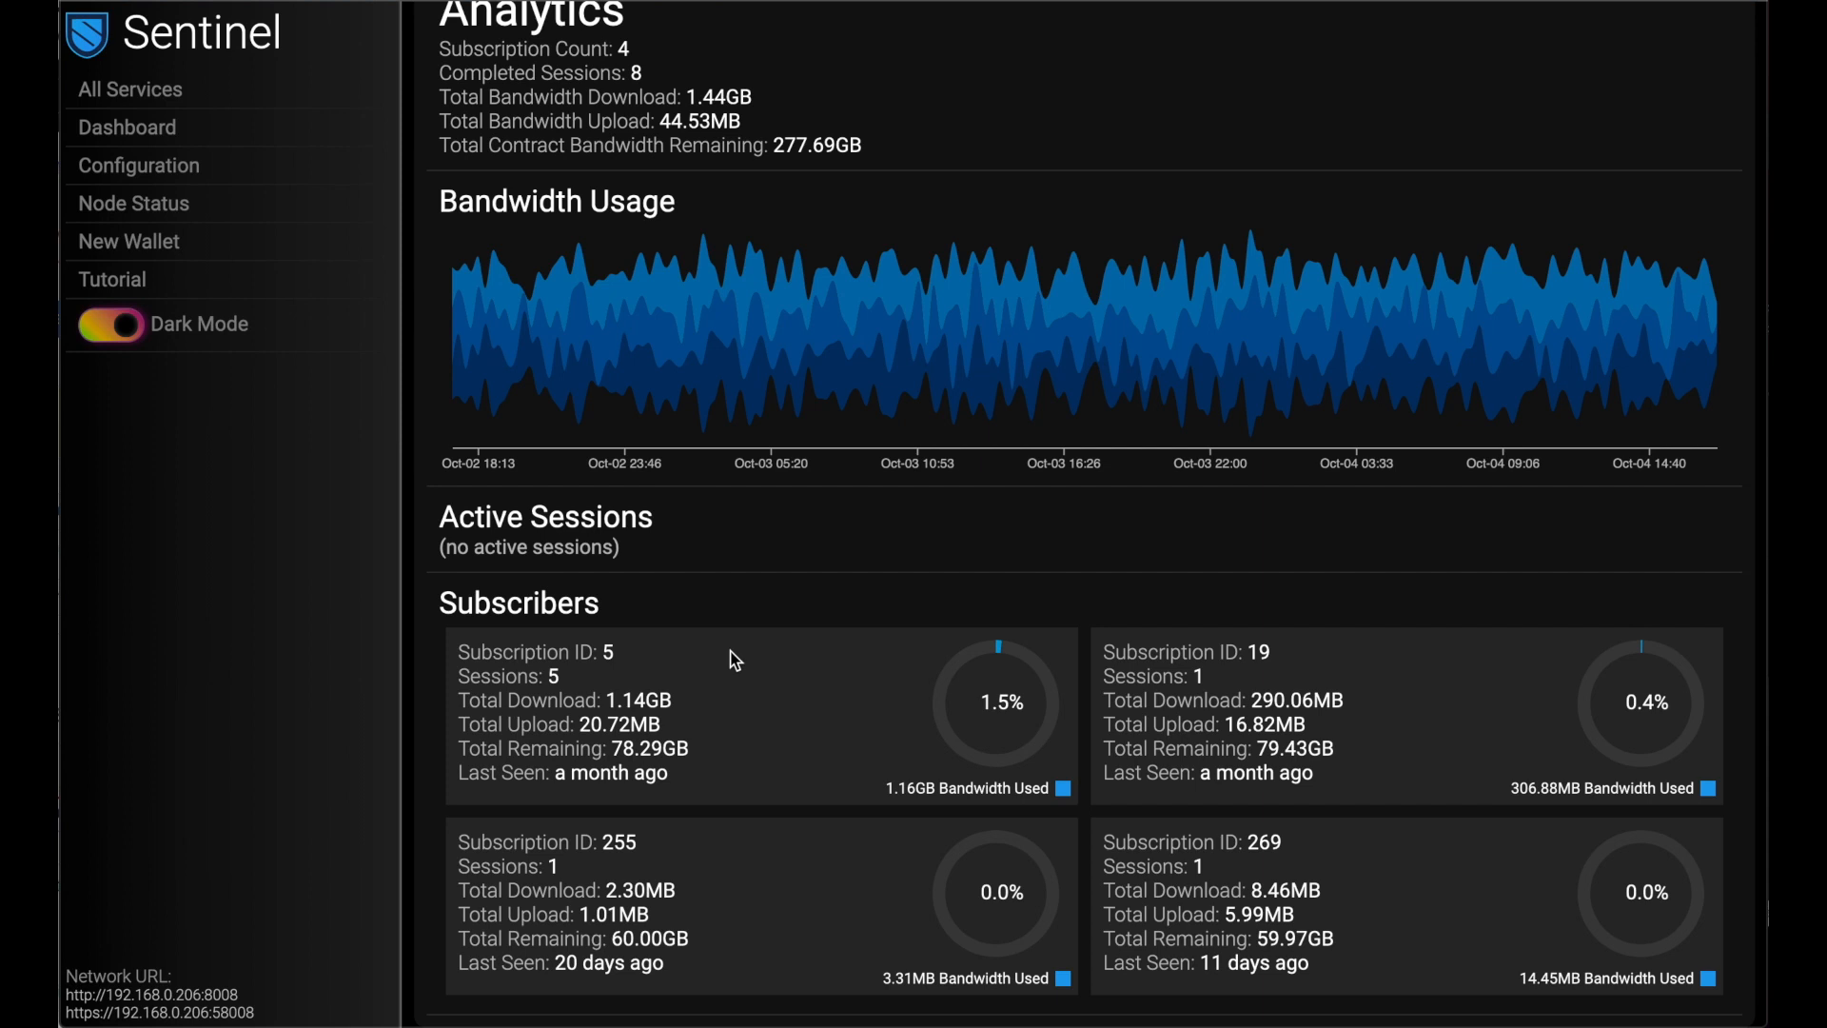
scroll("up", 3)
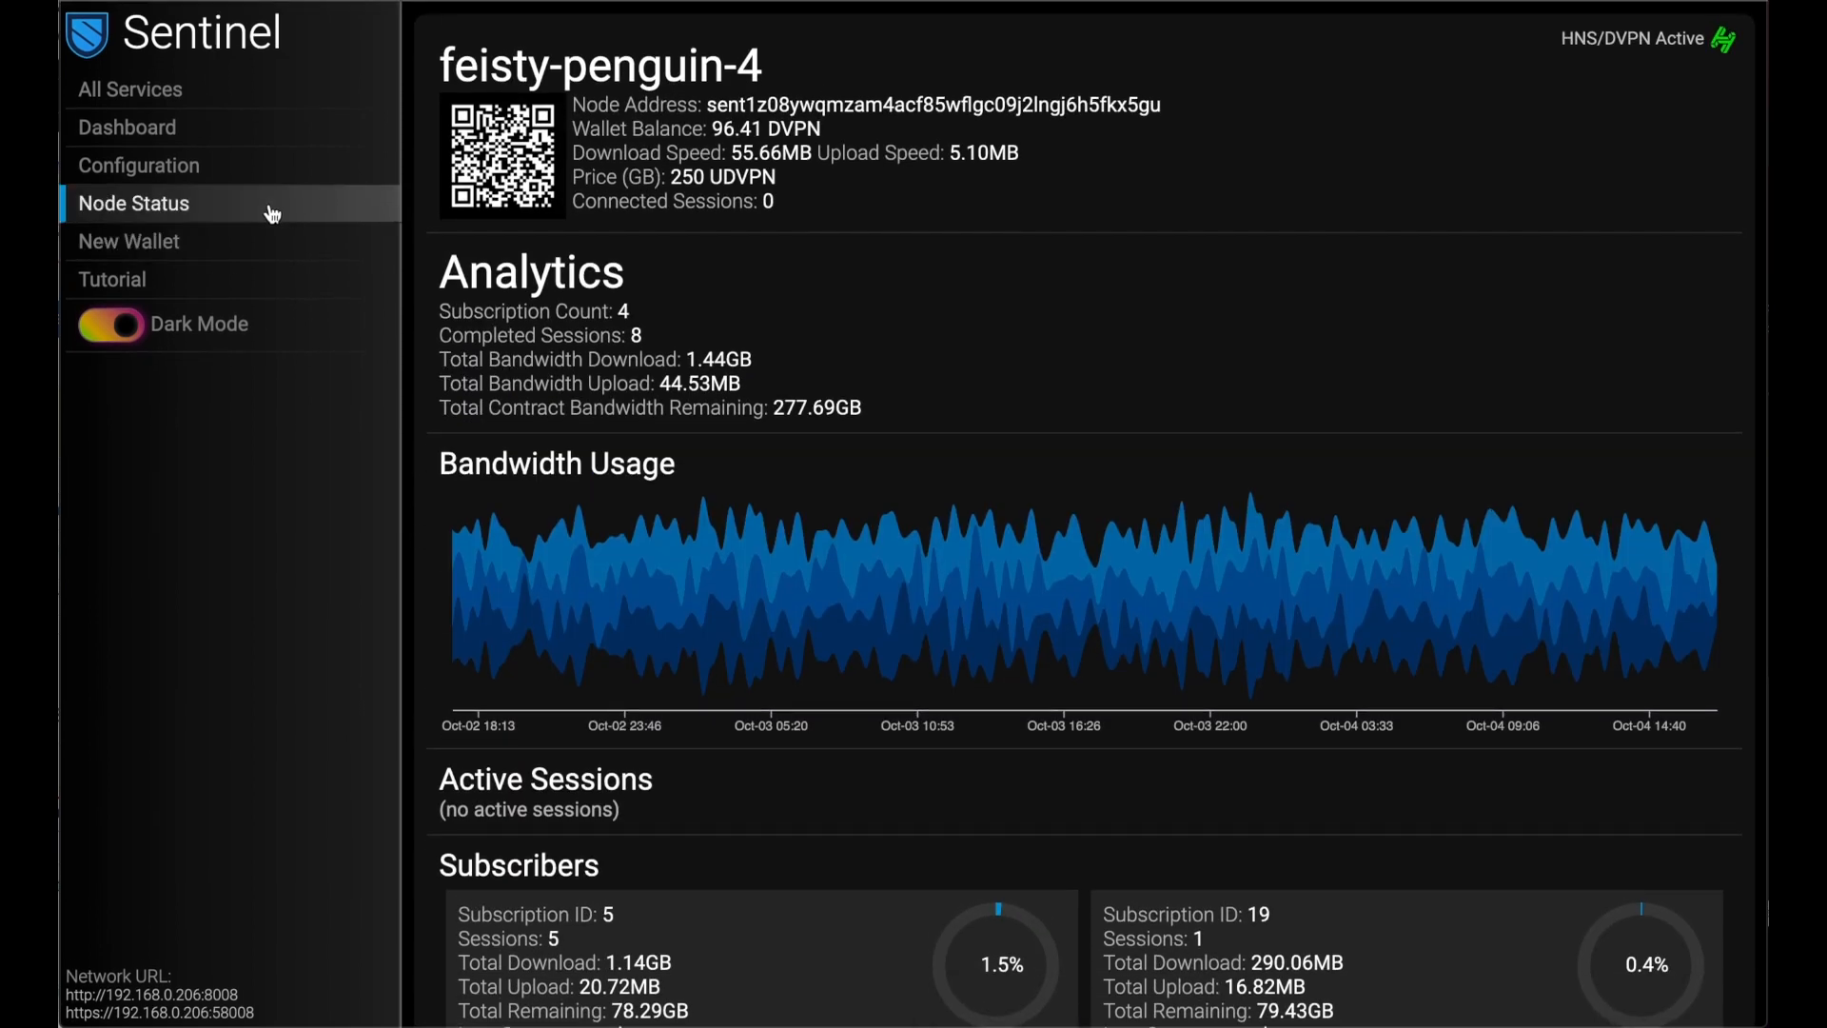
Step: Show the DVPN node's running log output with Active status and scroll through it
left_click(133, 204)
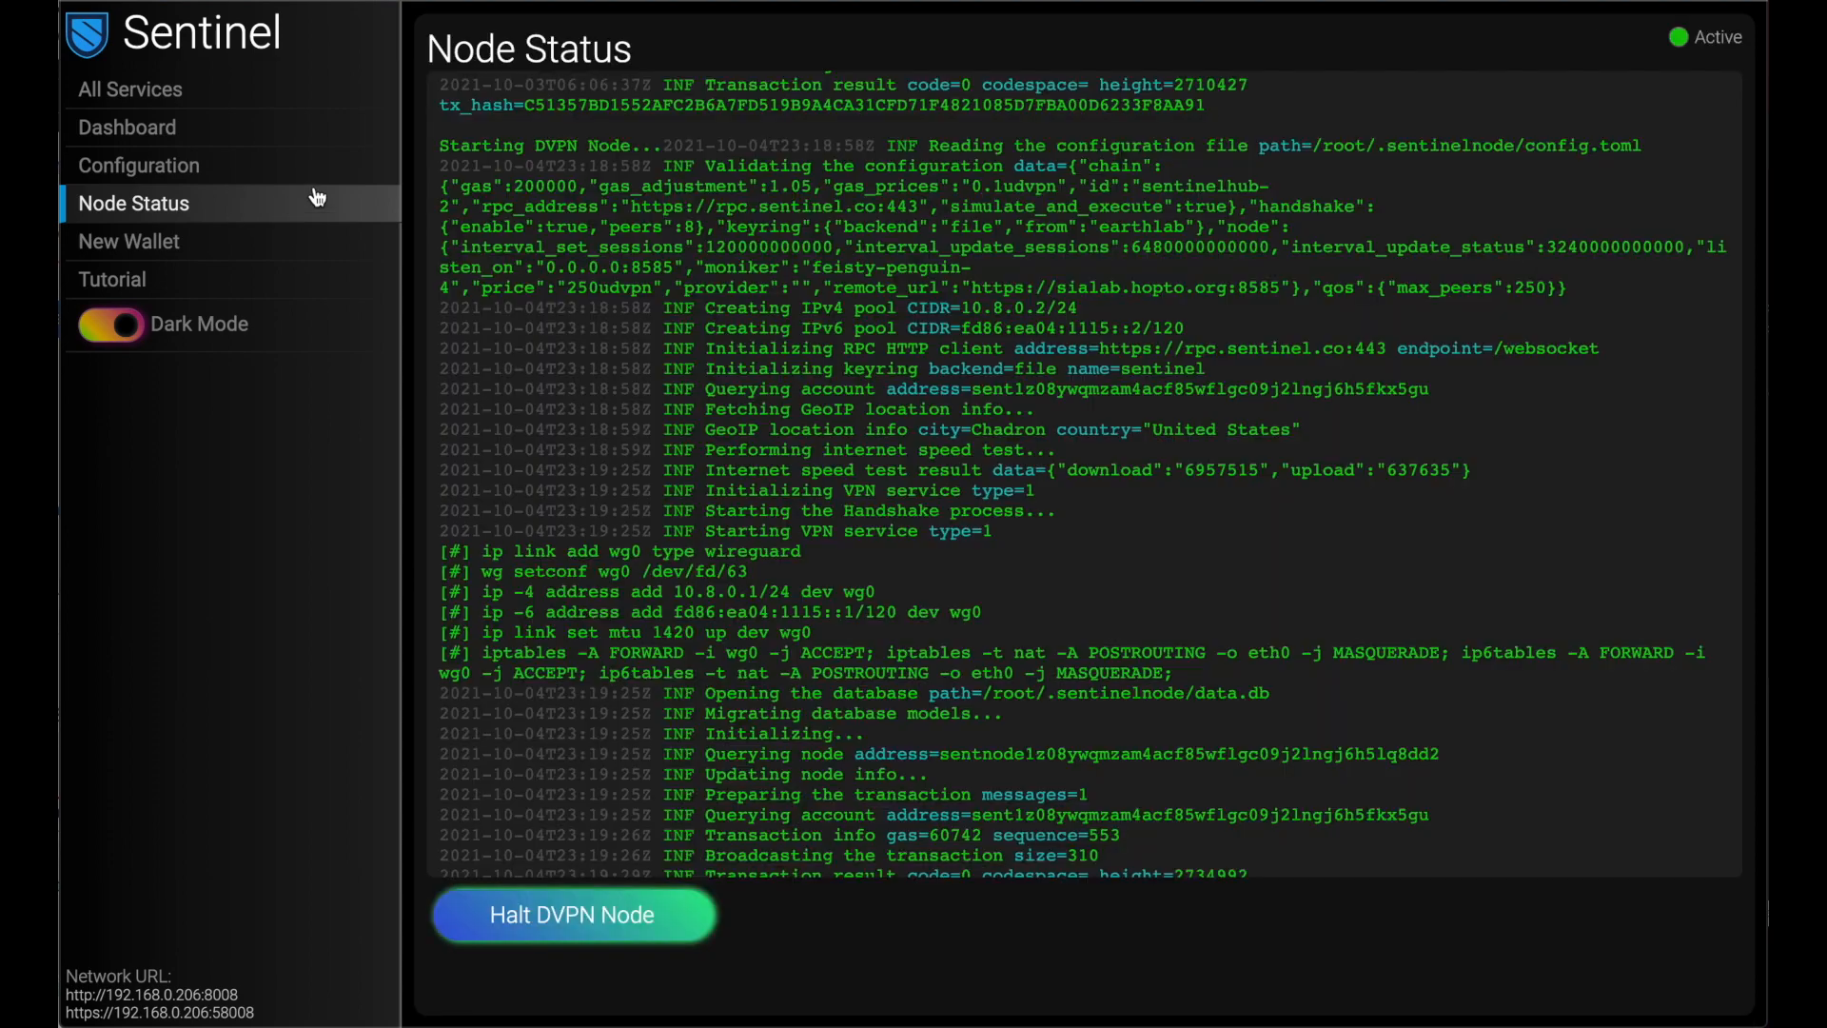
mouse_move(894, 685)
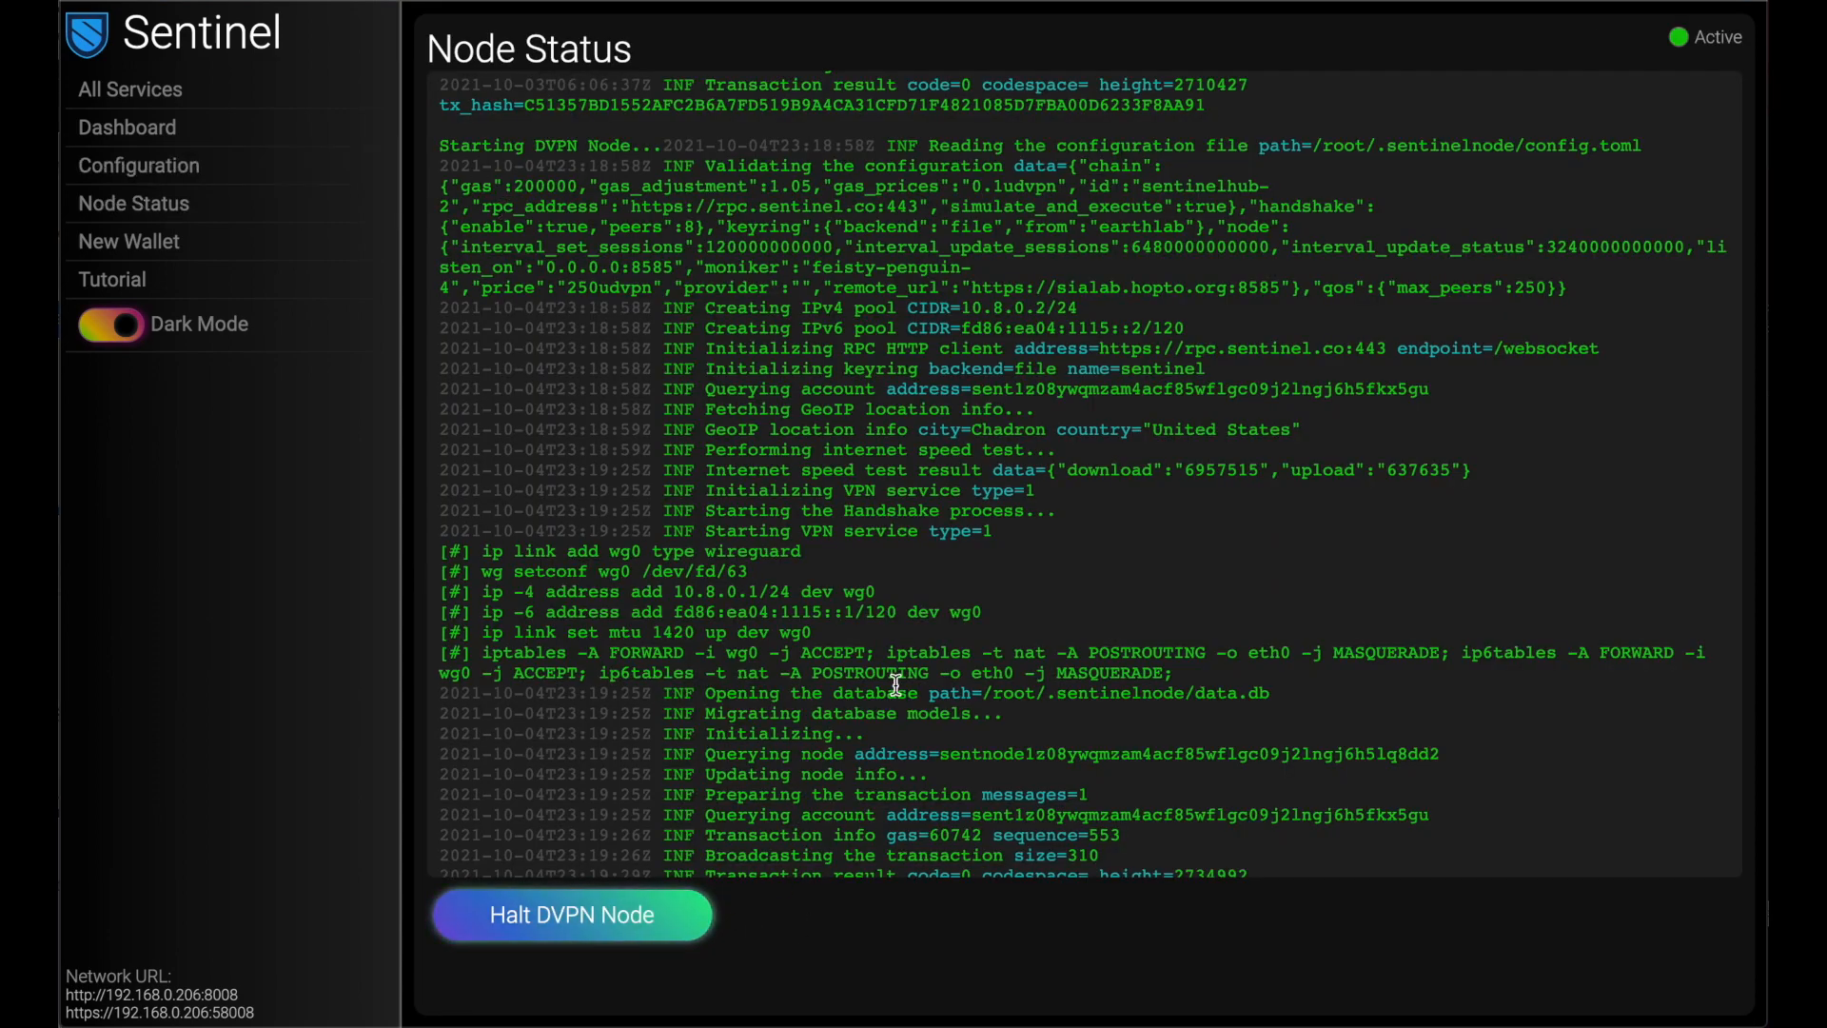
scroll("up", 3)
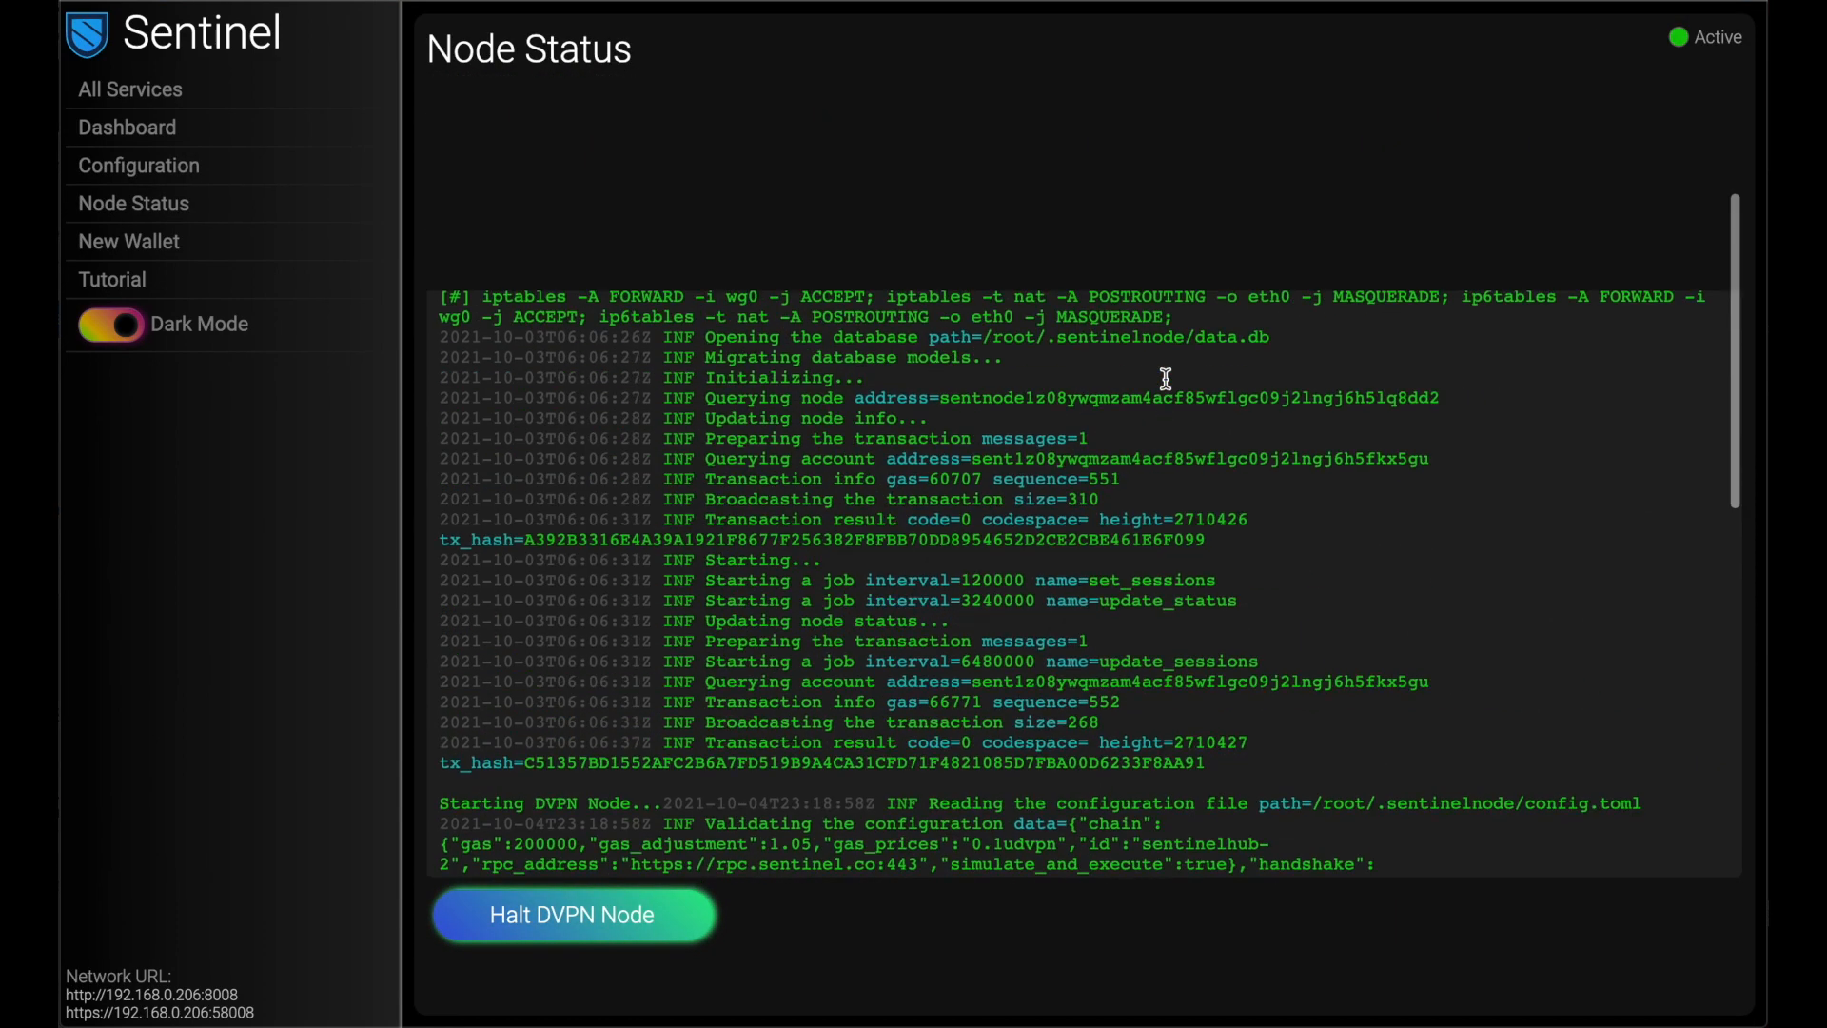
scroll("up", 3)
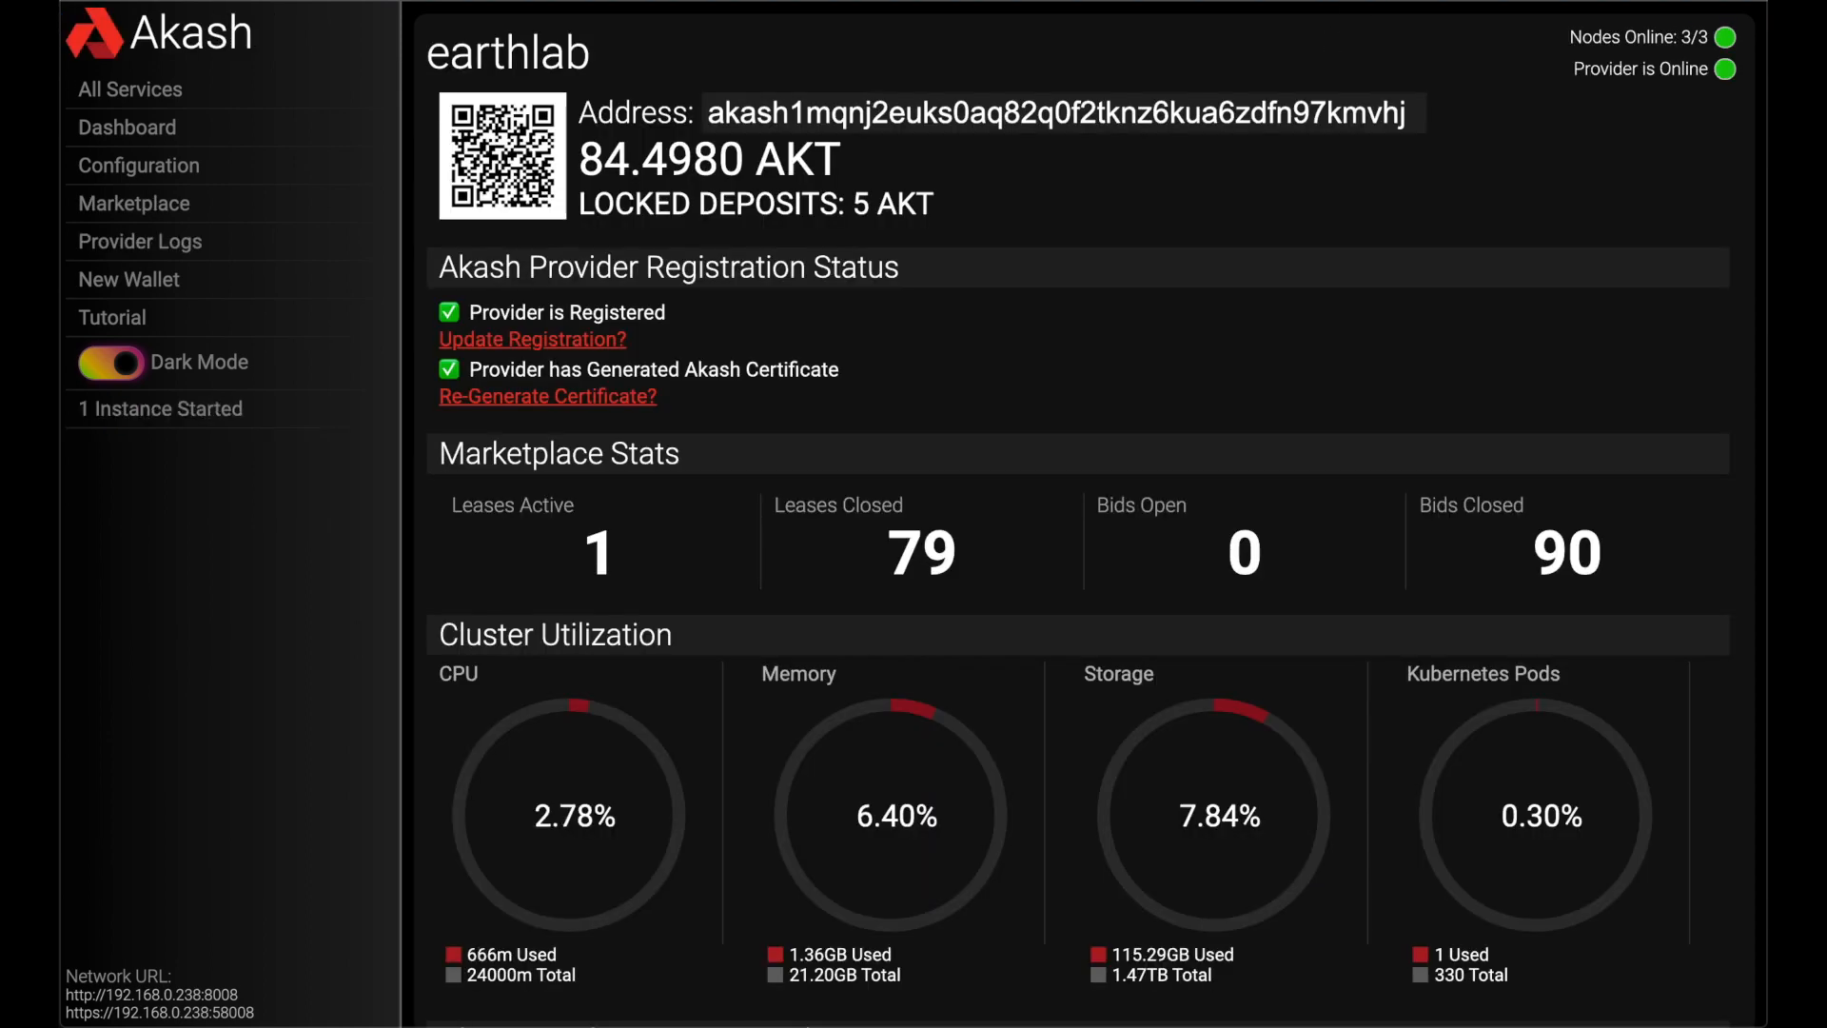
mouse_move(1238, 152)
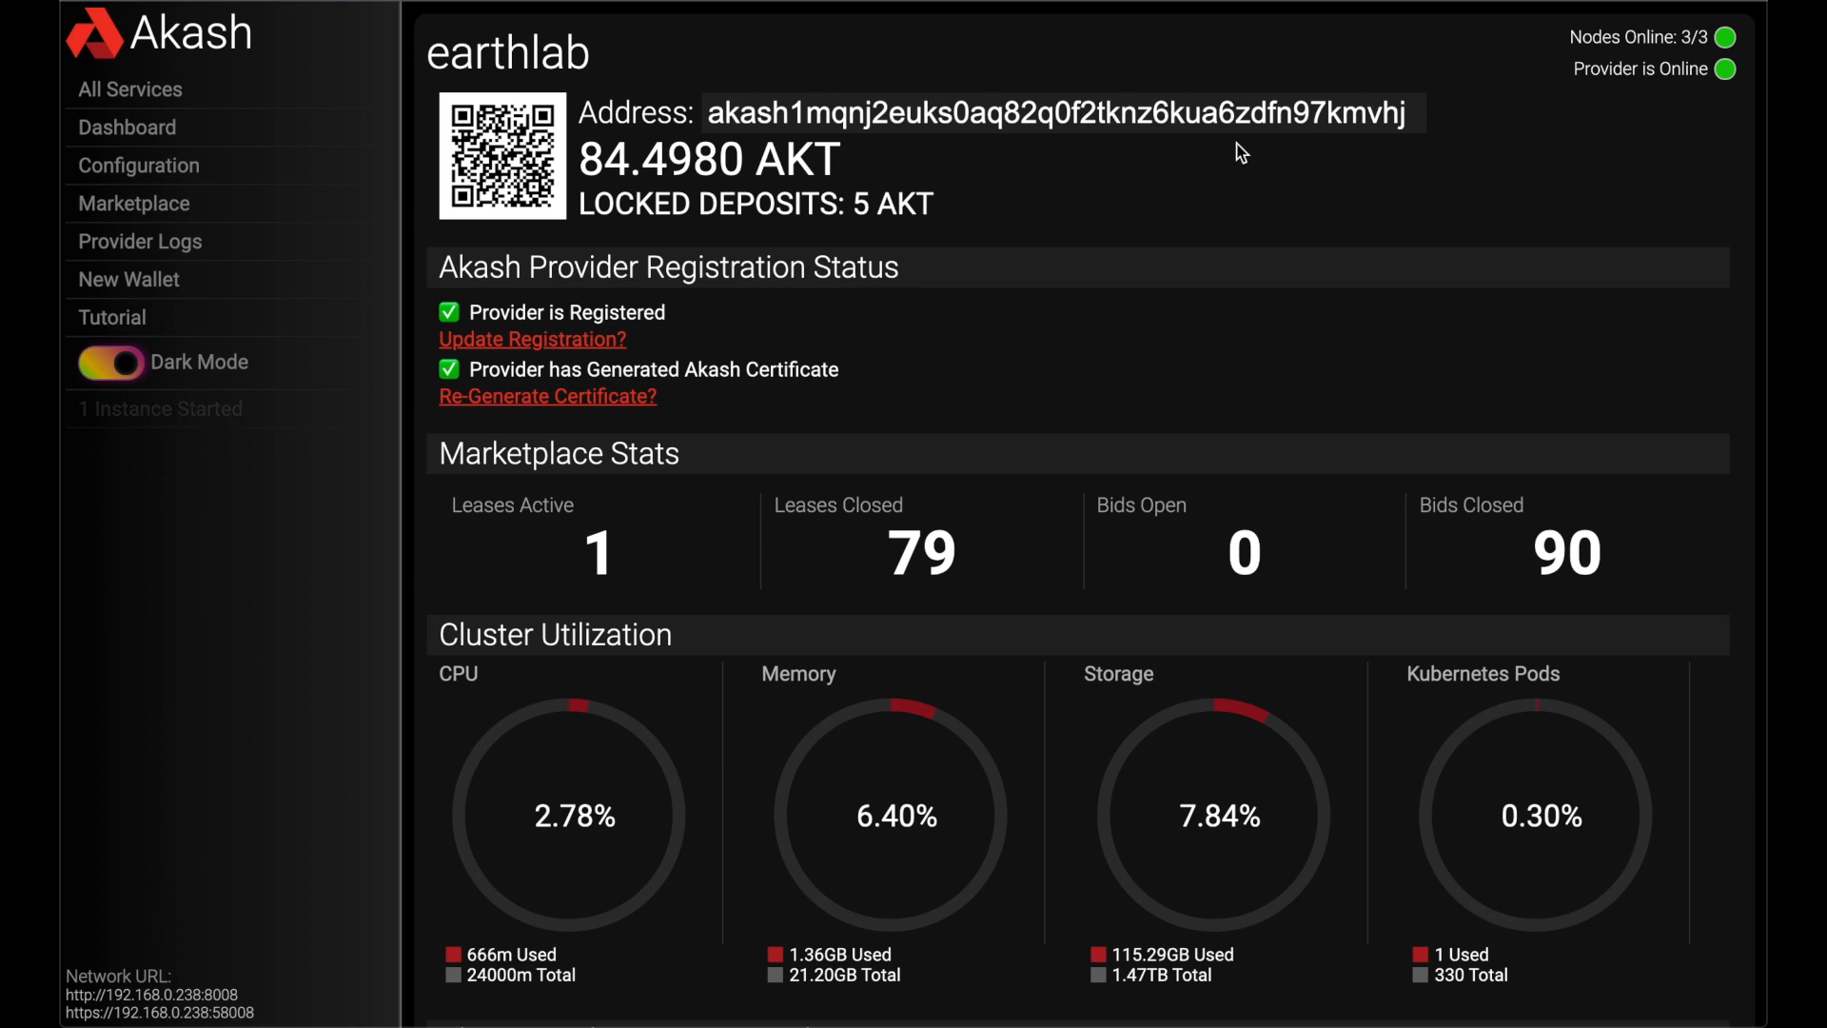
mouse_move(1123, 360)
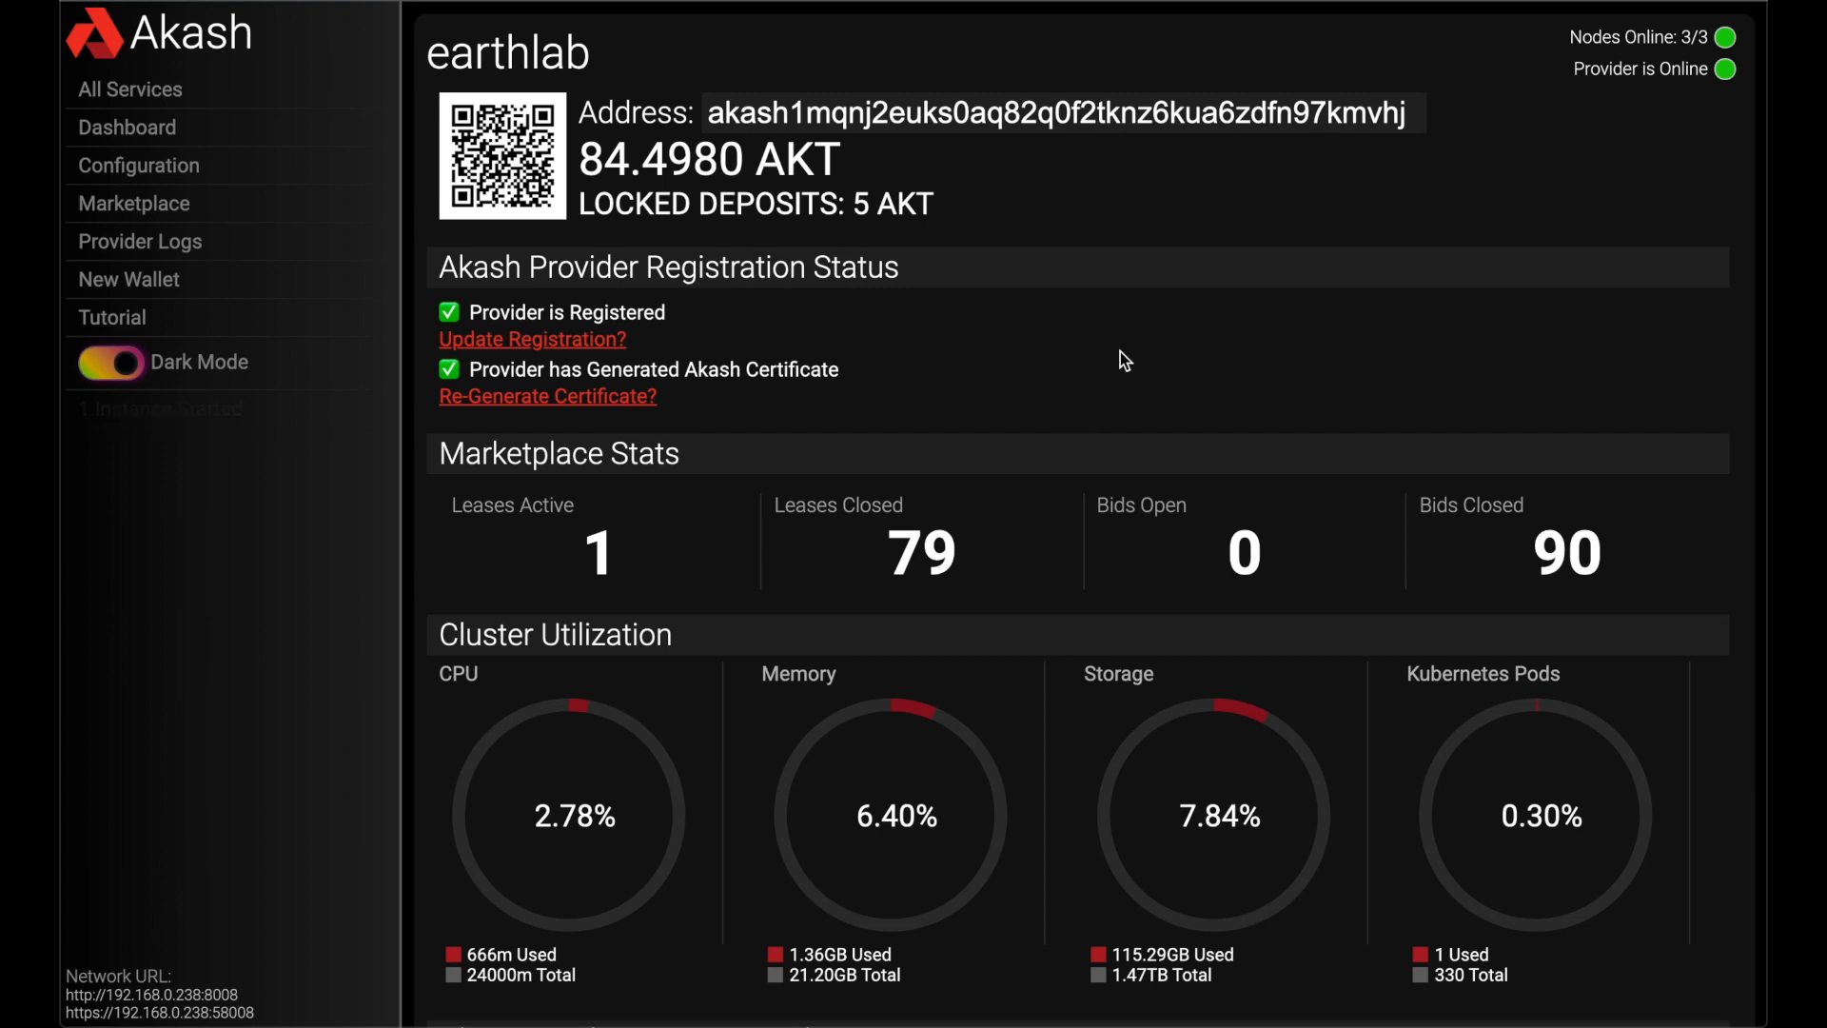
mouse_move(921, 242)
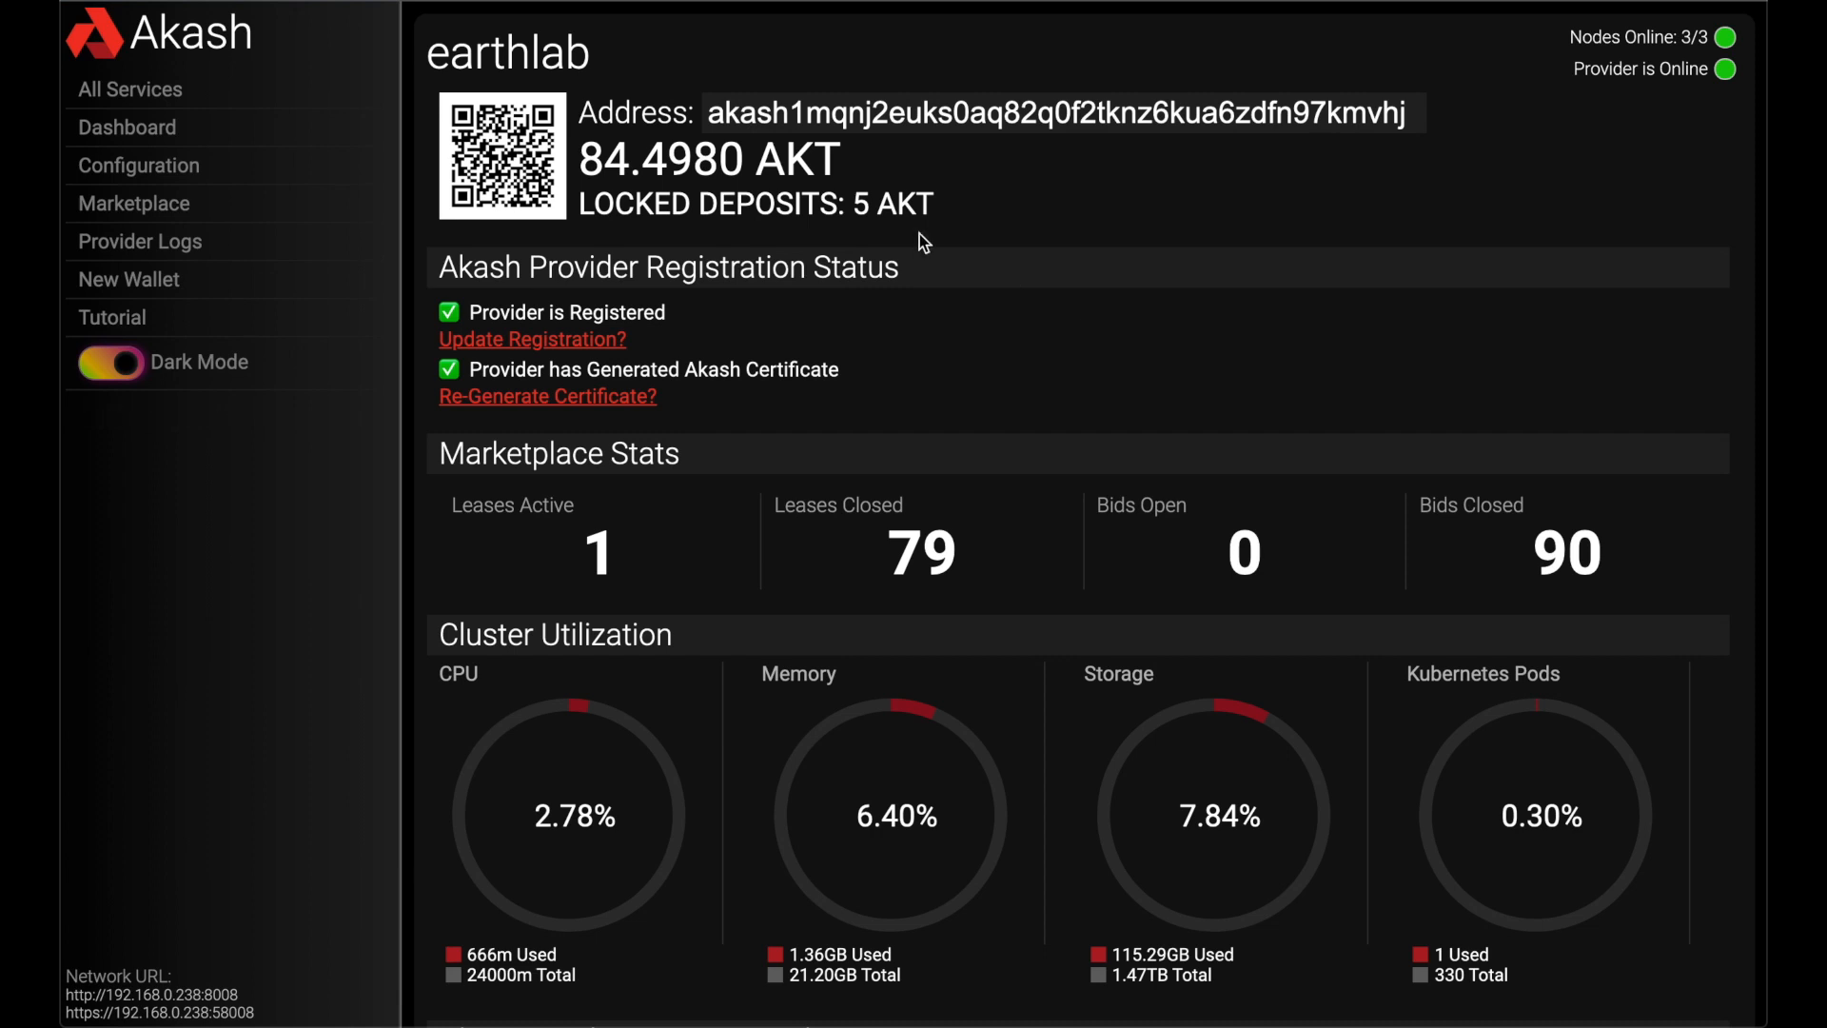
mouse_move(775, 233)
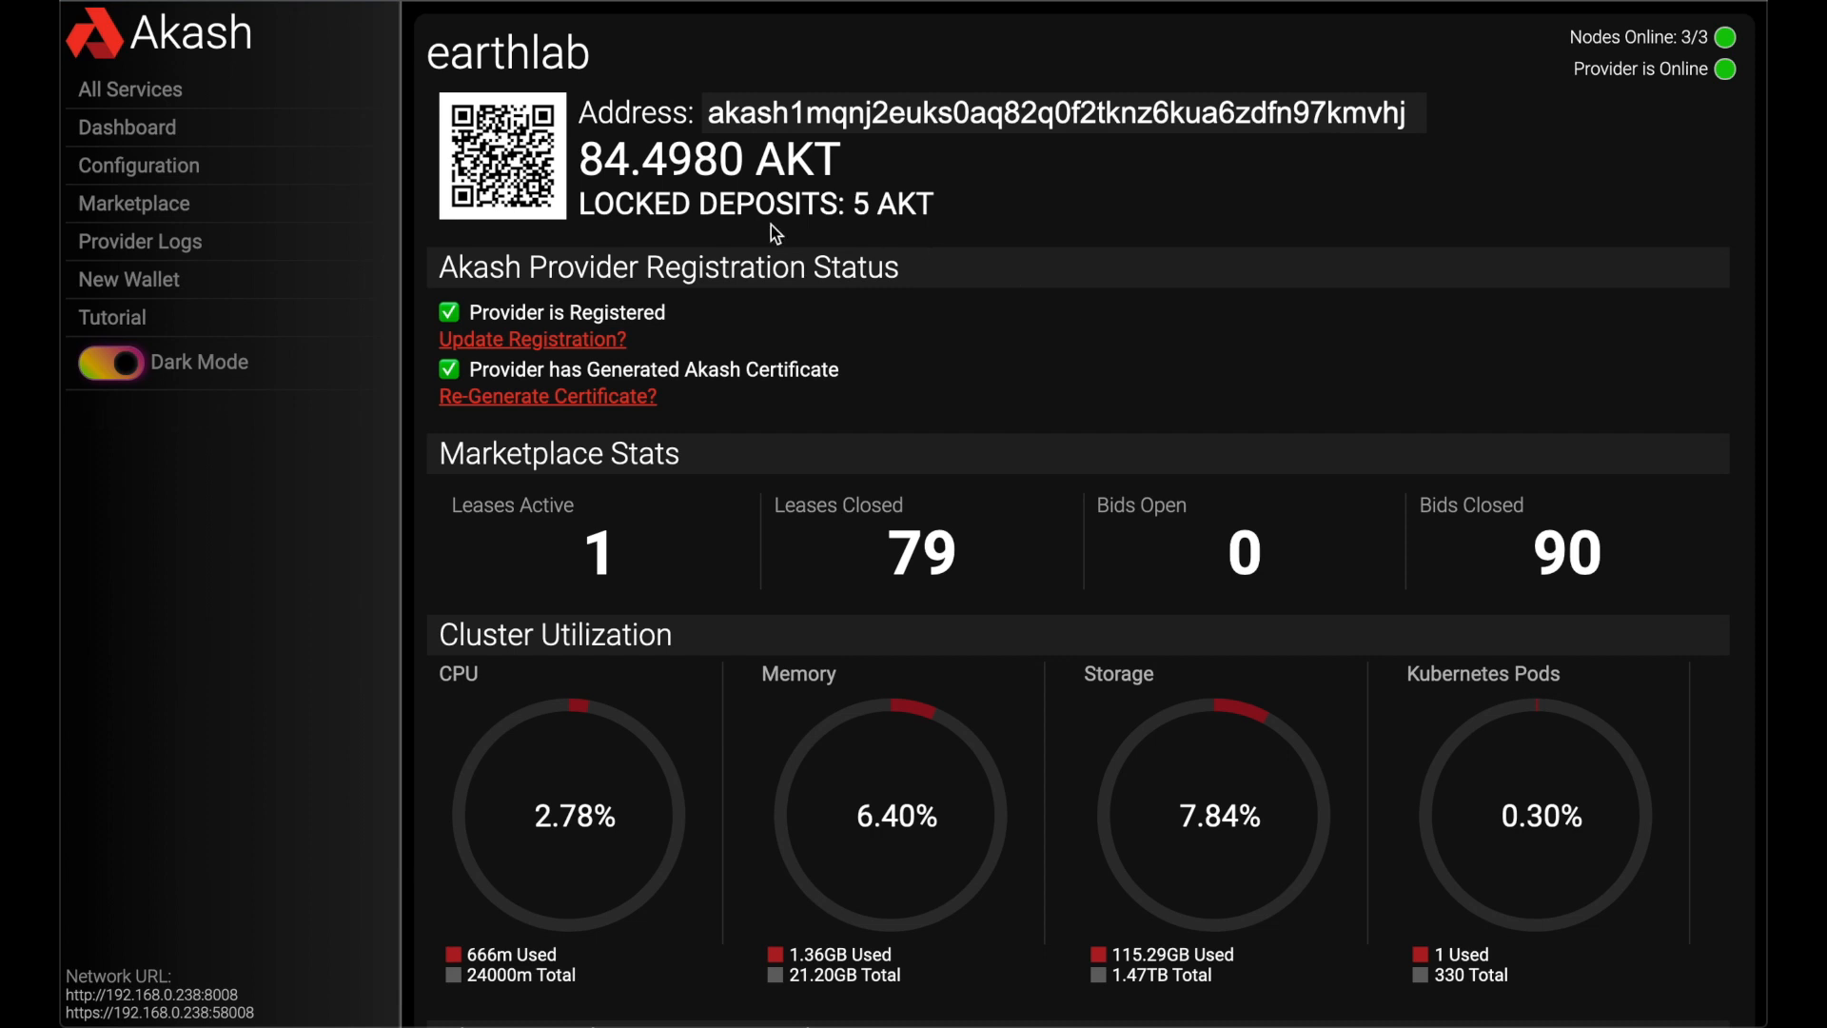
mouse_move(263, 177)
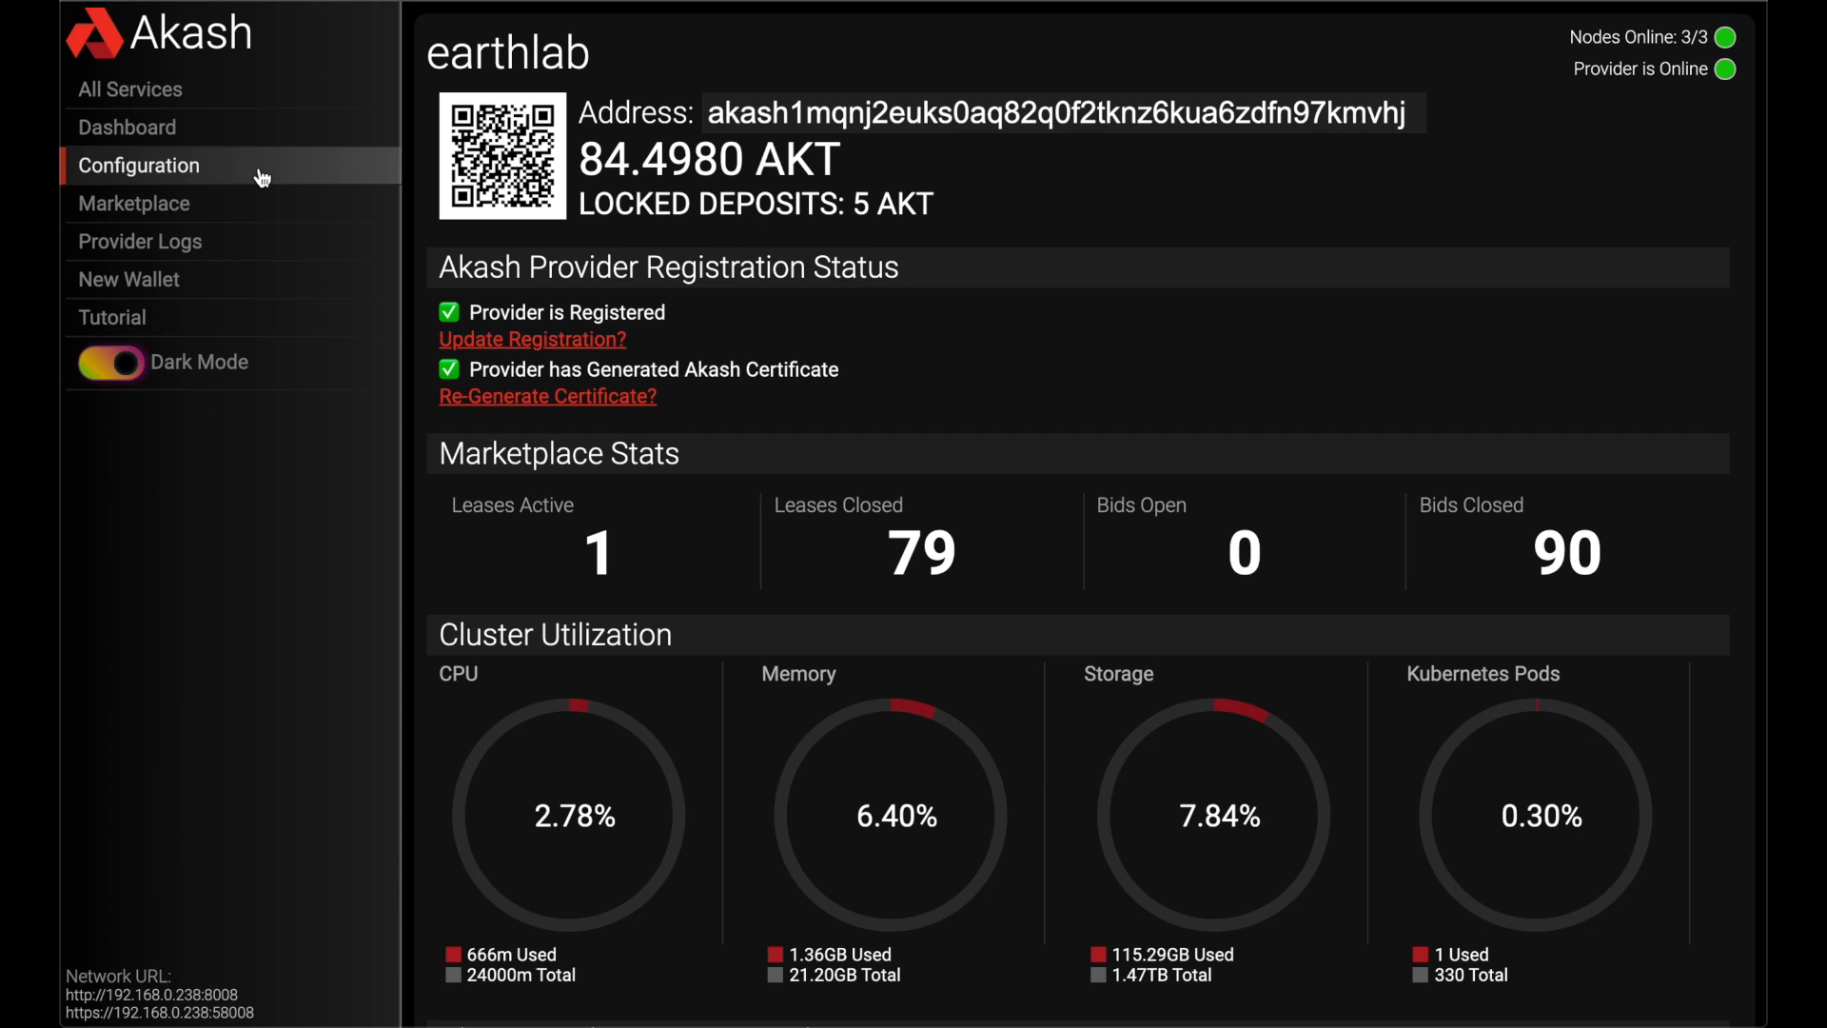
Step: View the Akash Kubernetes cluster configuration and briefly review the Build & Setup x86 Cluster guide
left_click(139, 164)
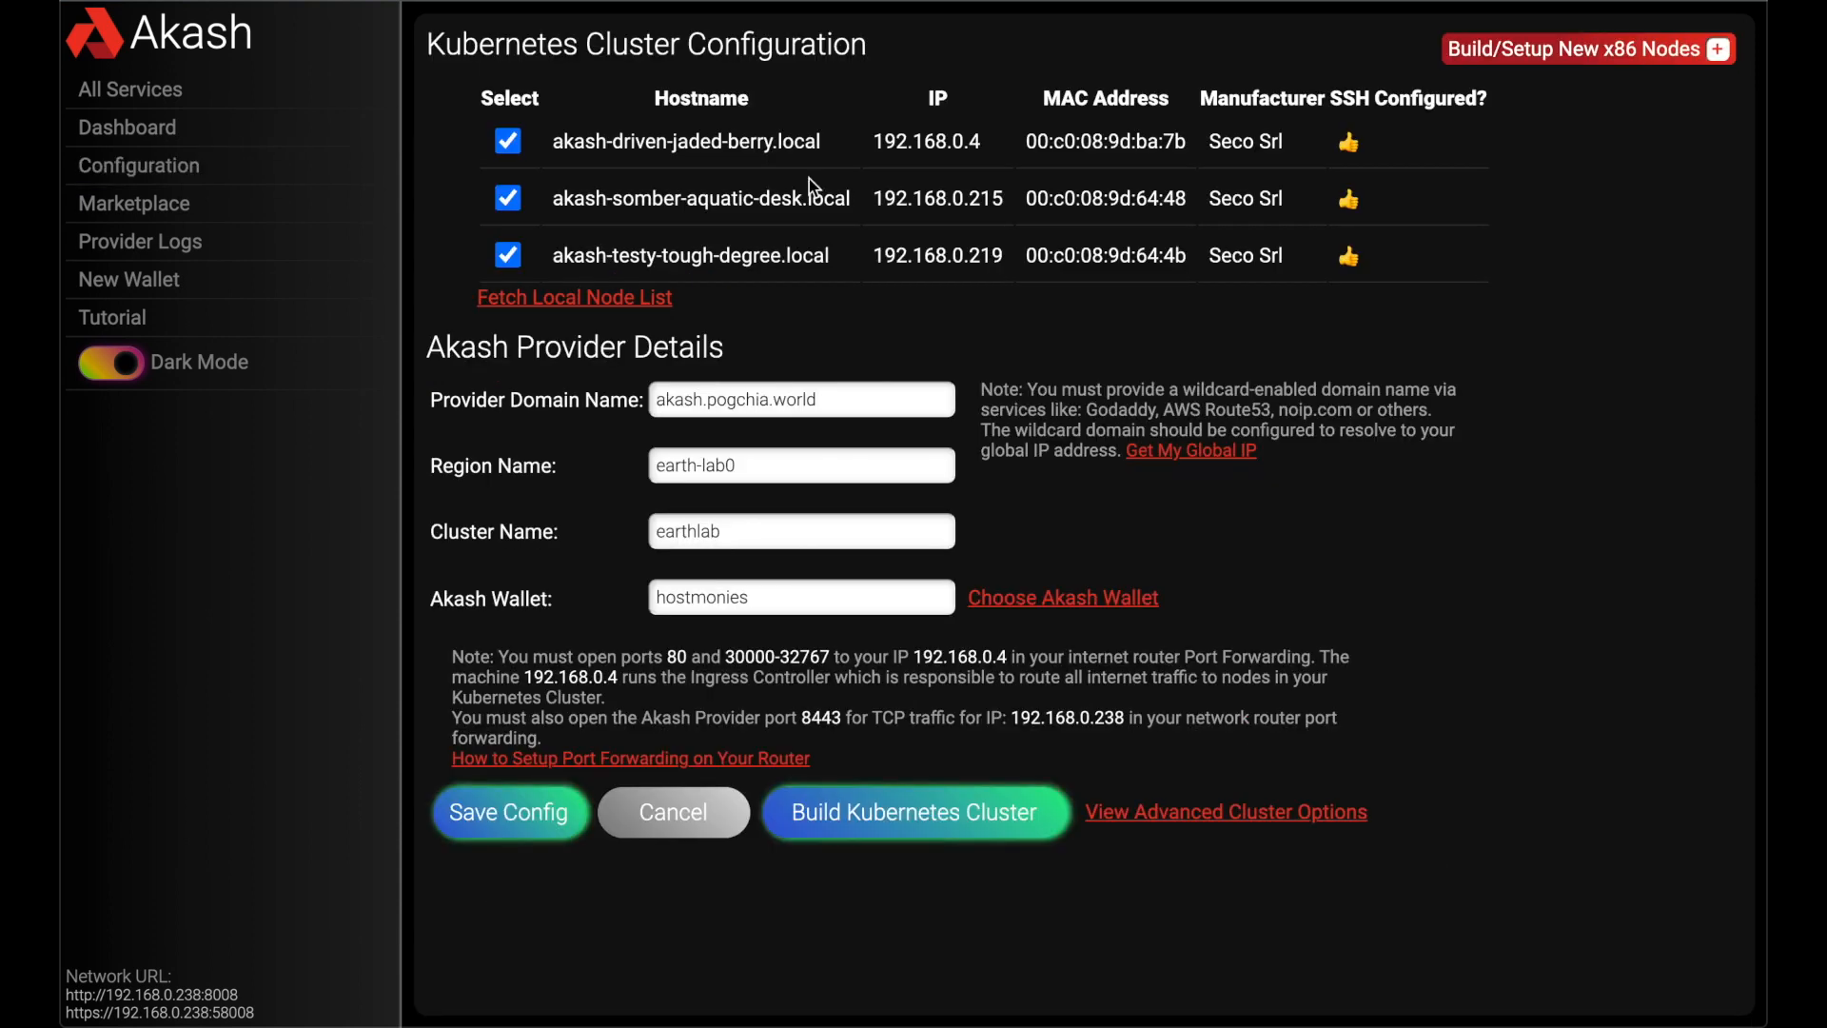
left_click(1585, 49)
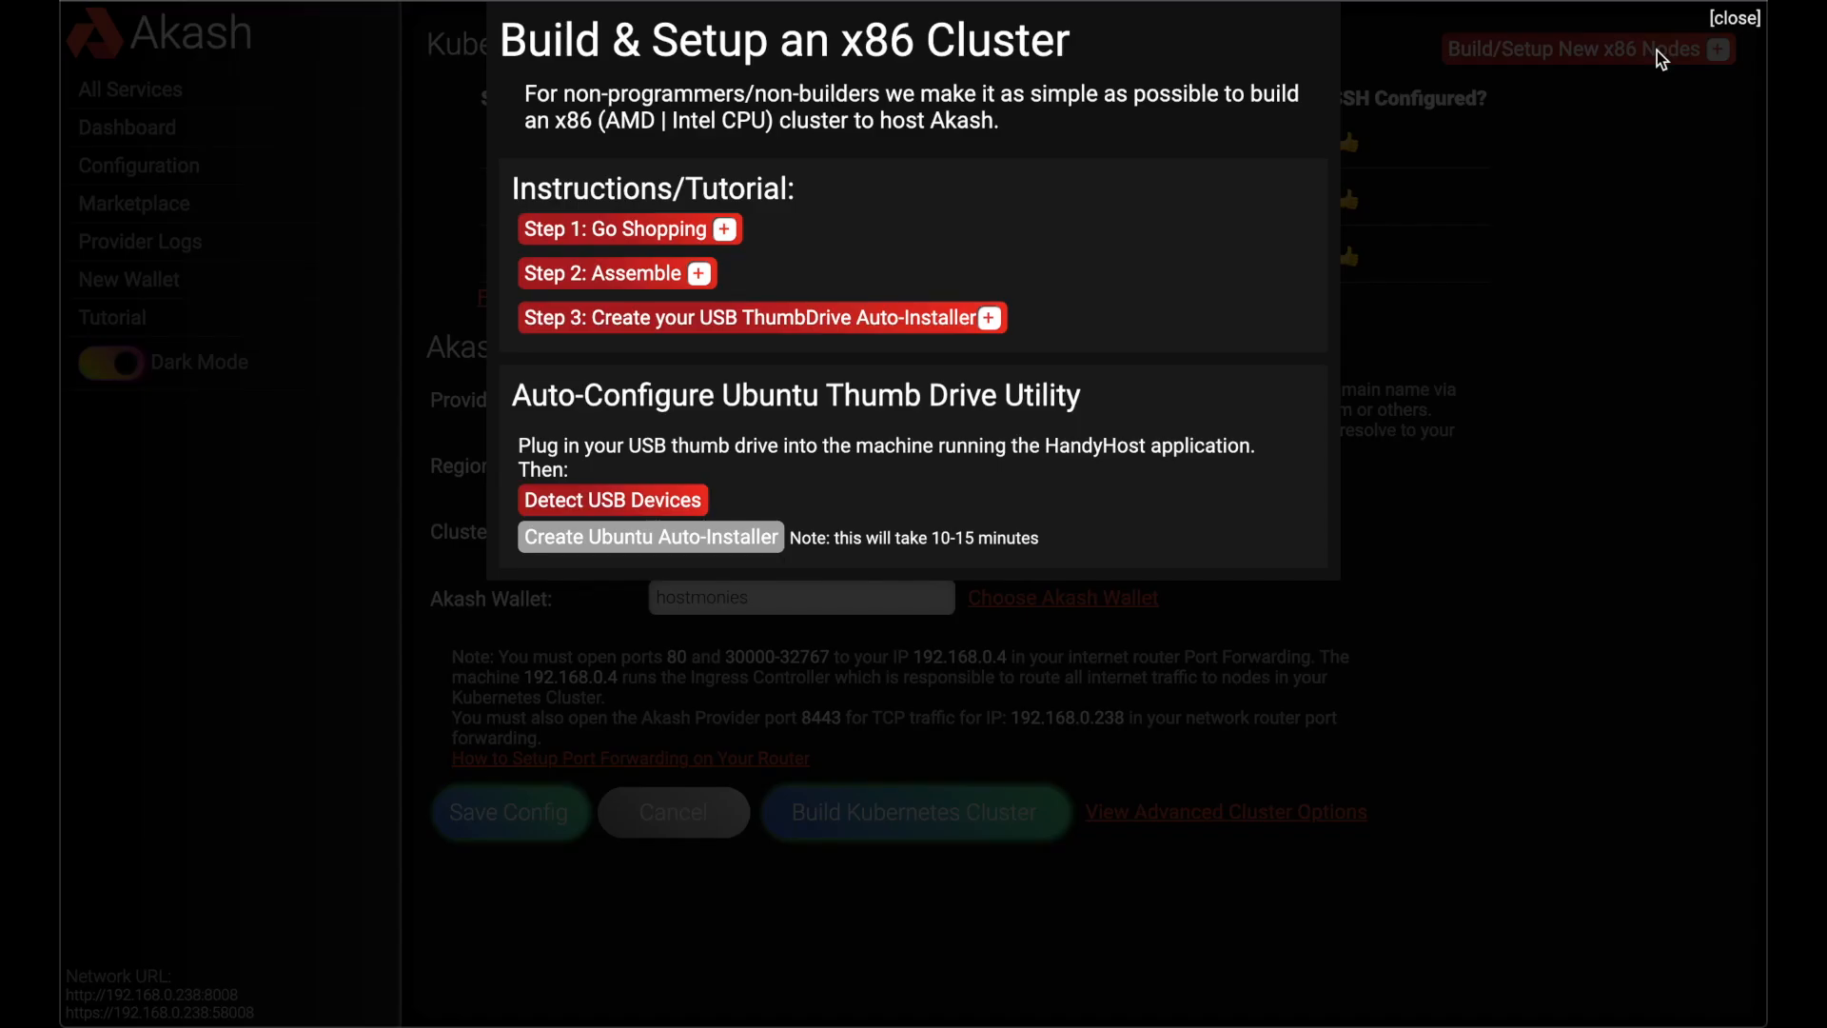
mouse_move(930, 476)
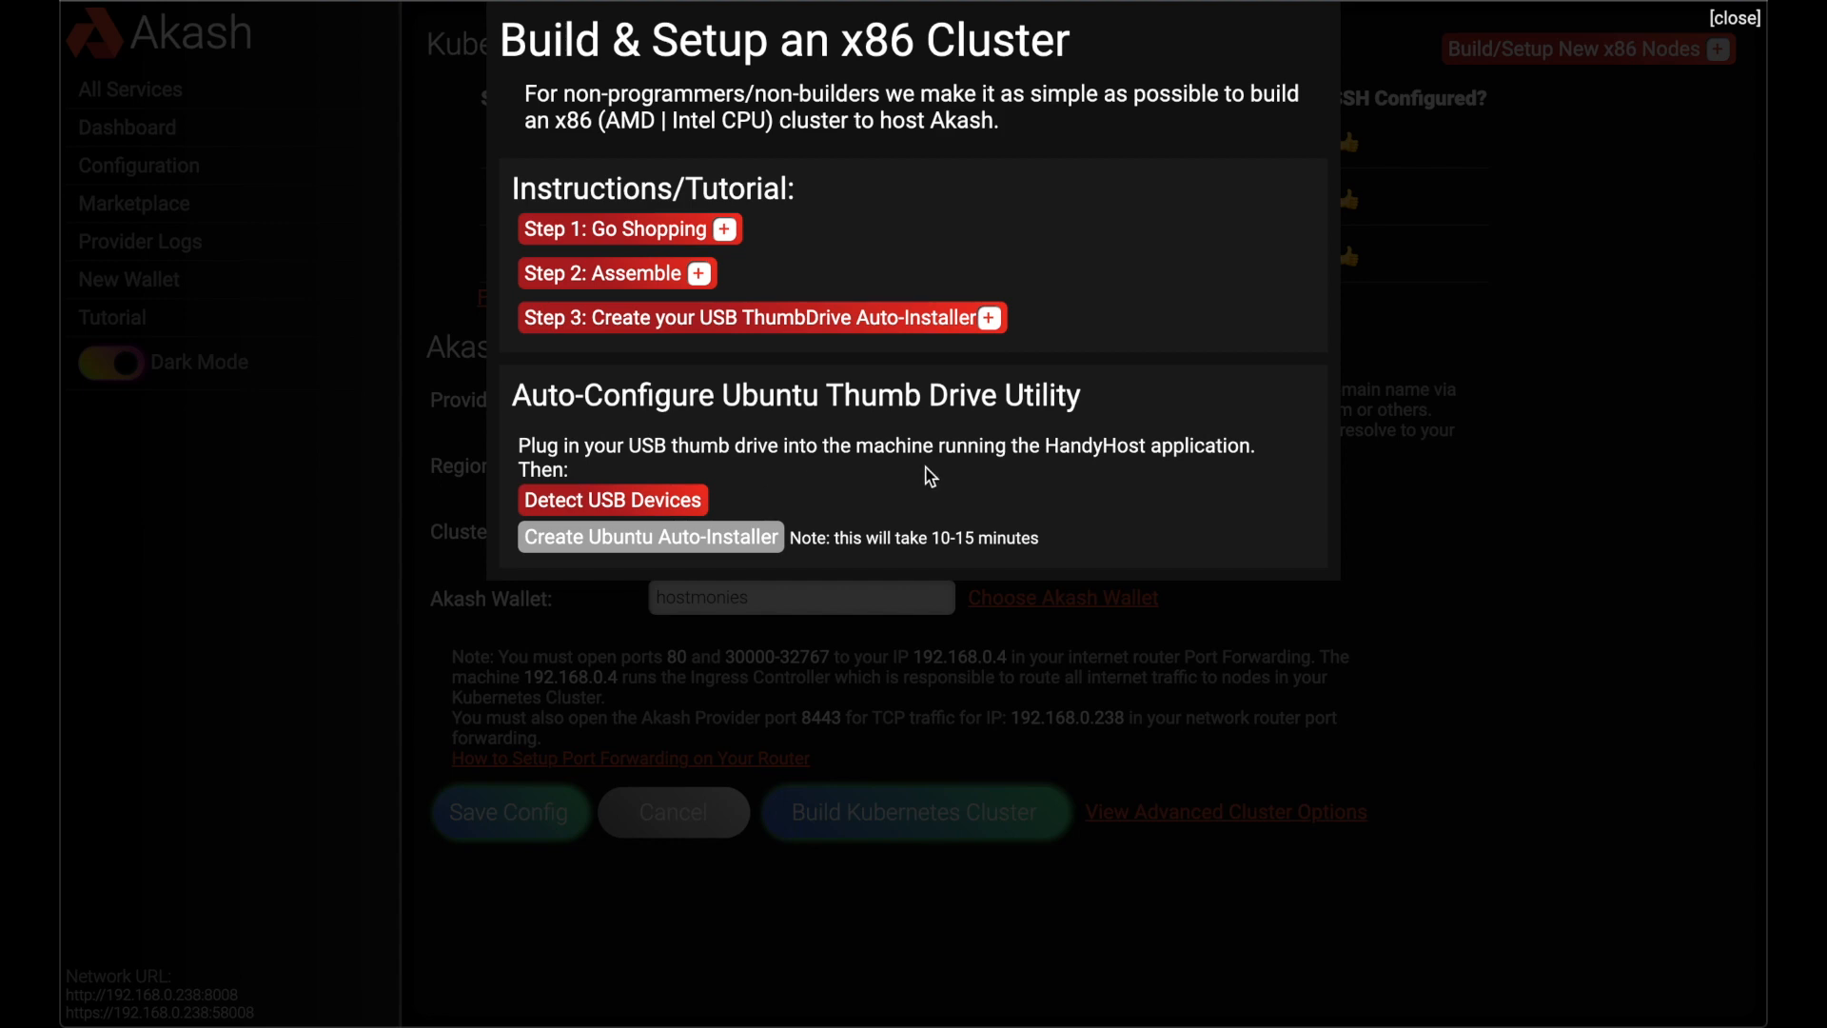
mouse_move(1736, 23)
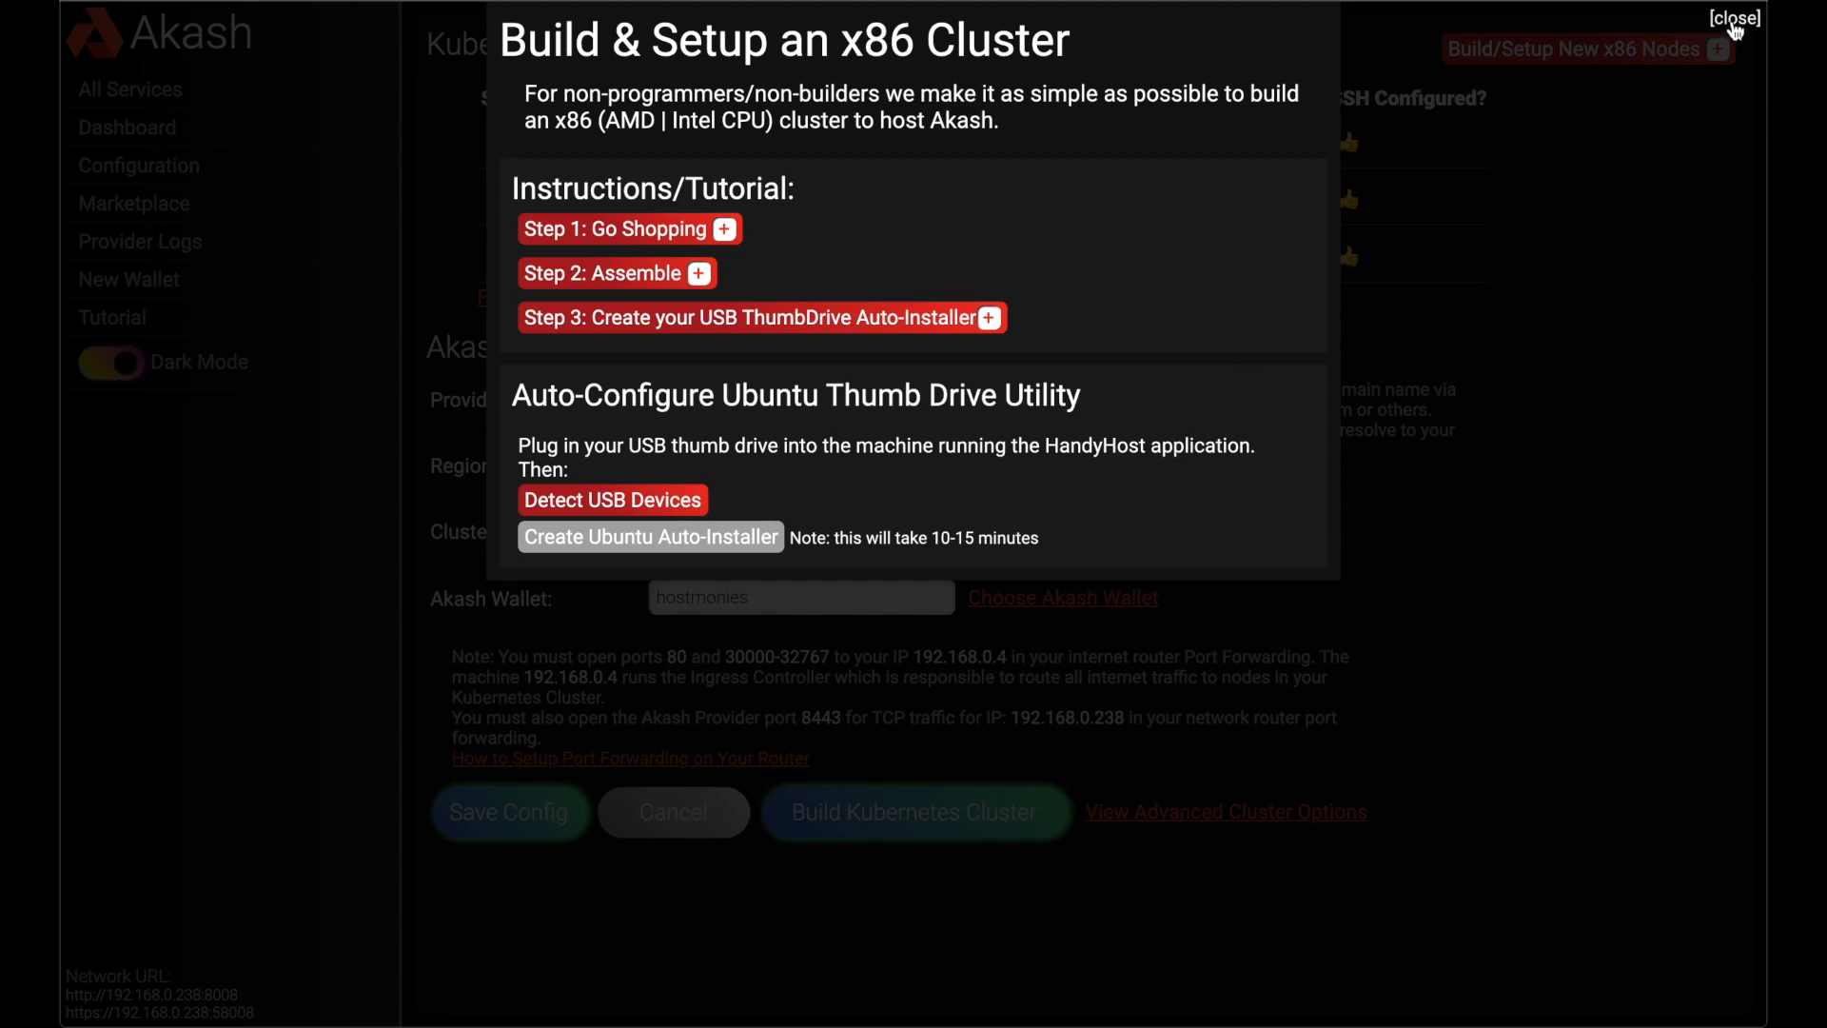
left_click(1735, 19)
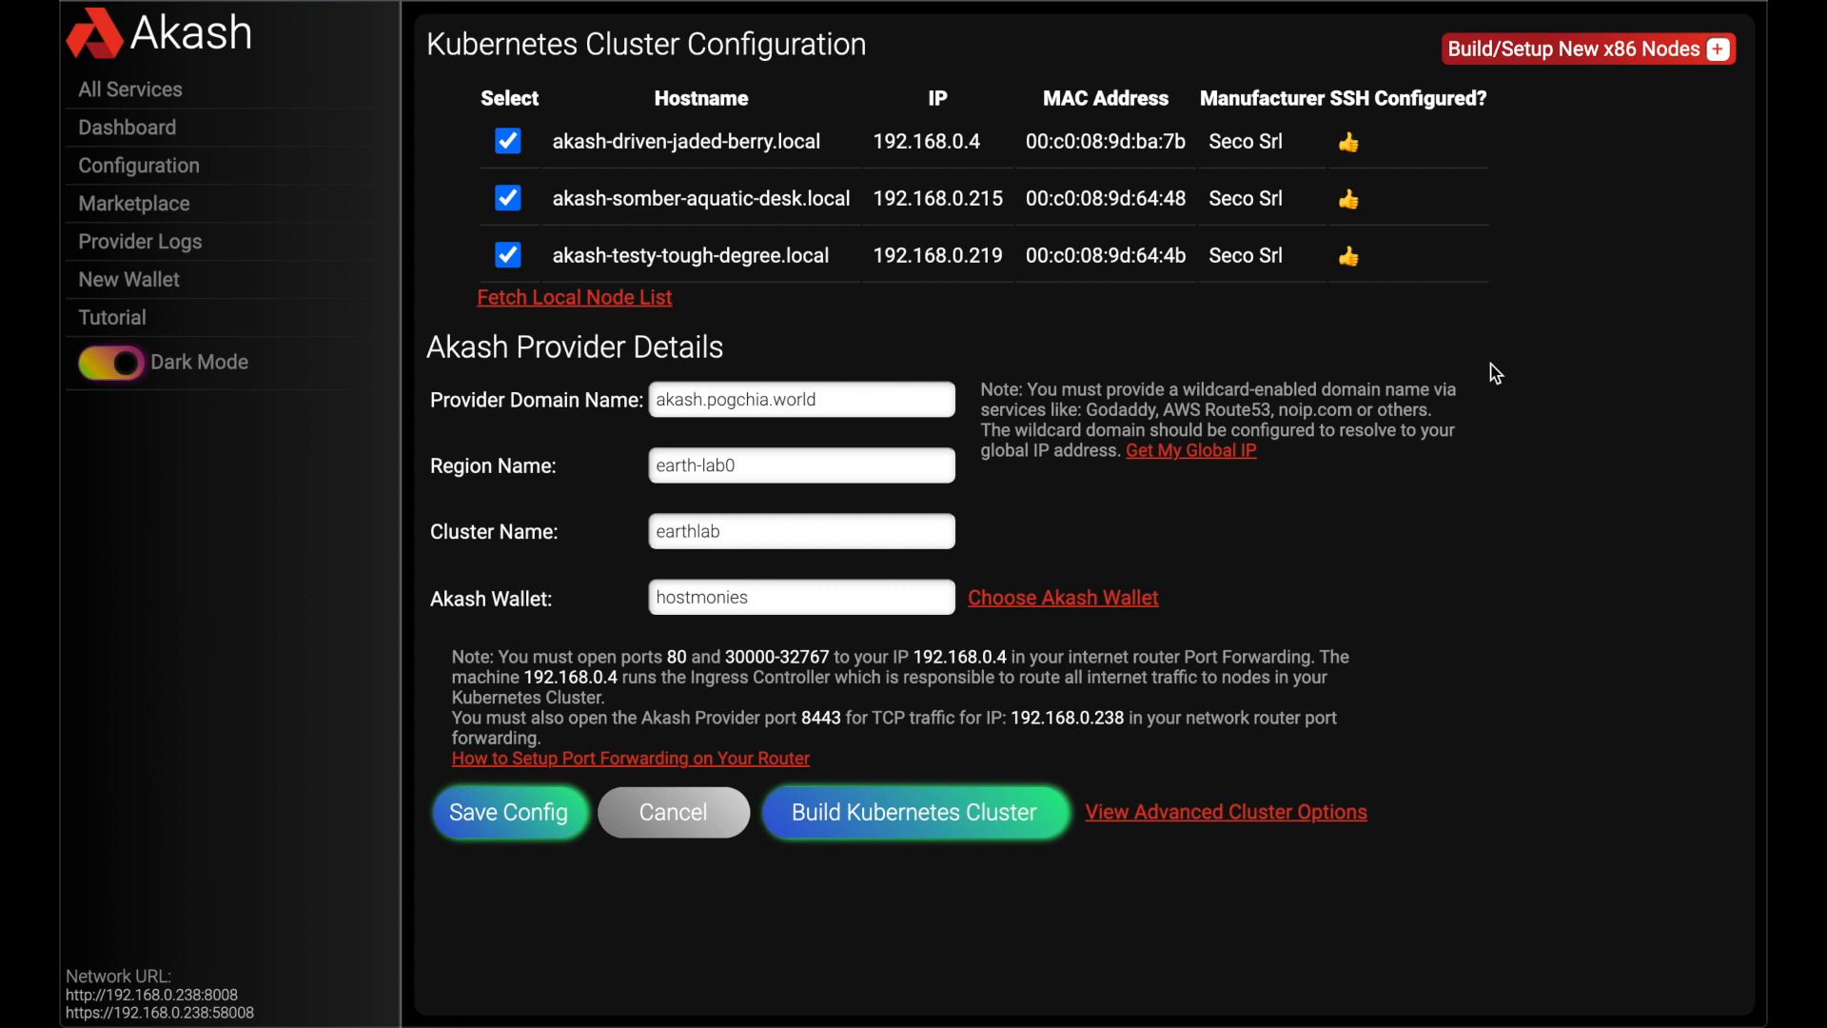
mouse_move(268, 286)
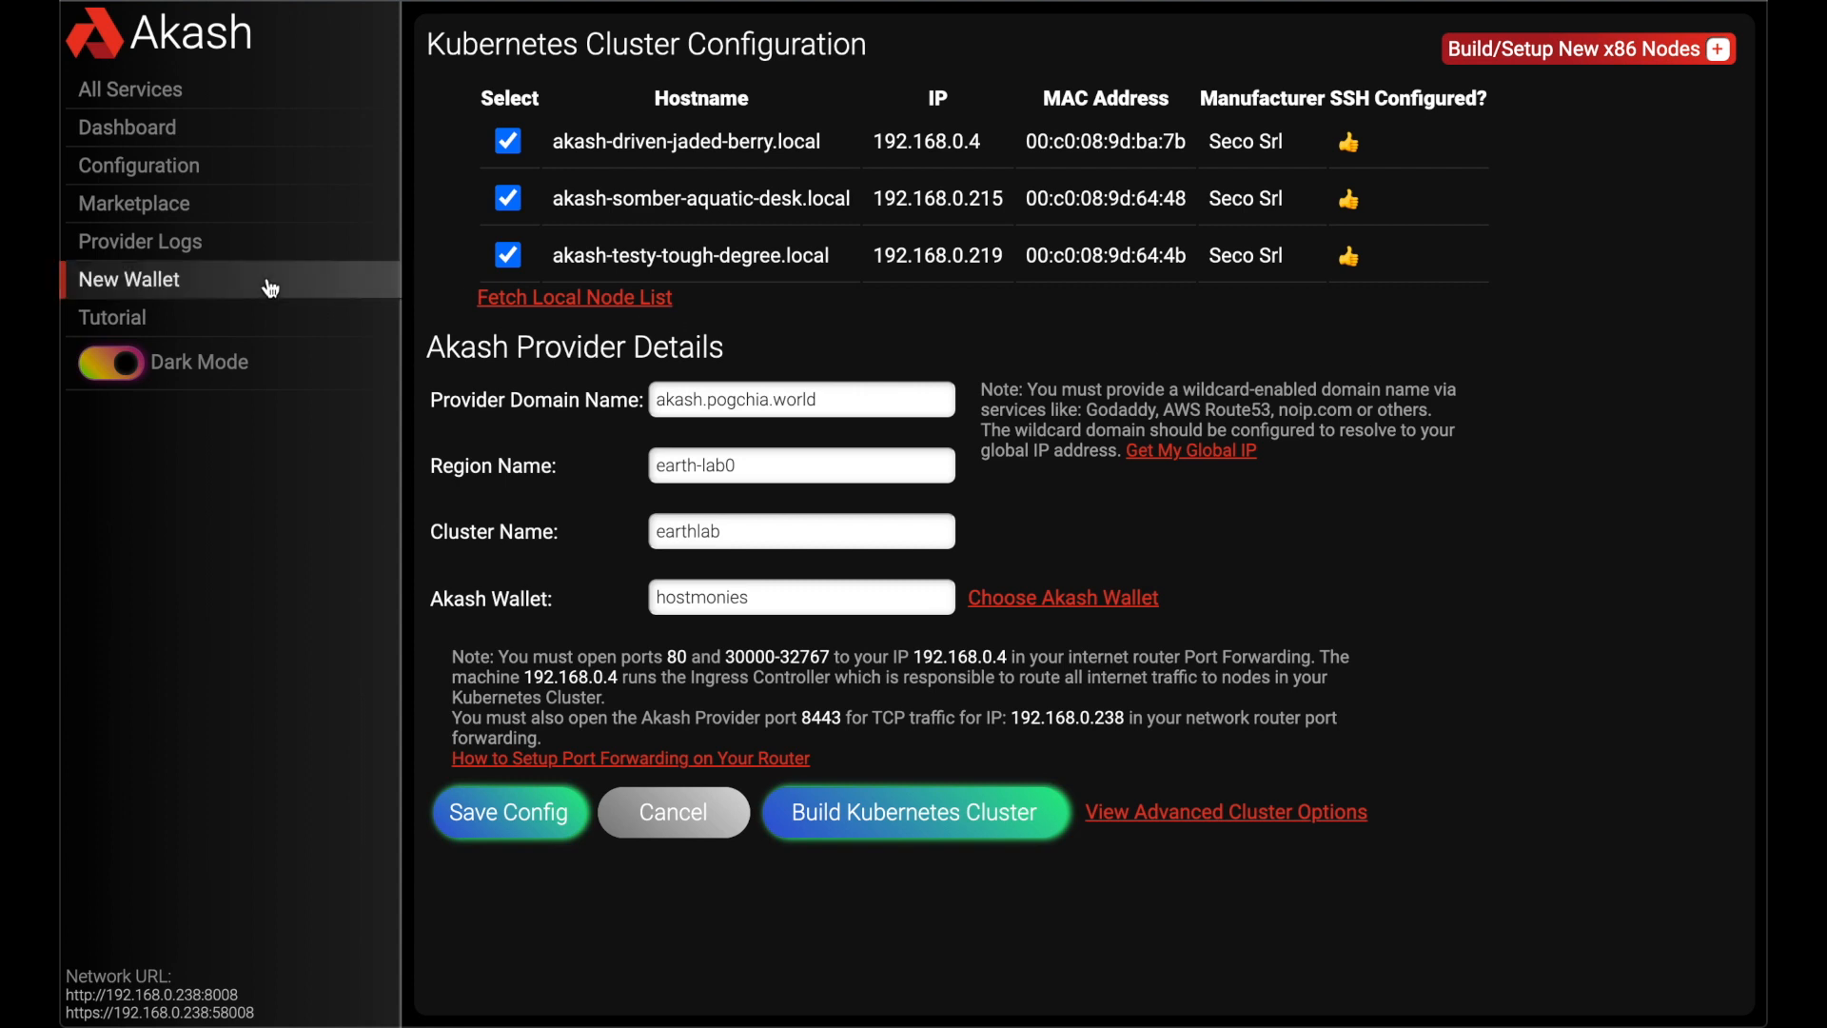
mouse_move(301, 219)
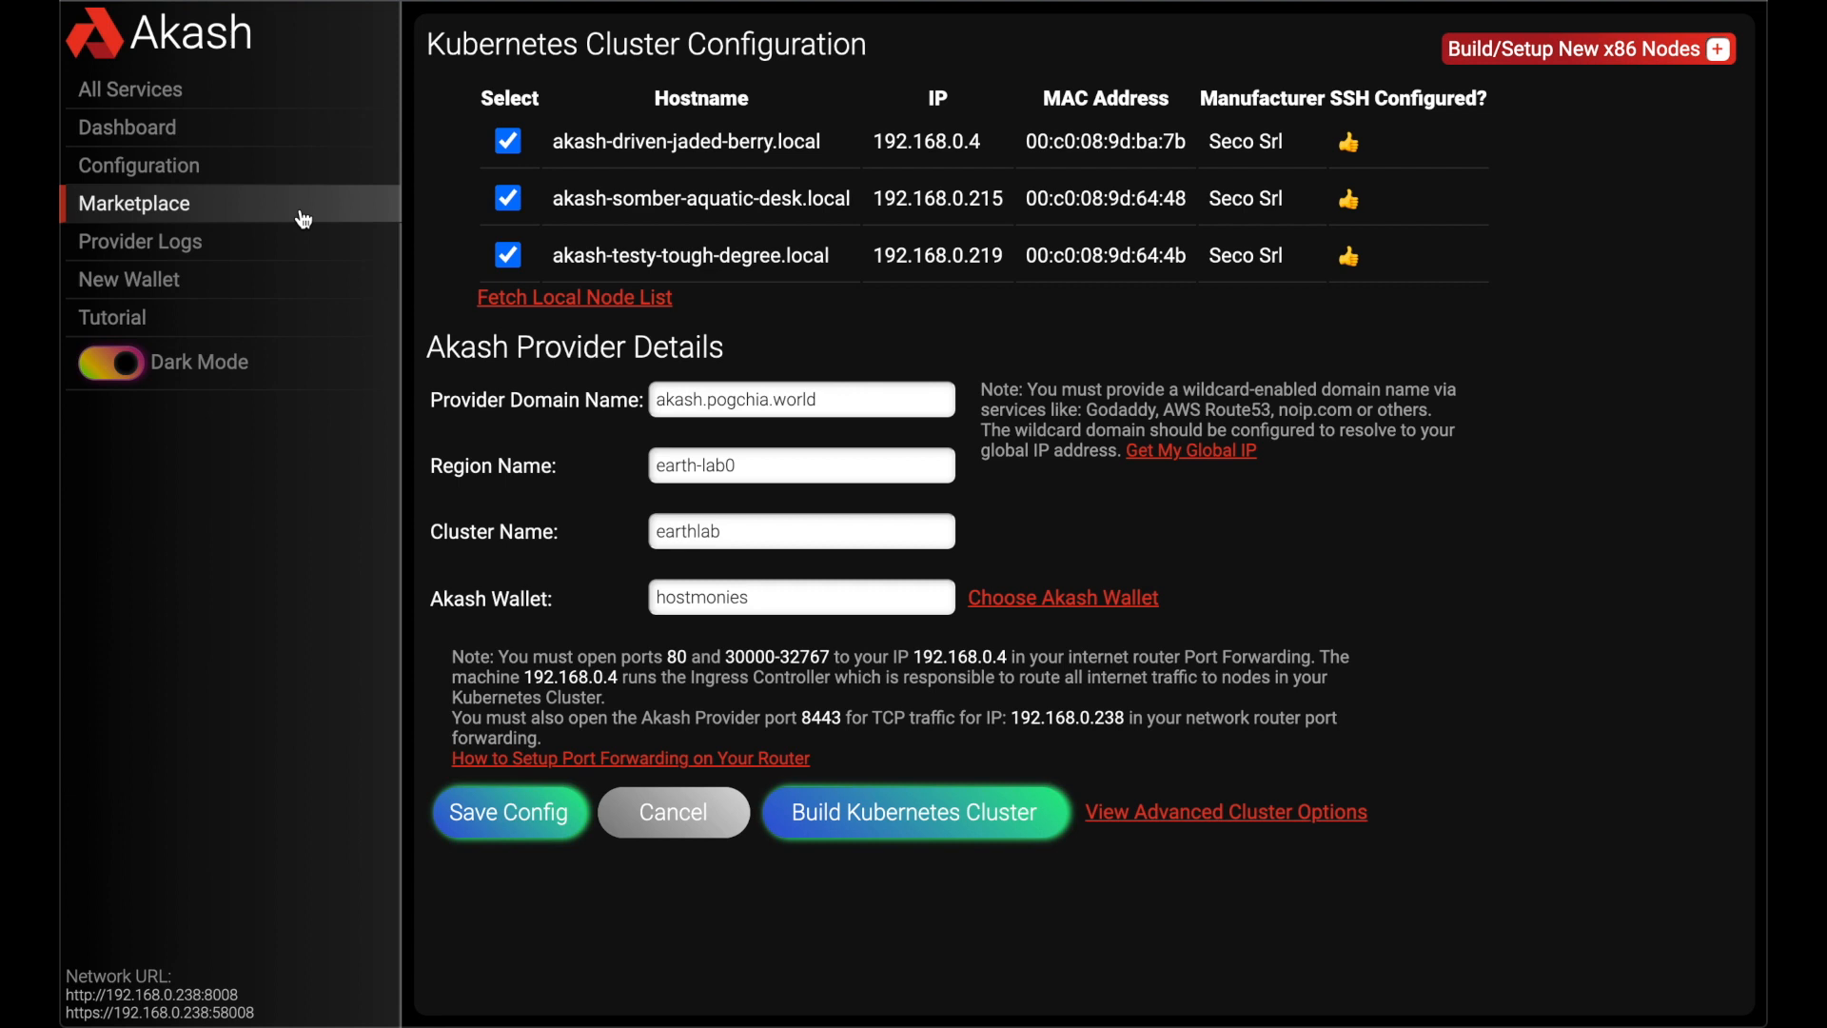
Step: Show the Akash Marketplace open orders with prices, resources and regions, page 1 of 16
left_click(133, 203)
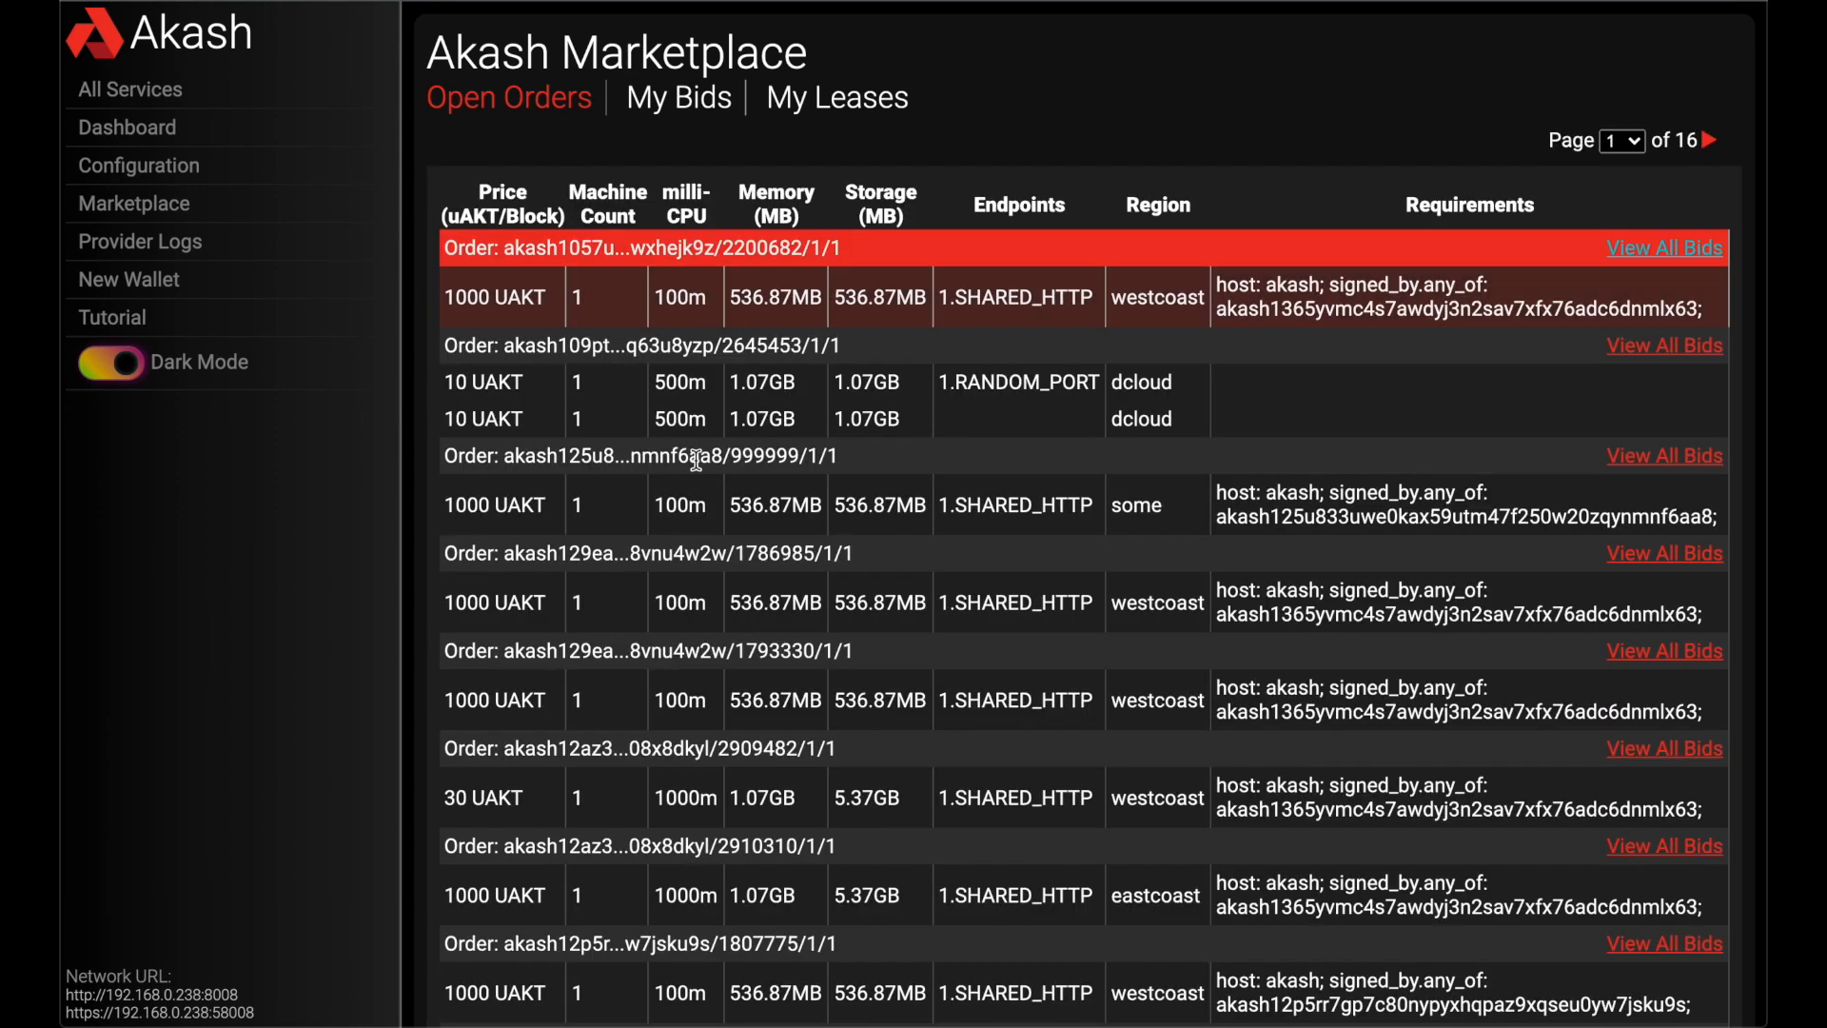
mouse_move(128, 128)
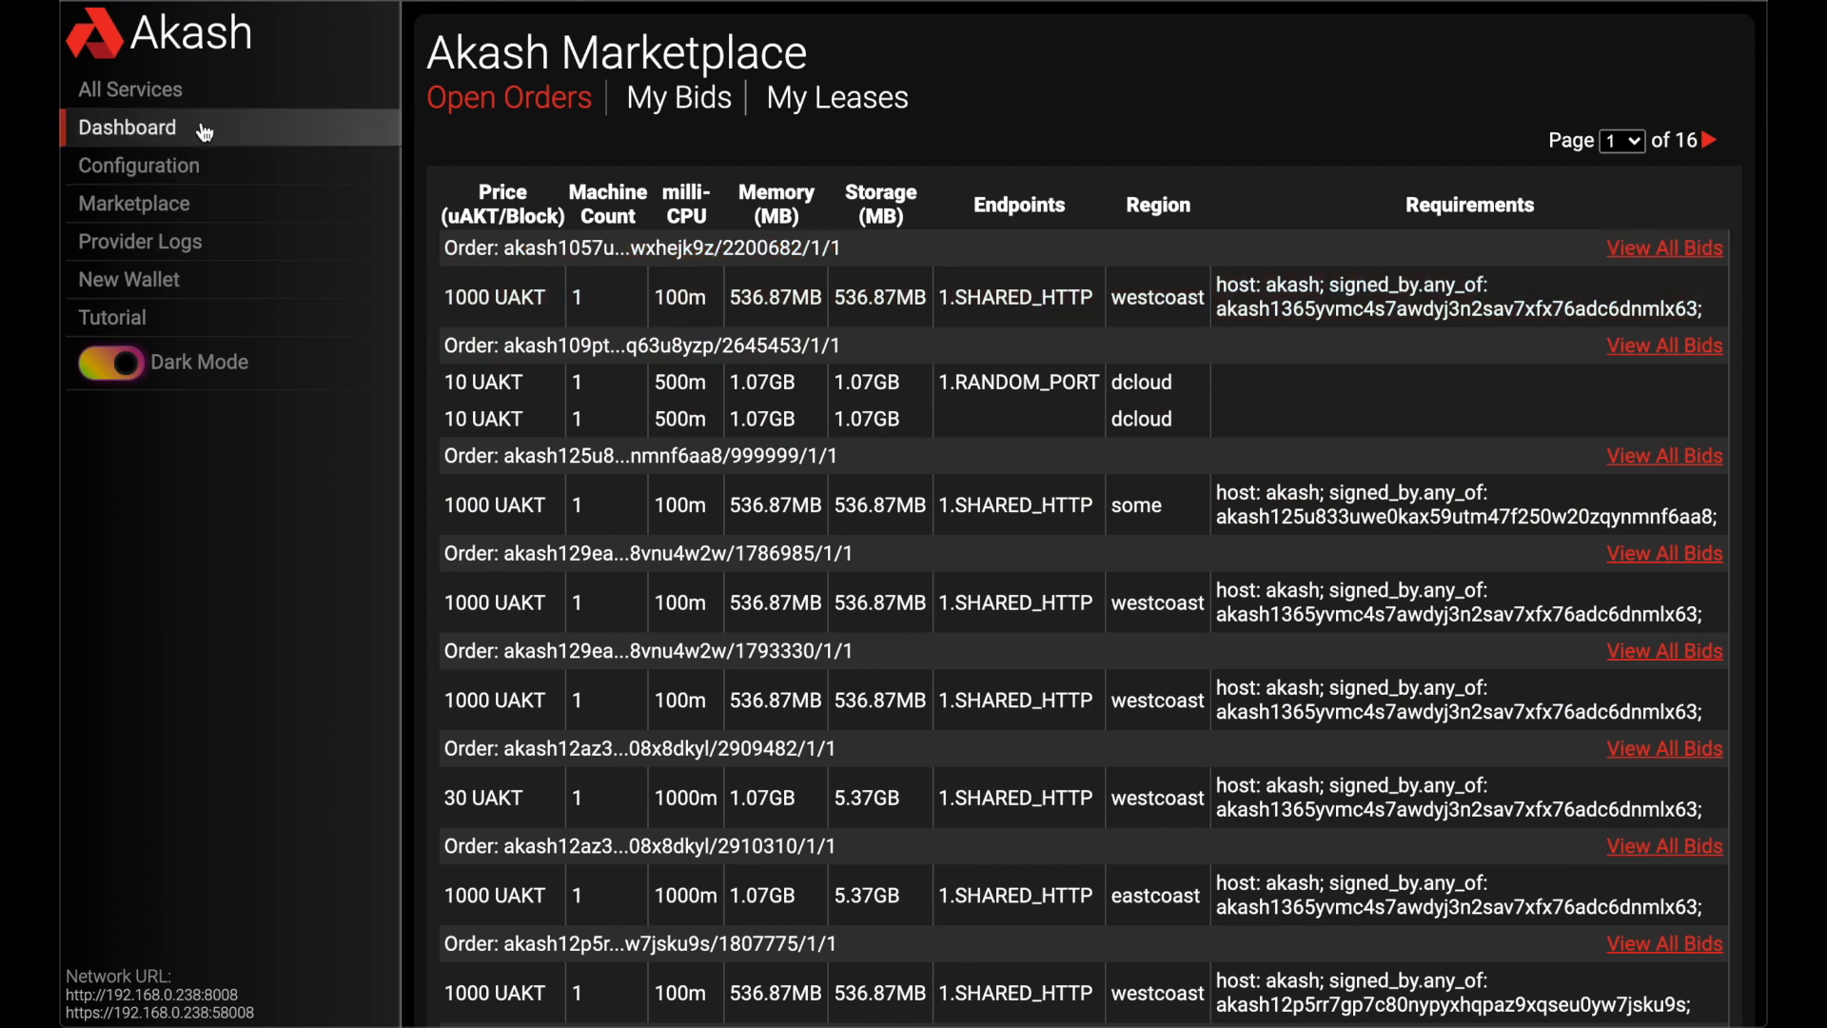
mouse_move(329, 148)
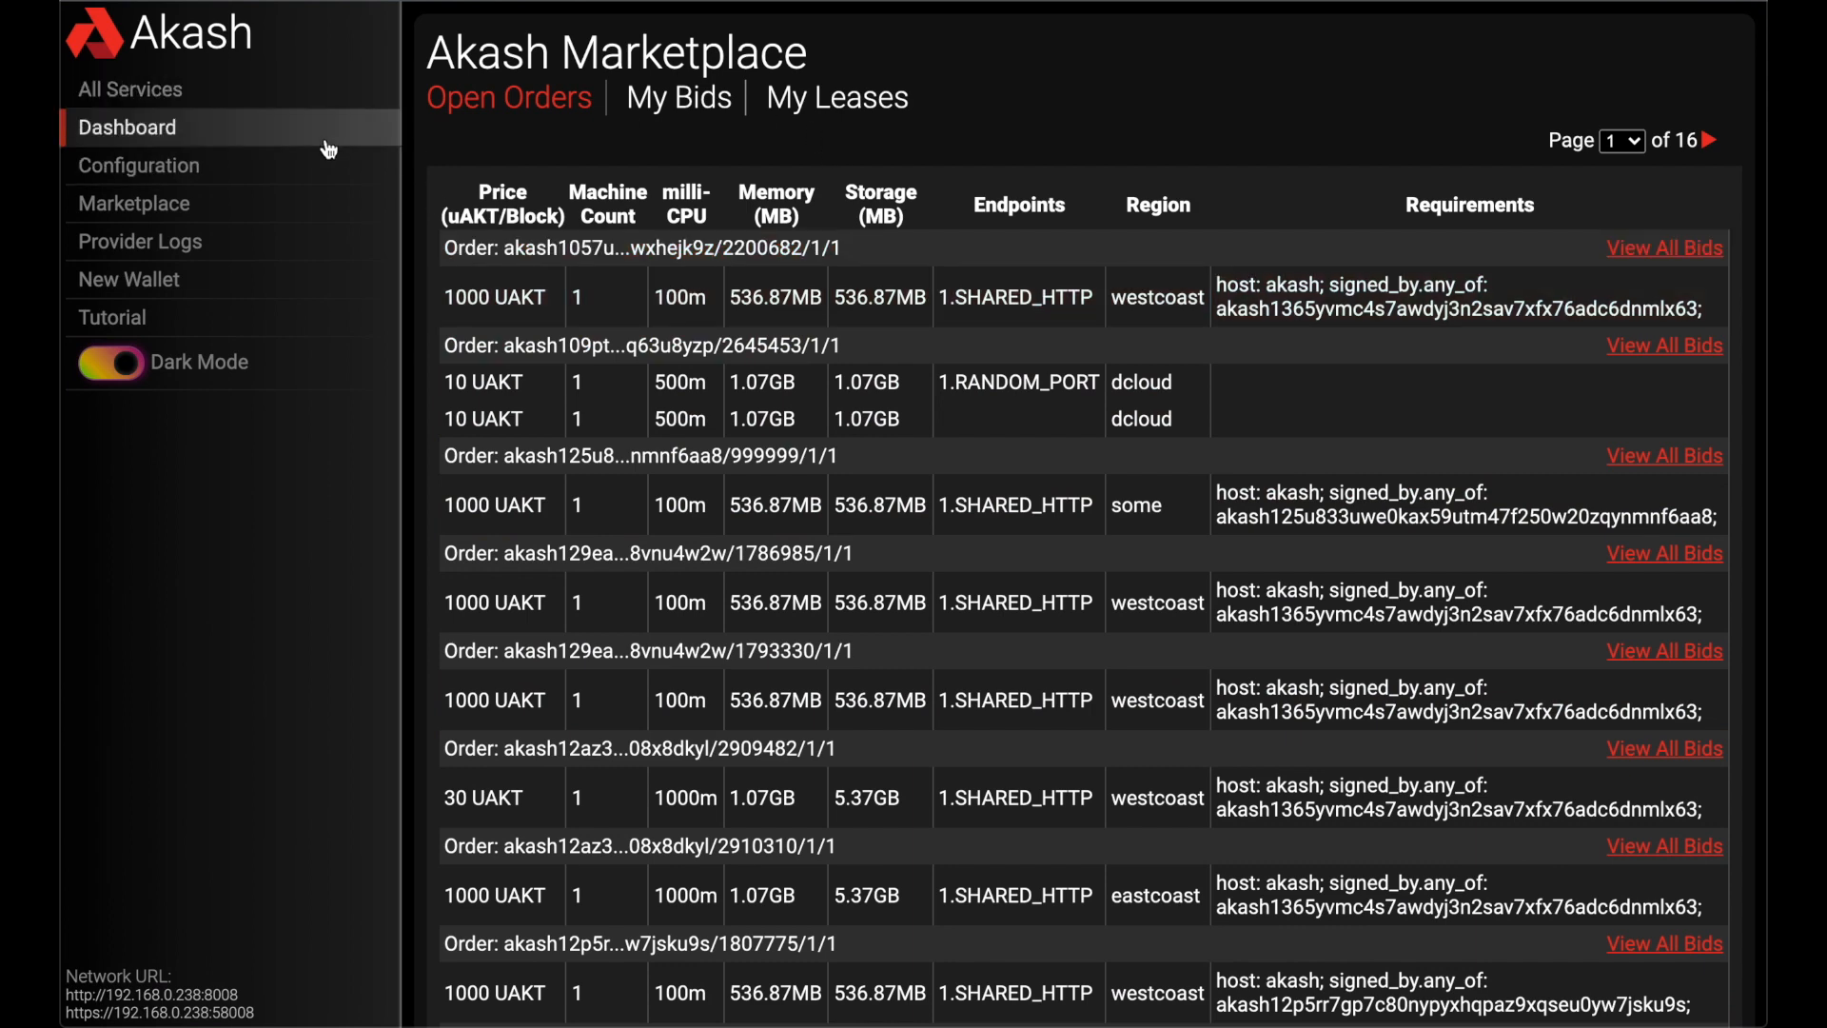
Step: Return to the Akash earthlab dashboard and review resource utilization for the three cluster nodes
left_click(128, 128)
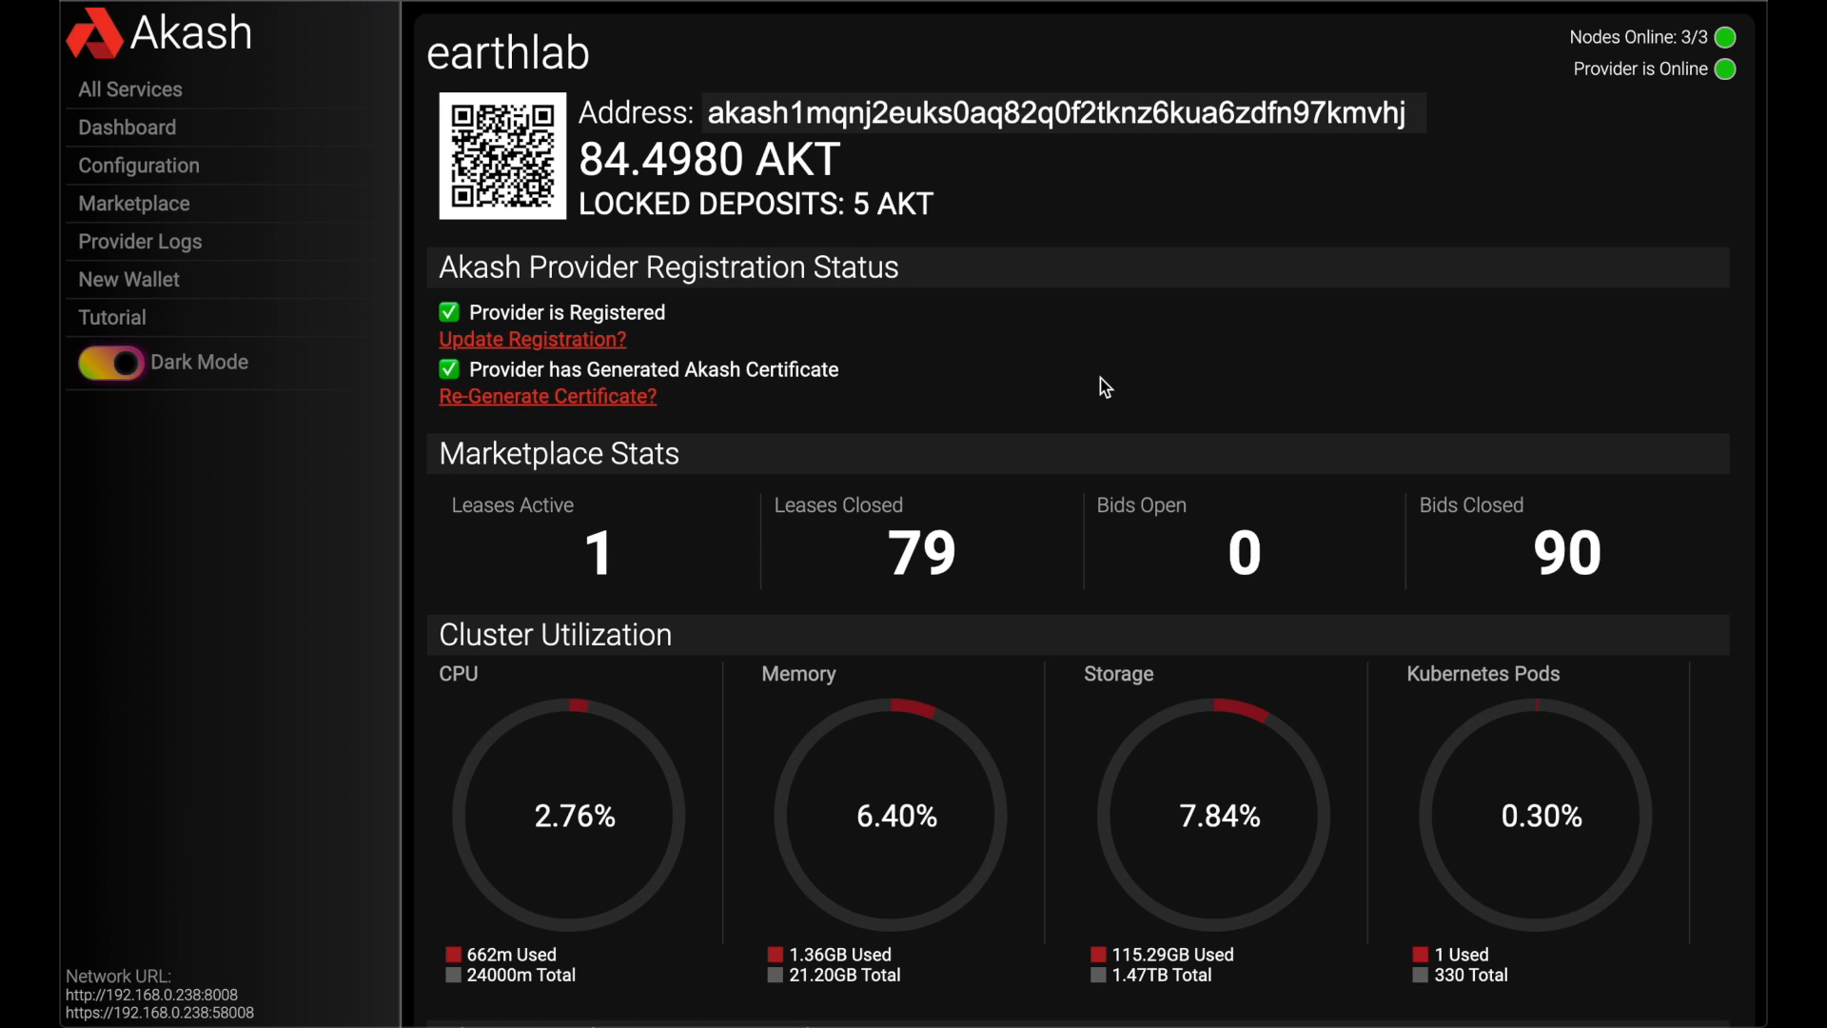
scroll("down", 3)
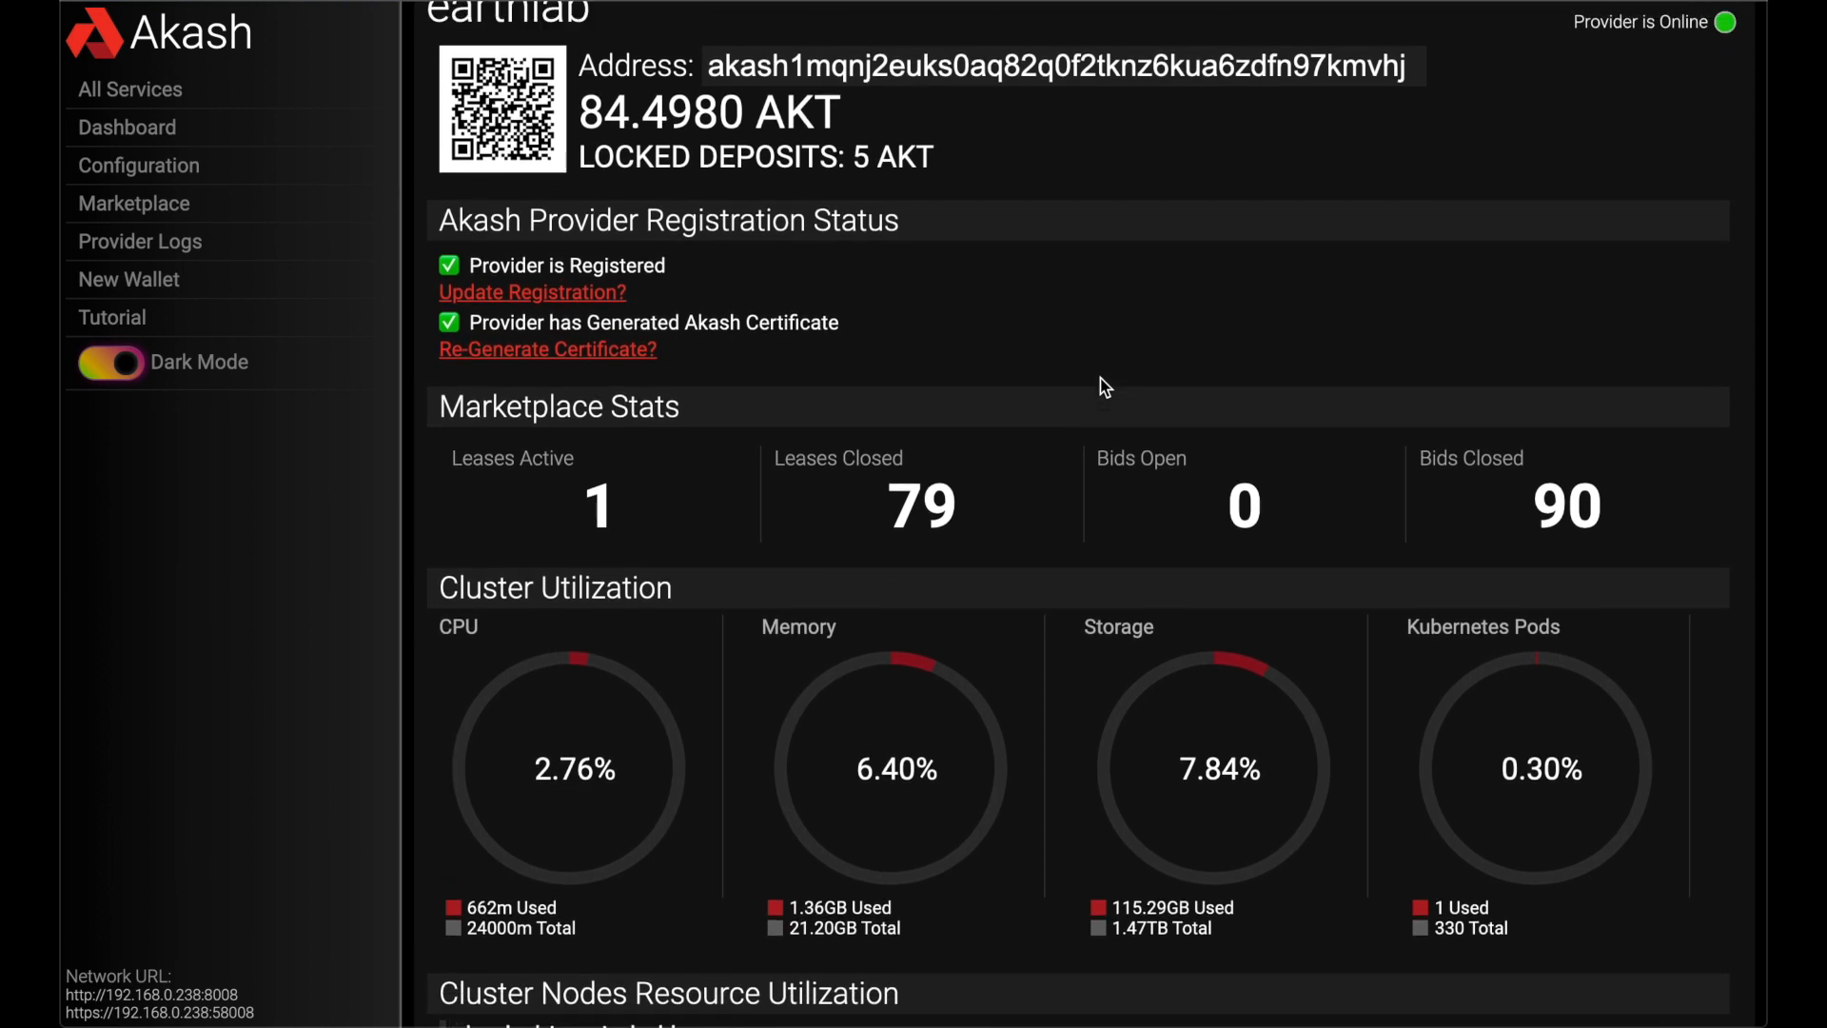
scroll("up", 3)
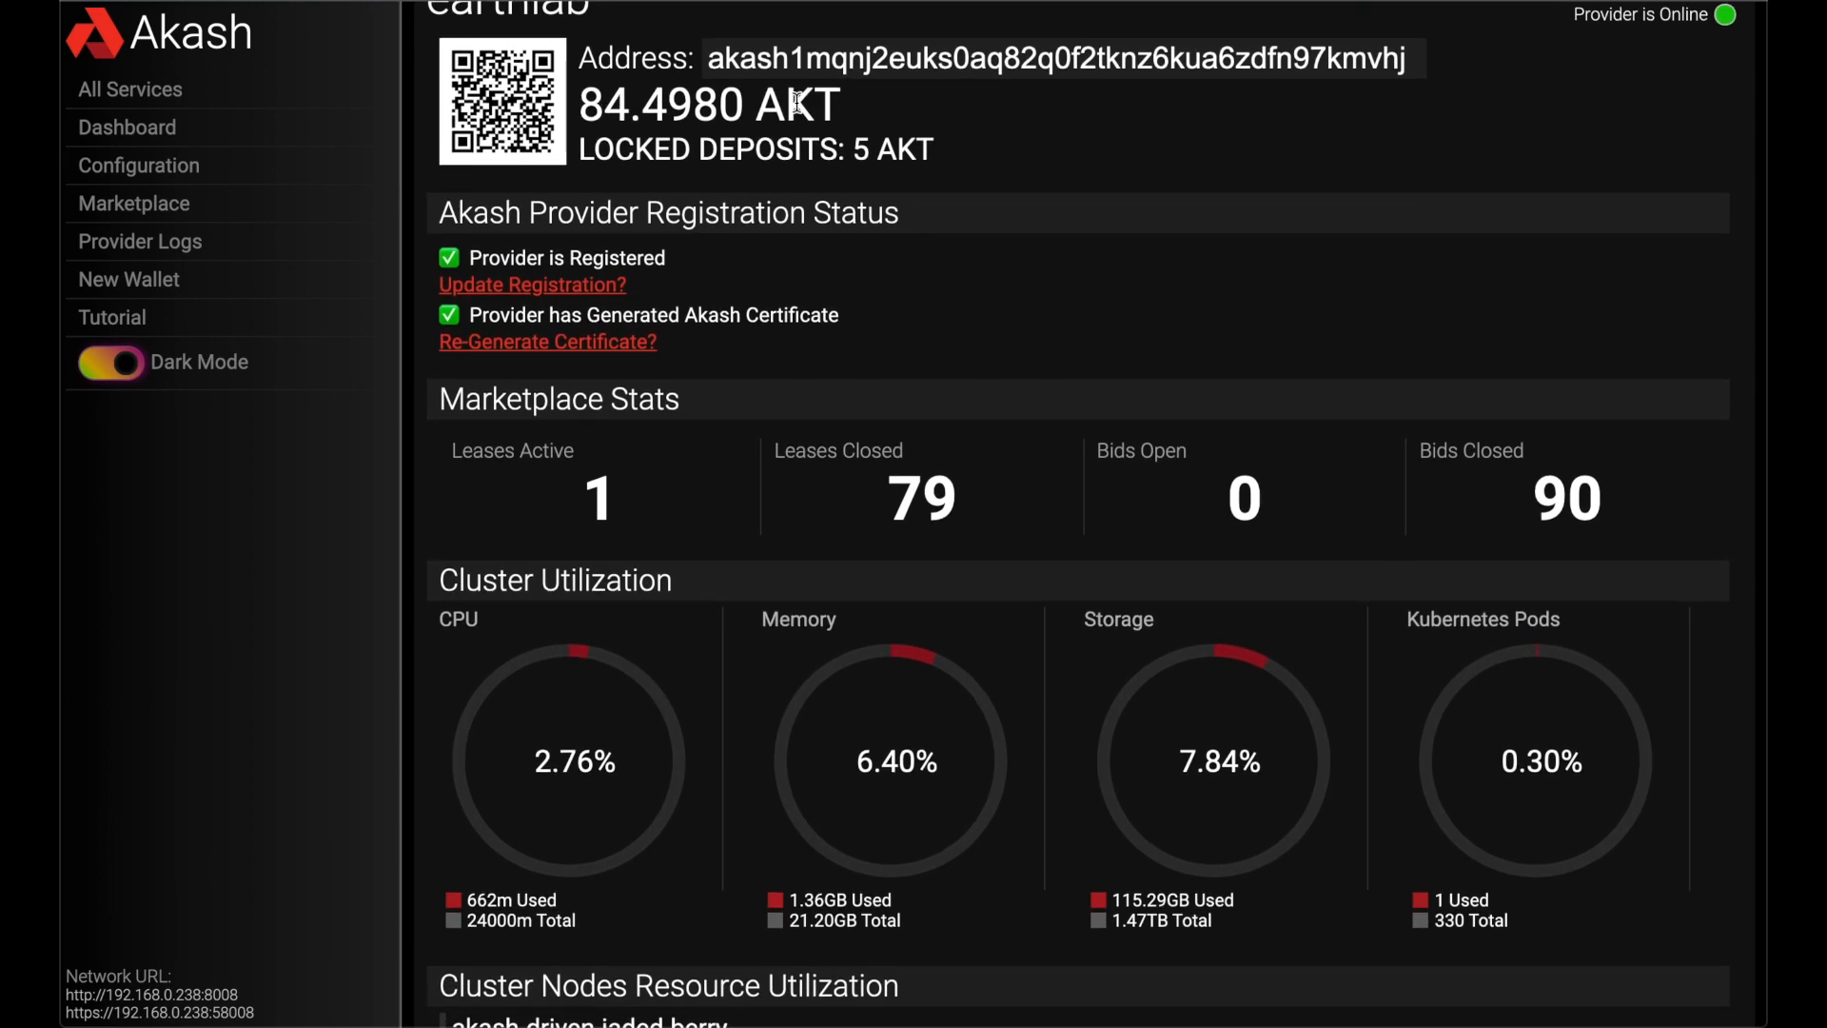
scroll("down", 3)
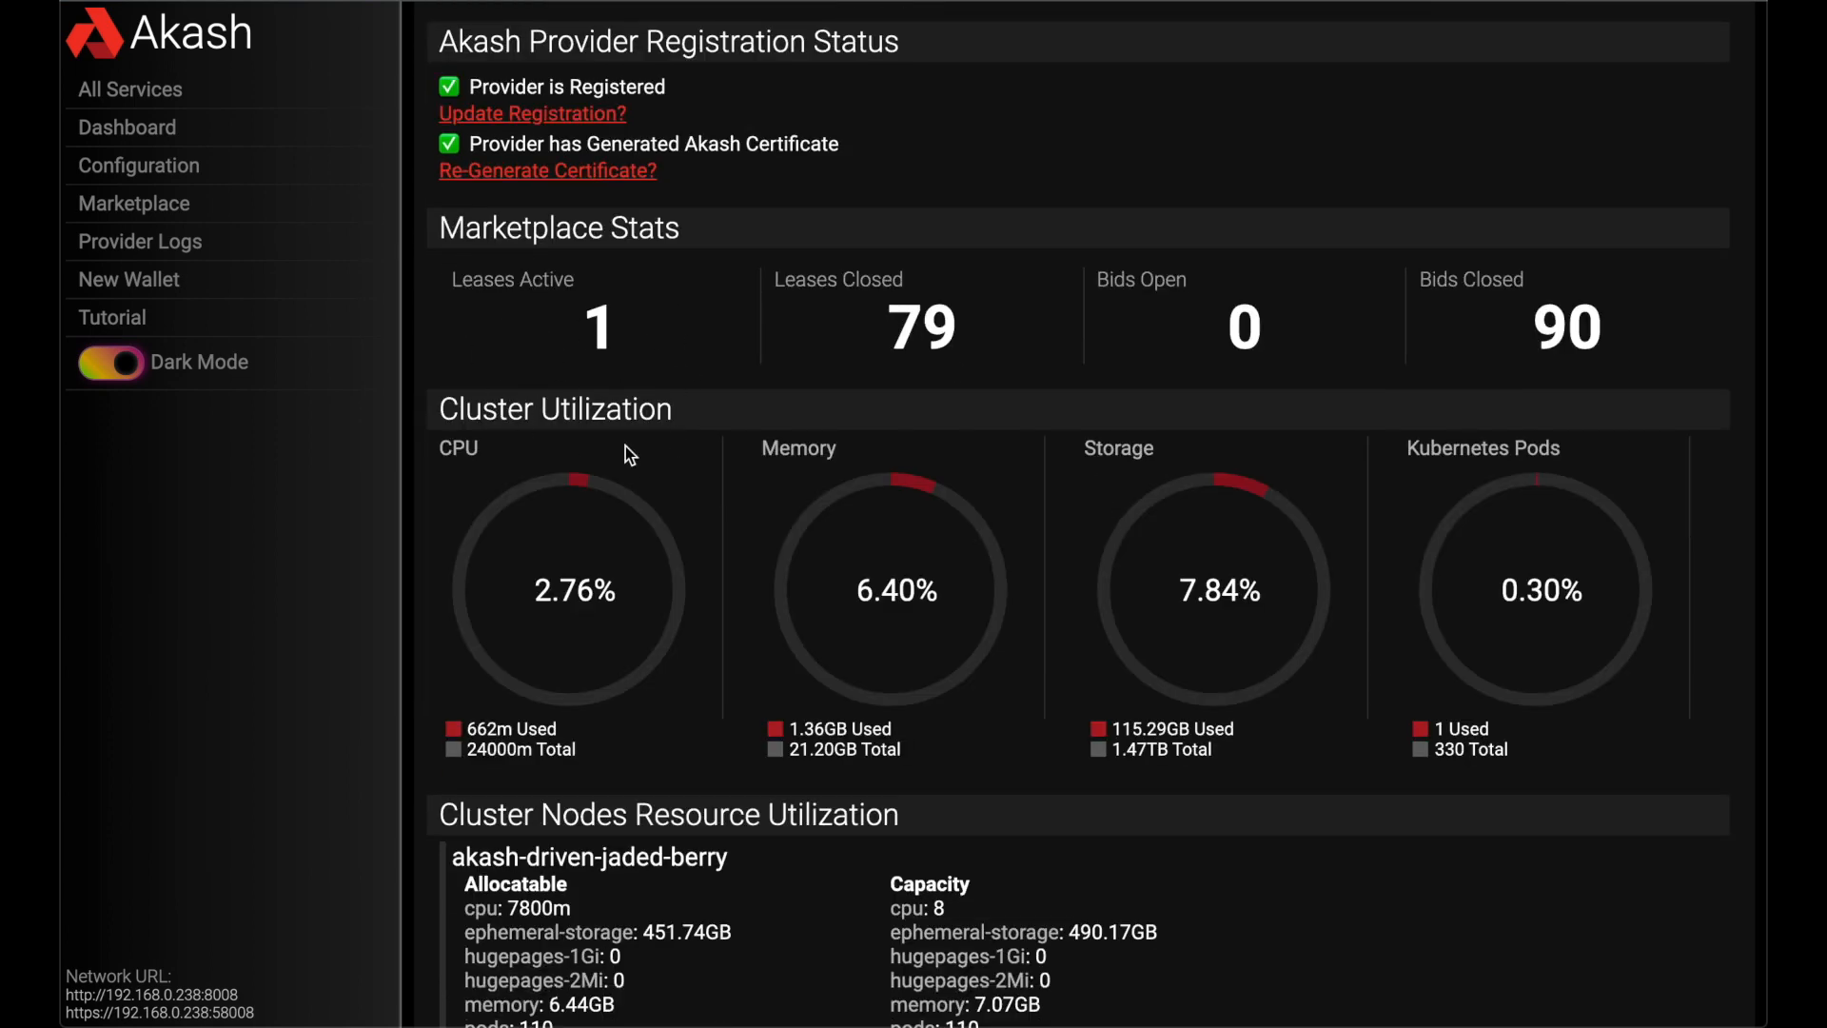
scroll("down", 3)
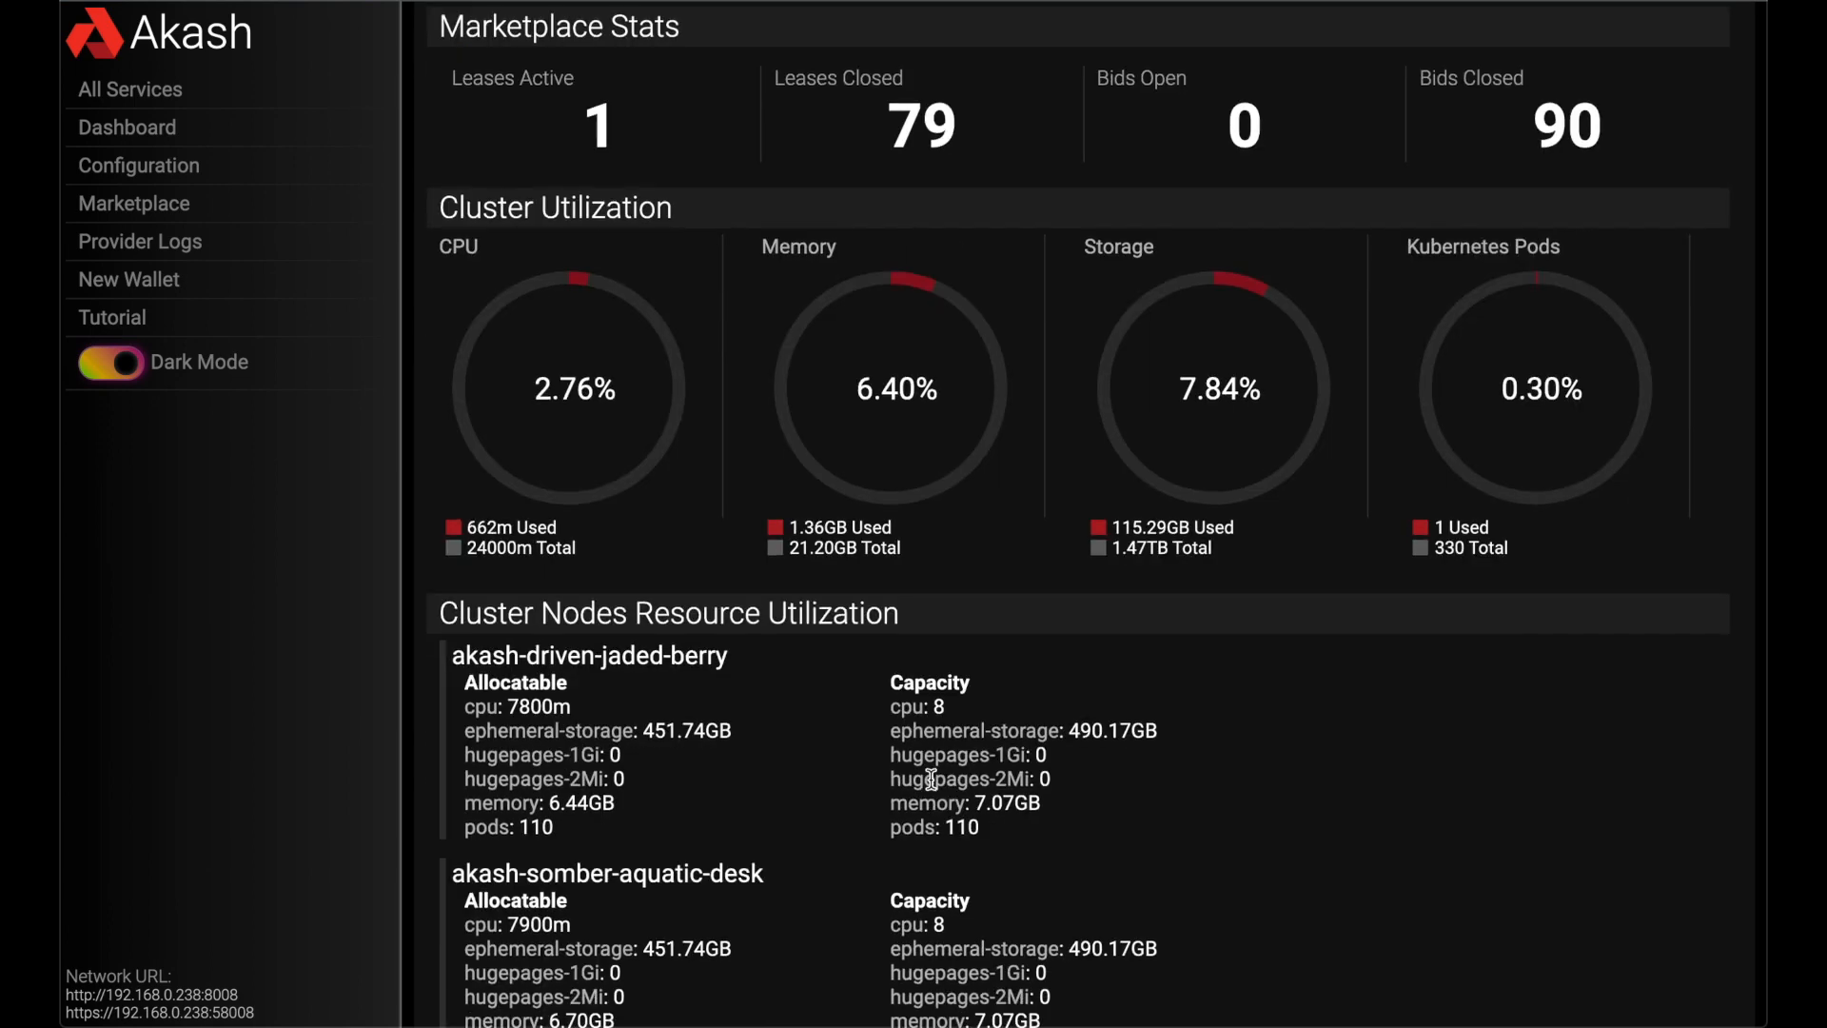
scroll("down", 3)
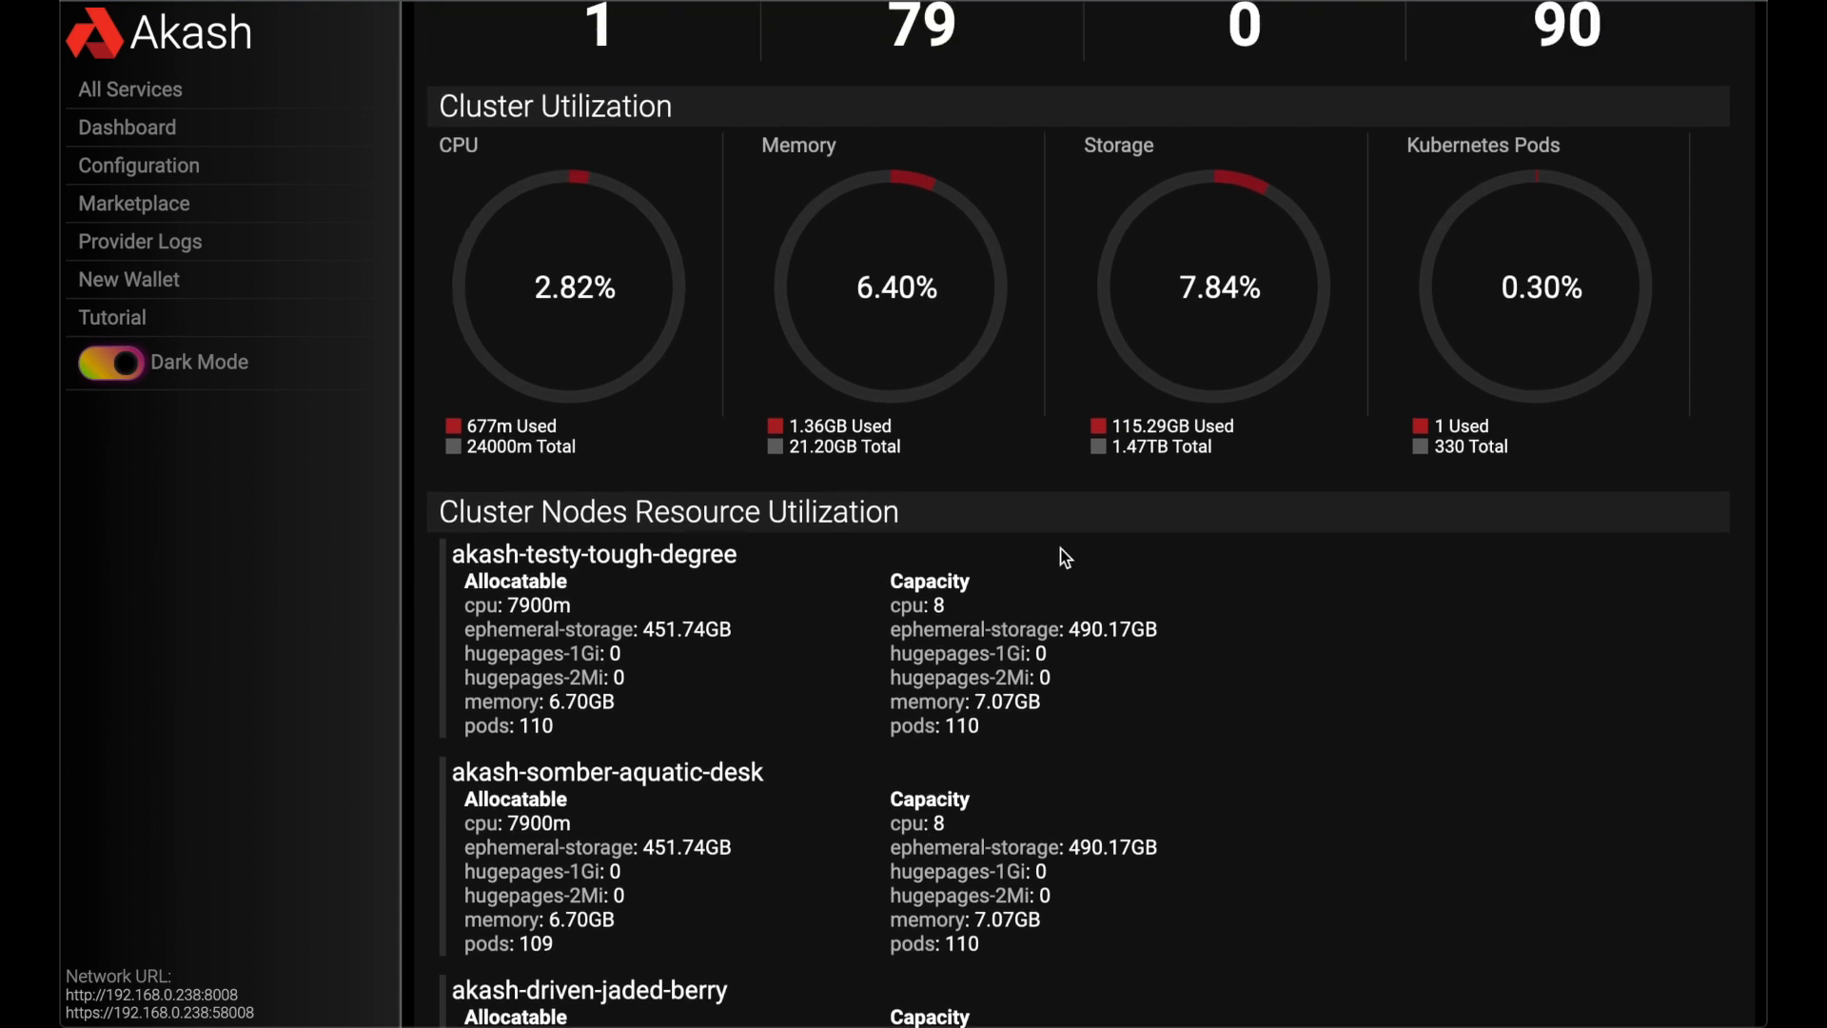
scroll("up", 3)
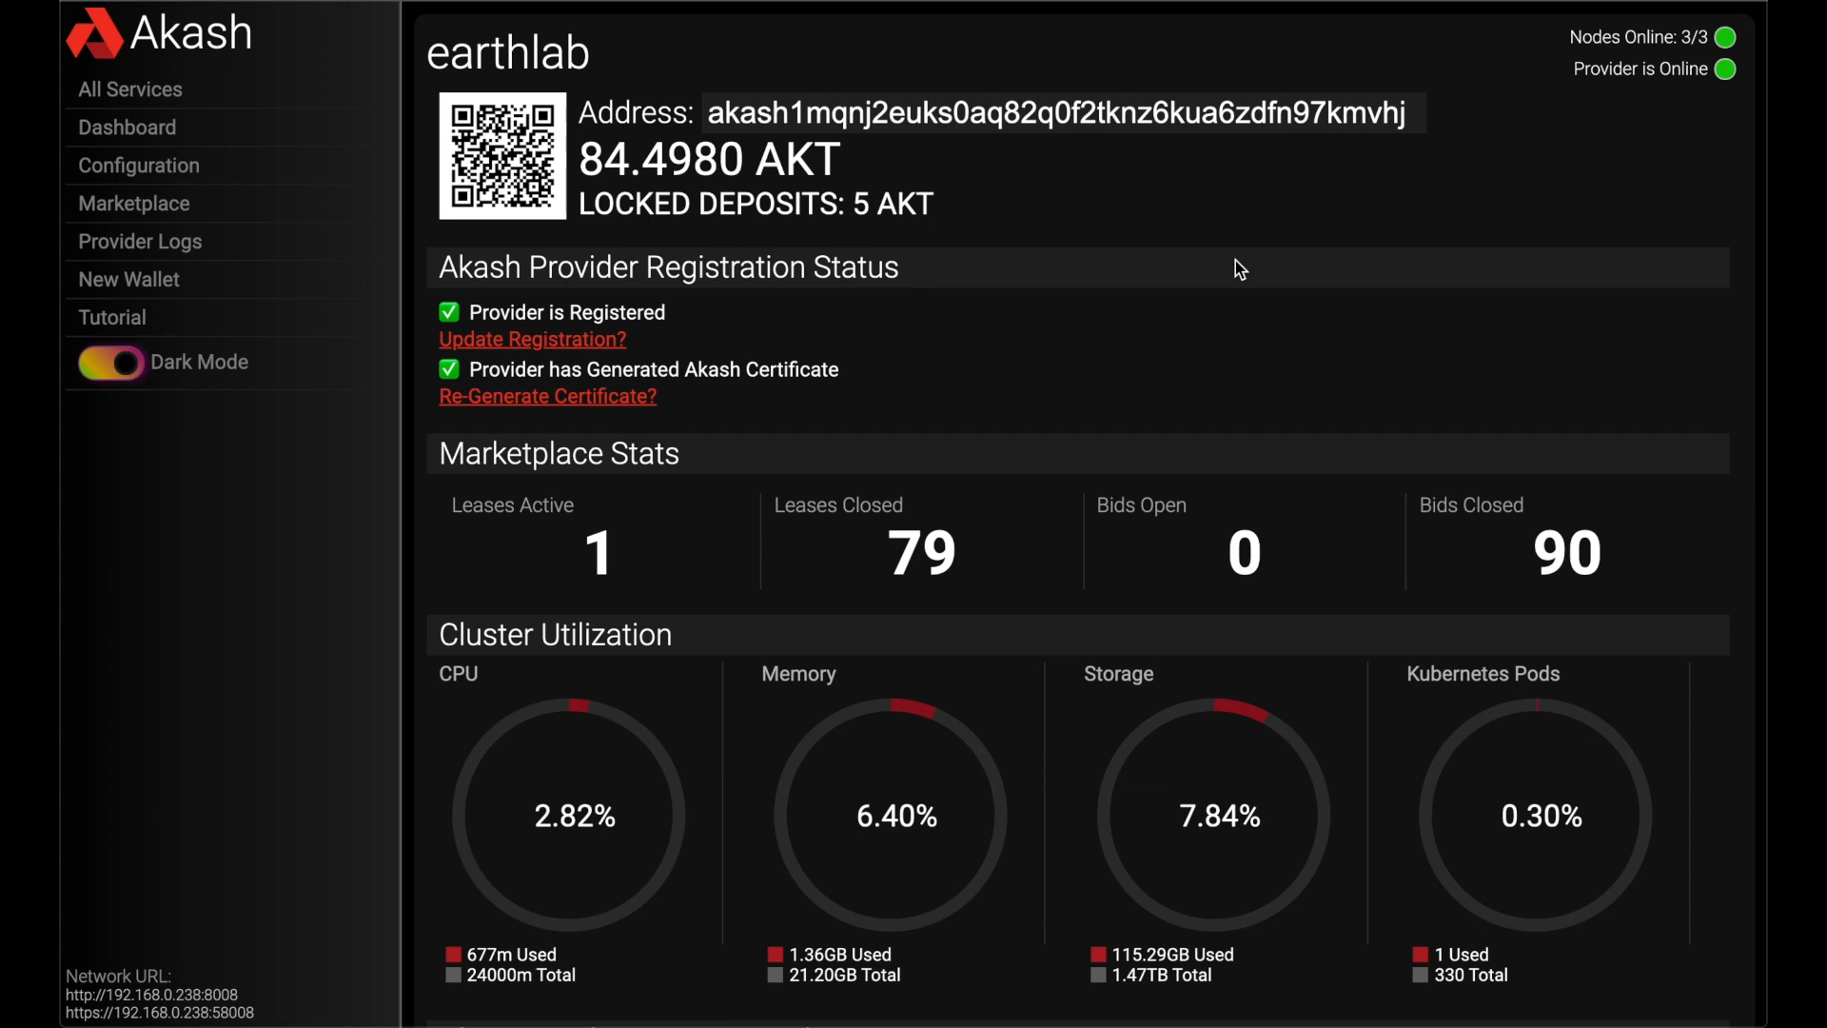
mouse_move(1245, 293)
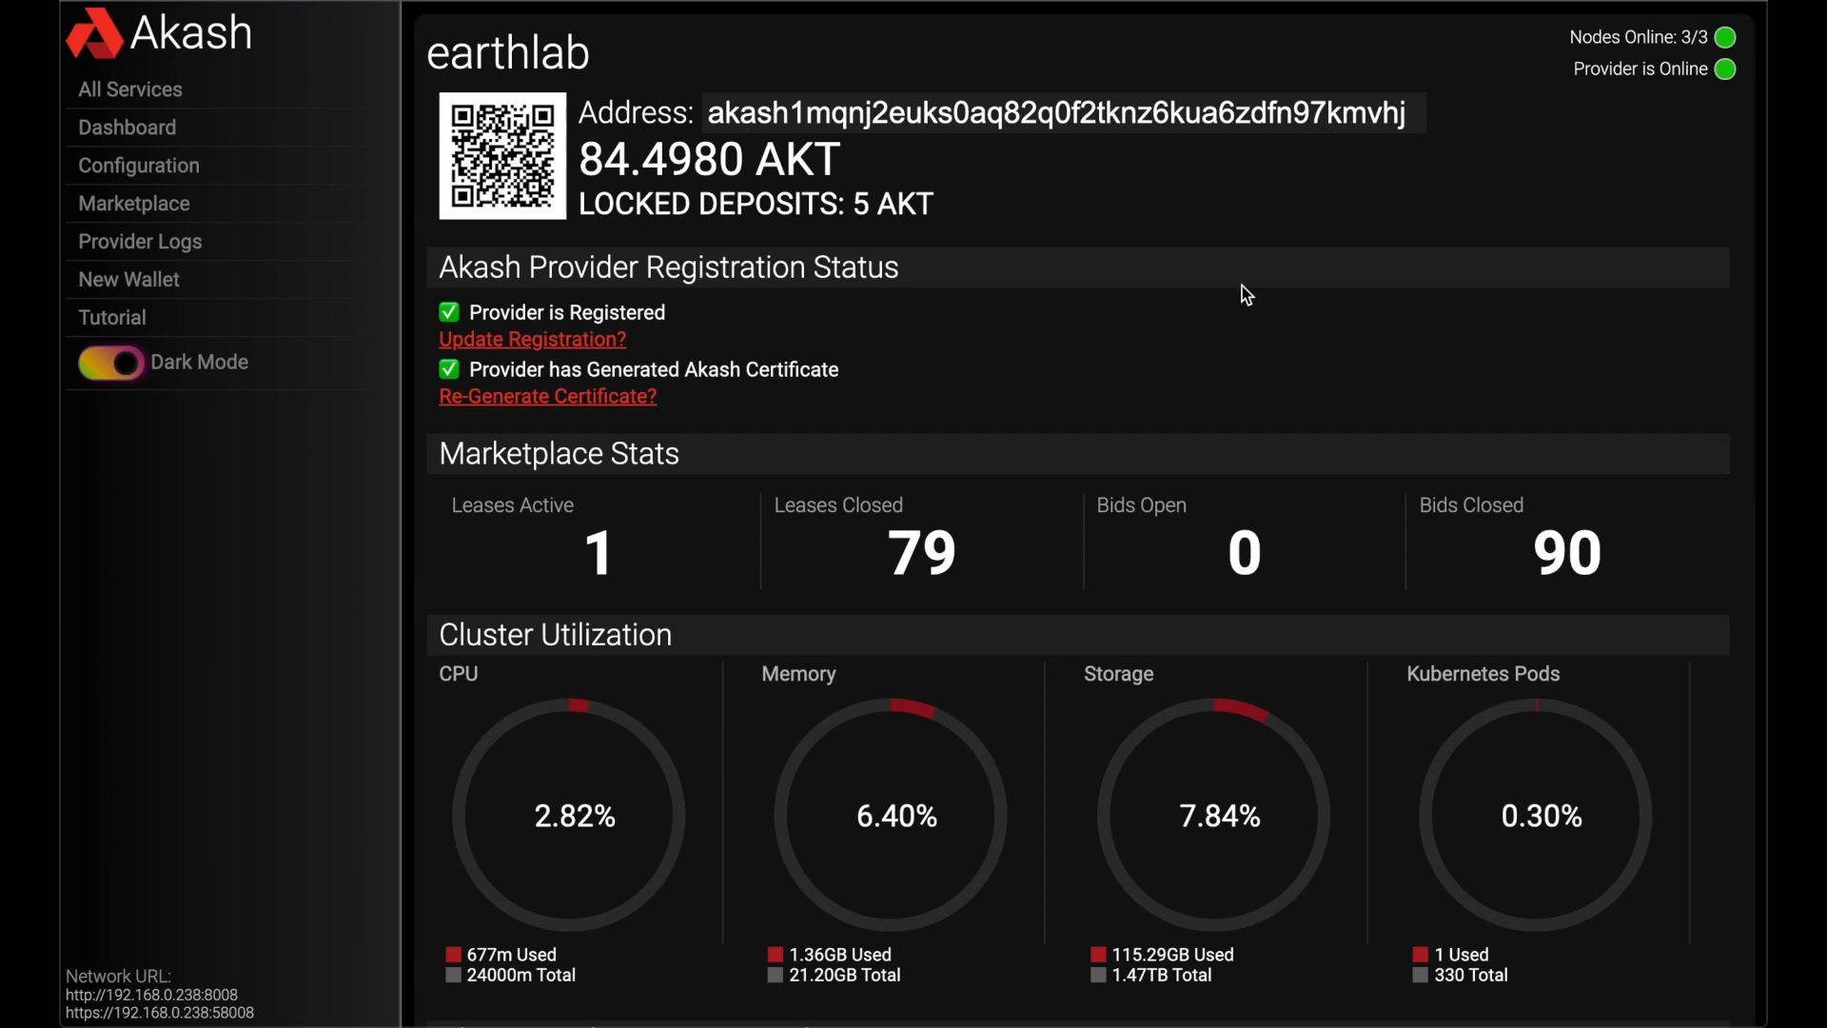